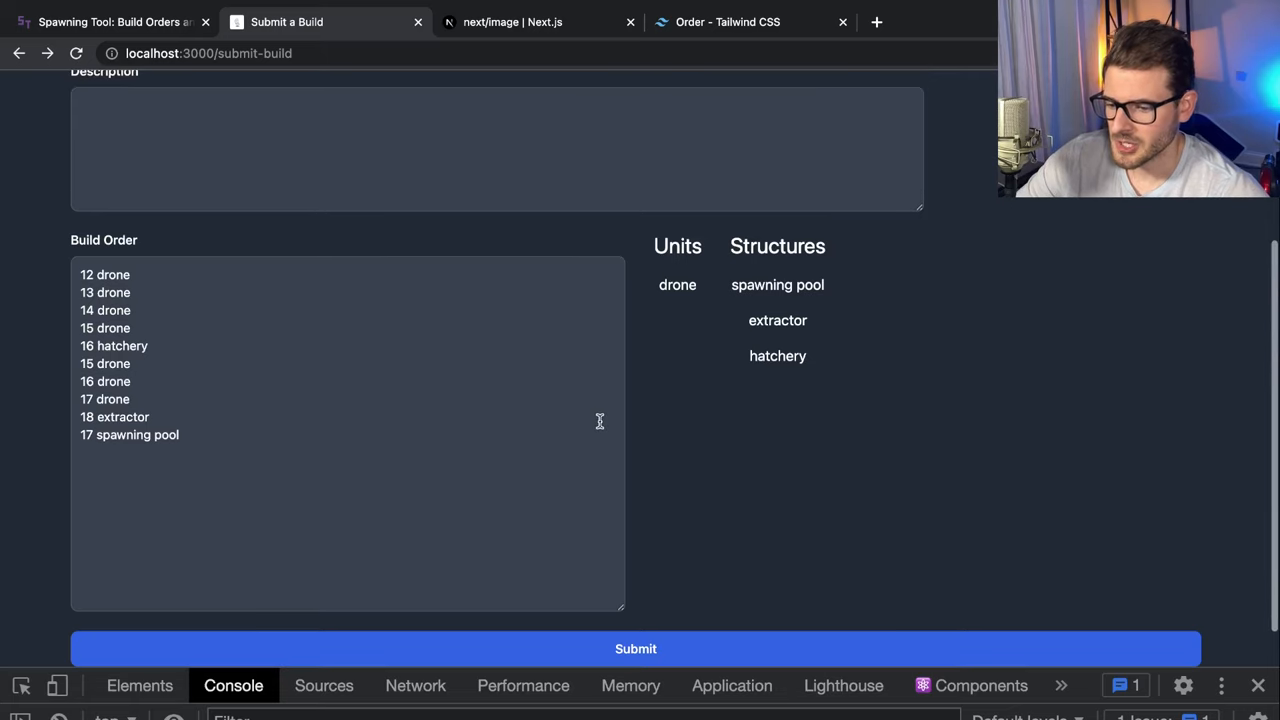
Scroll the current page, then bring up the Excalidraw wireframe drawing of the chat app
{"action": "scroll", "scroll_direction": "up", "scroll_amount": 3}
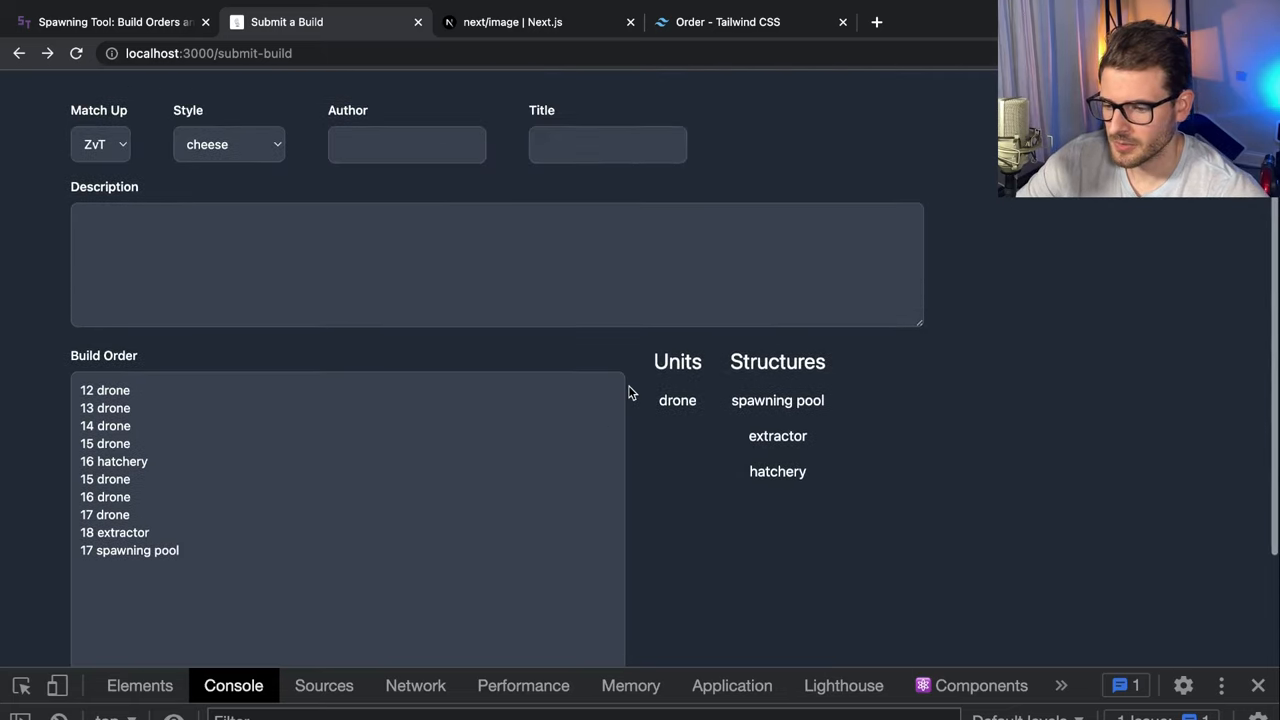
{"action": "scroll", "scroll_direction": "up", "scroll_amount": 3}
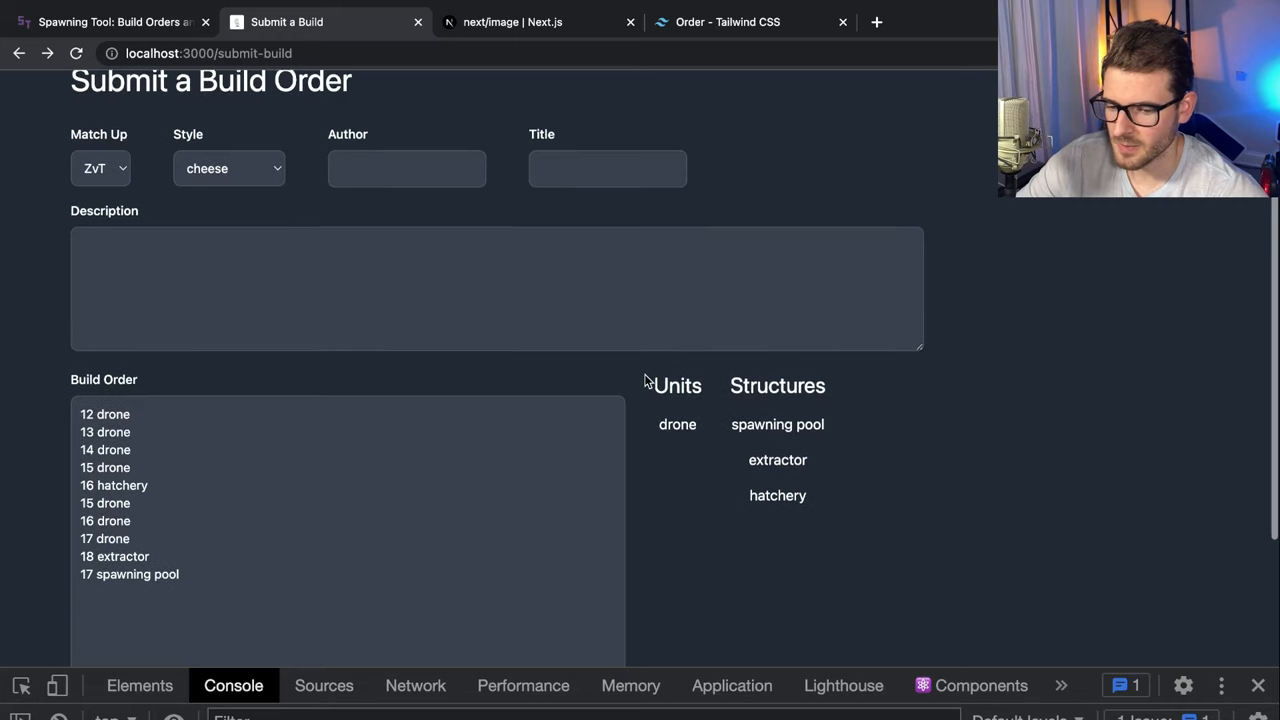
{"action": "scroll", "scroll_direction": "down", "scroll_amount": 3}
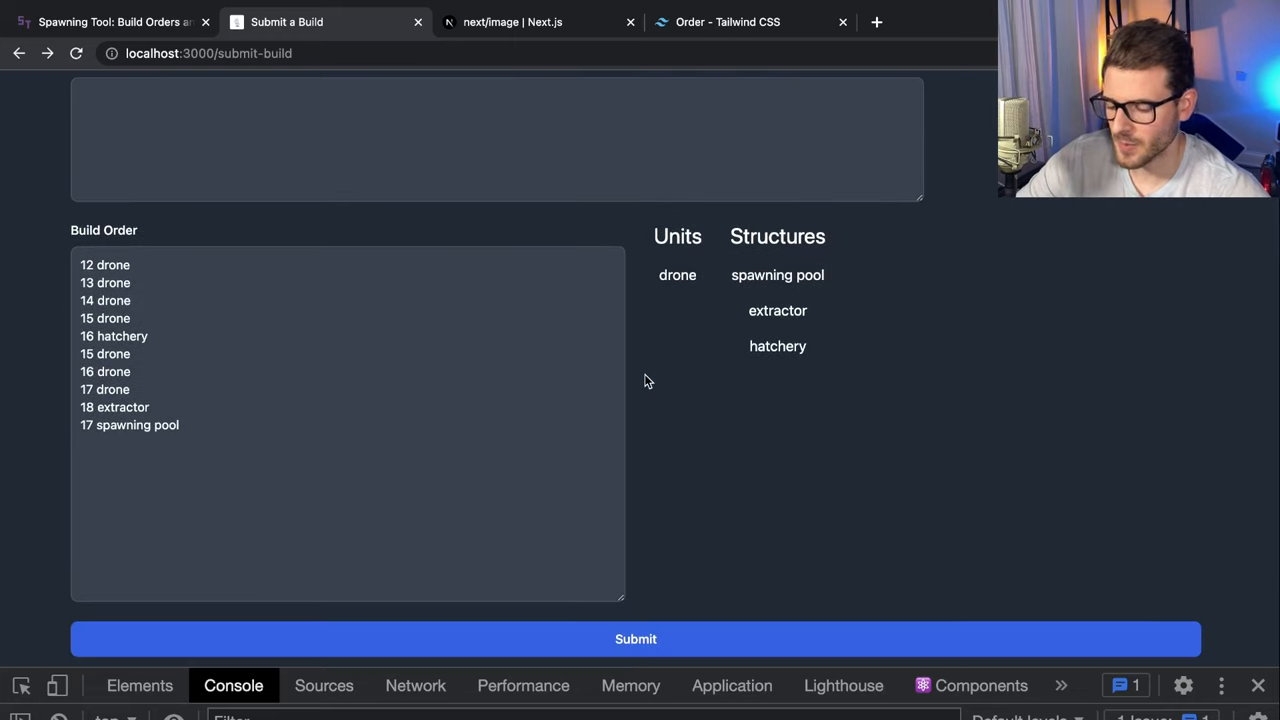
{"action": "left_click", "coordinate": [930, 20]}
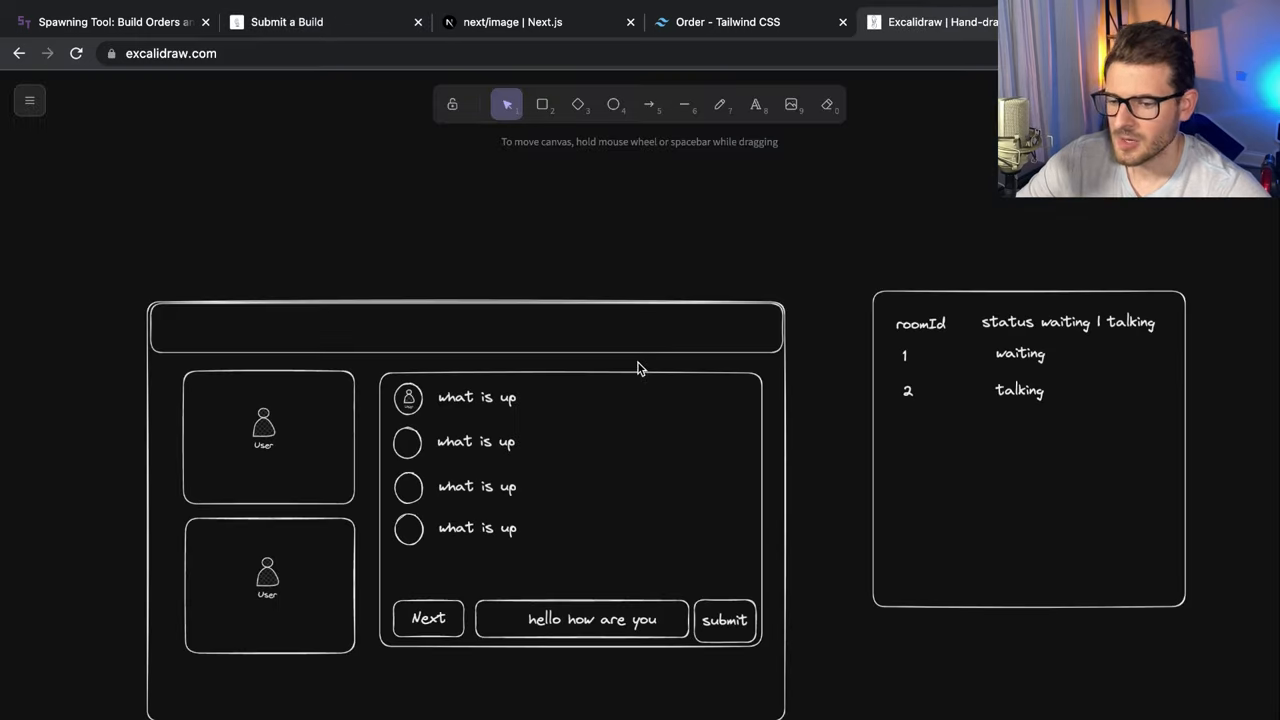
{"action": "mouse_move", "coordinate": [688, 240]}
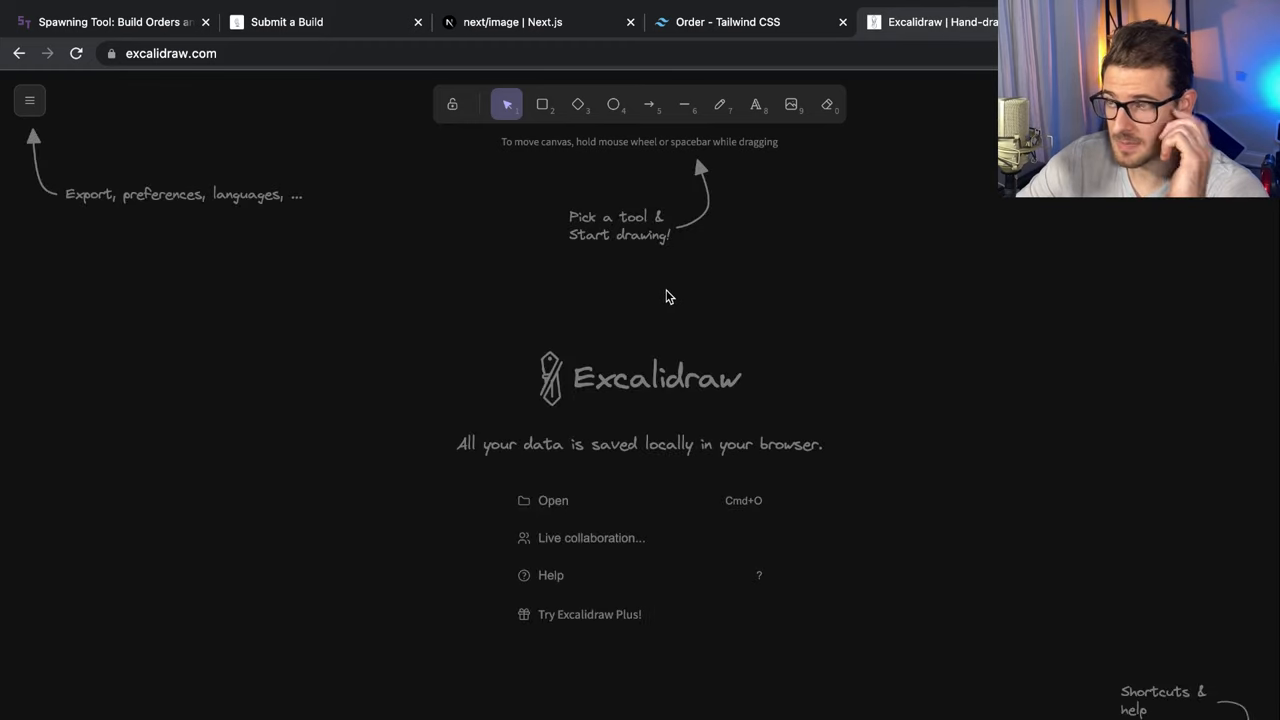
{"action": "mouse_move", "coordinate": [618, 372]}
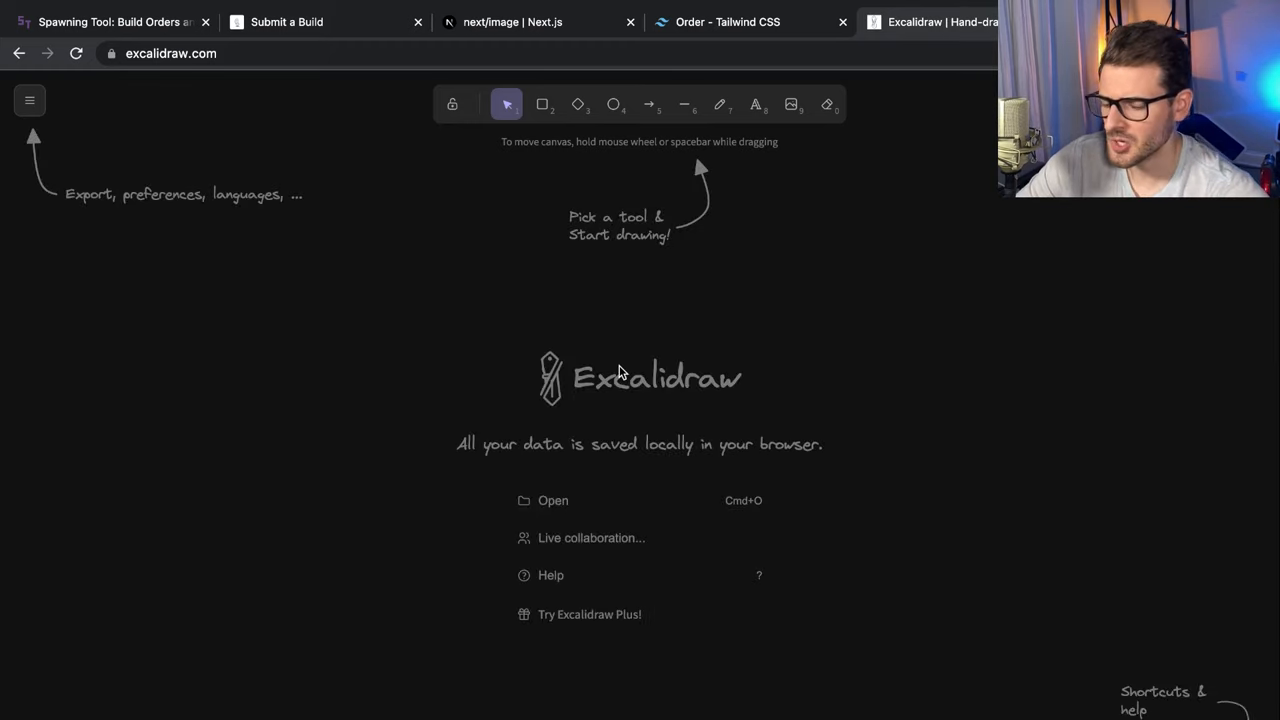
{"action": "mouse_move", "coordinate": [590, 364]}
{"action": "type", "text": "uml"}
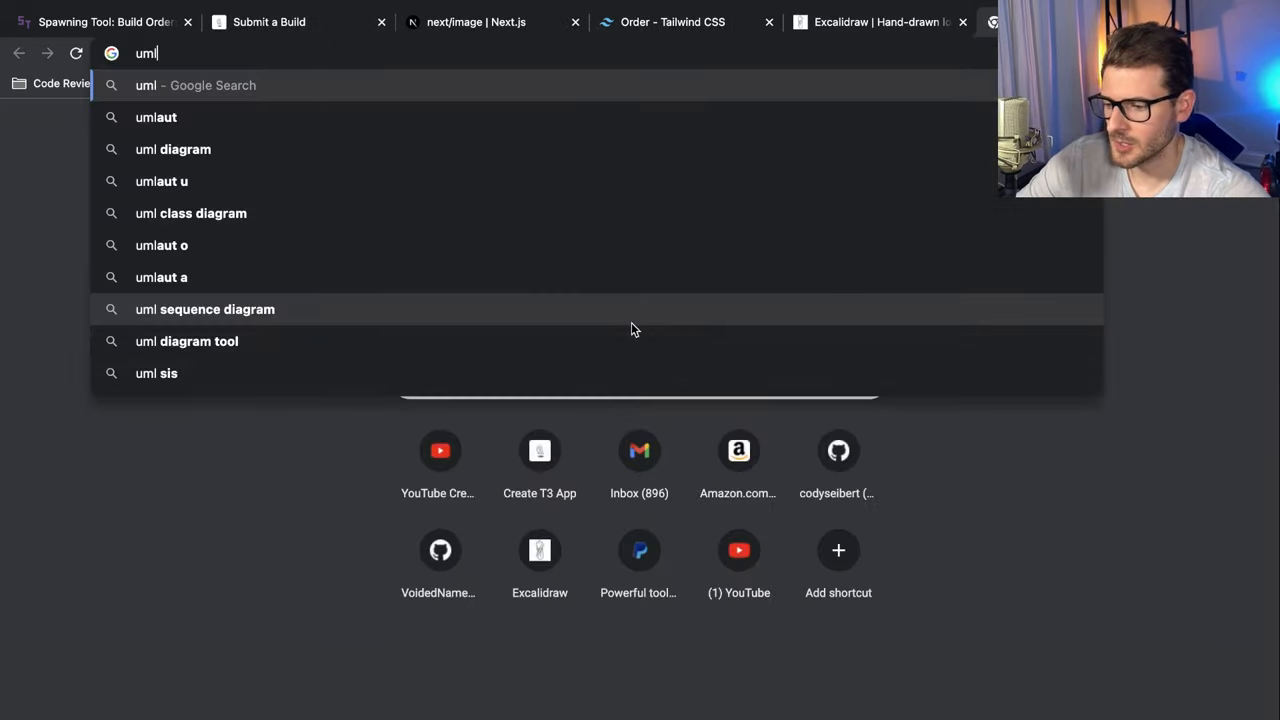
Run the Google search for 'uml diagram' and browse the results
{"action": "left_click", "coordinate": [172, 148]}
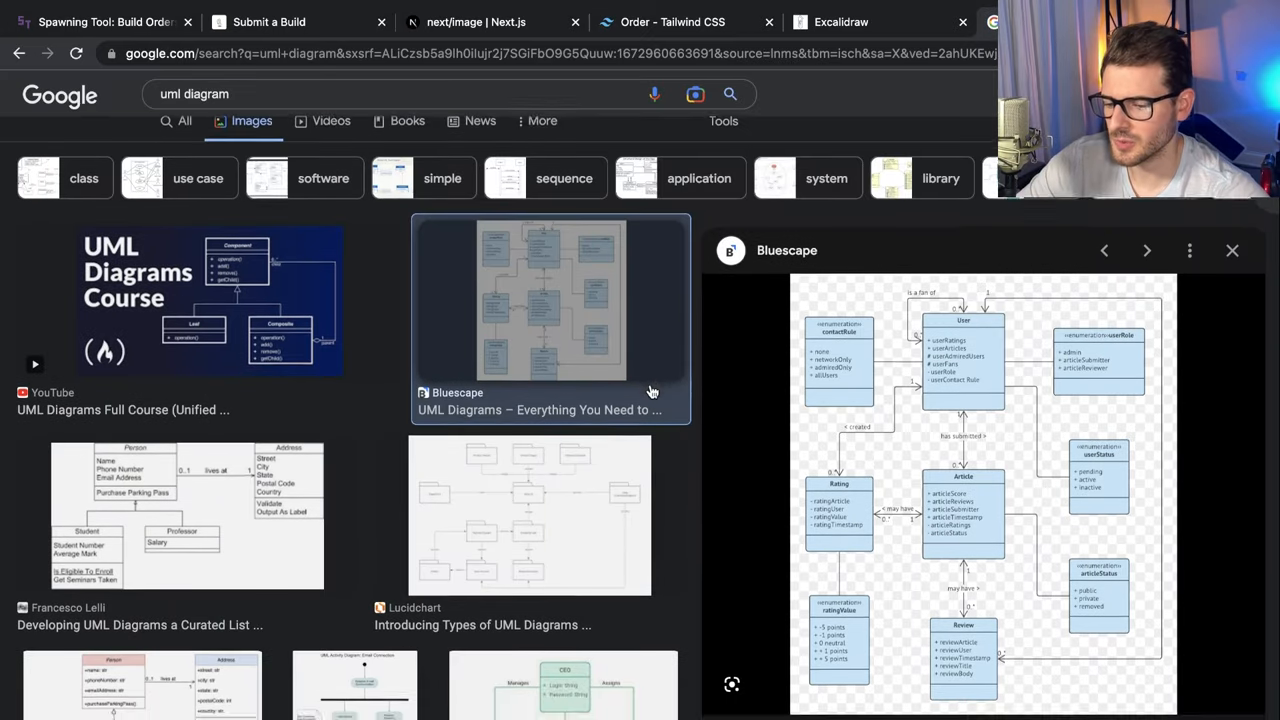
{"action": "scroll", "scroll_direction": "down", "scroll_amount": 3}
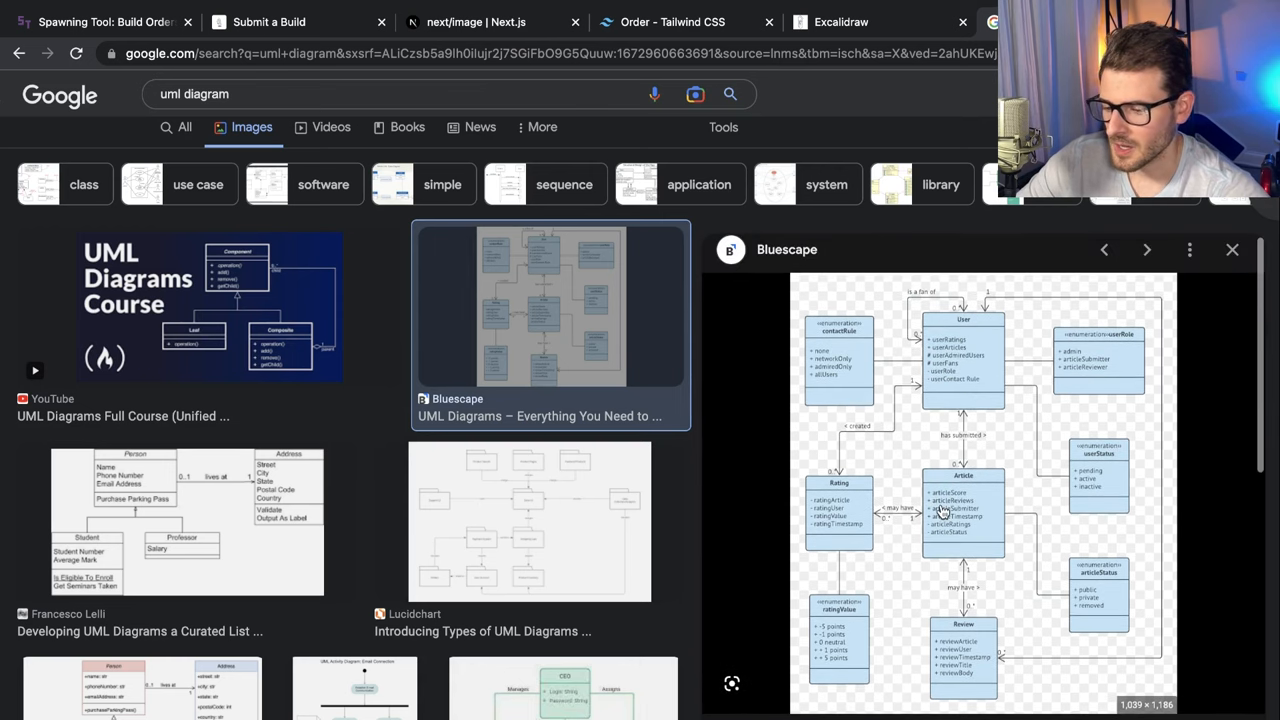
{"action": "mouse_move", "coordinate": [786, 500]}
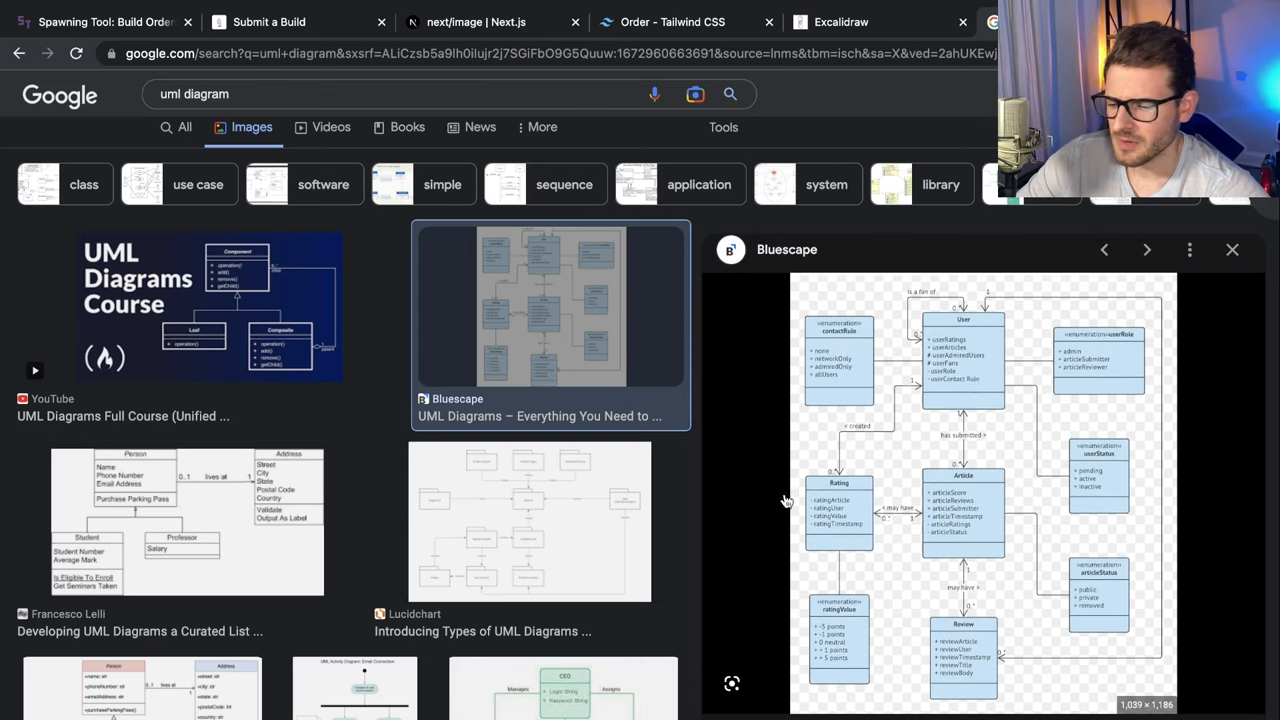
{"action": "mouse_move", "coordinate": [662, 528]}
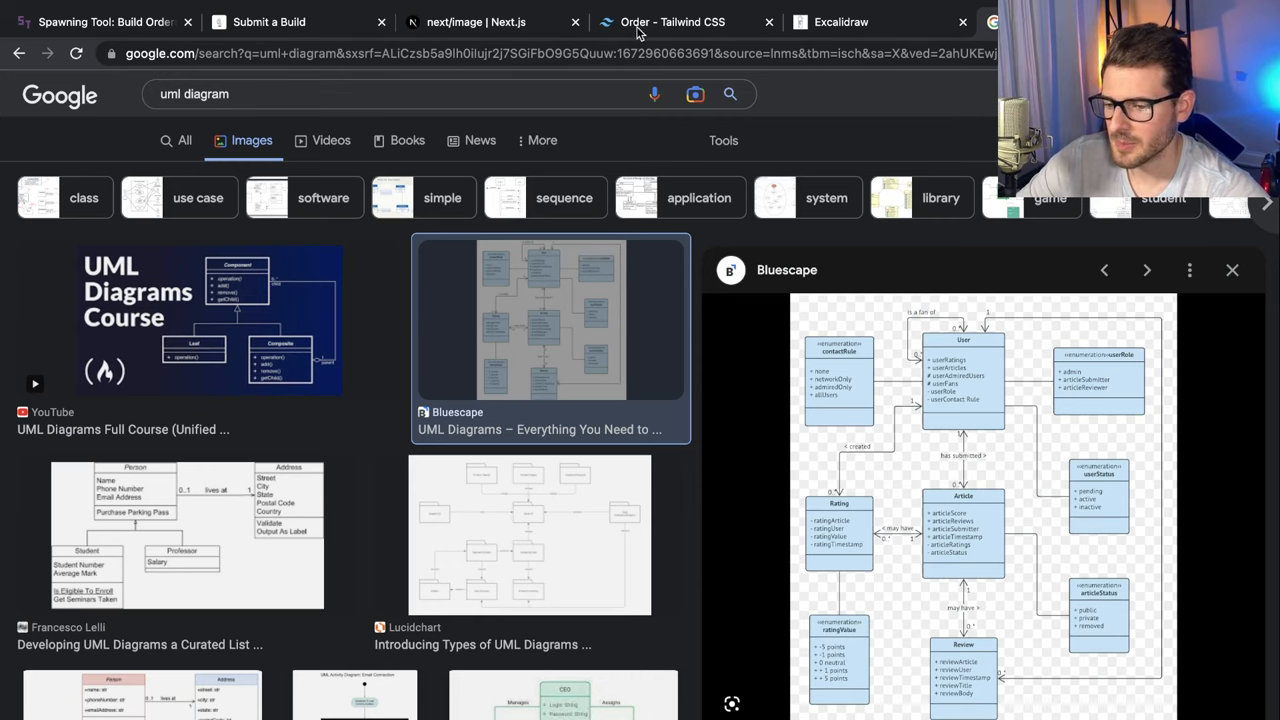
Return to the Submit a Build Order form and look over the ZvT cheese build order
{"action": "left_click", "coordinate": [268, 20]}
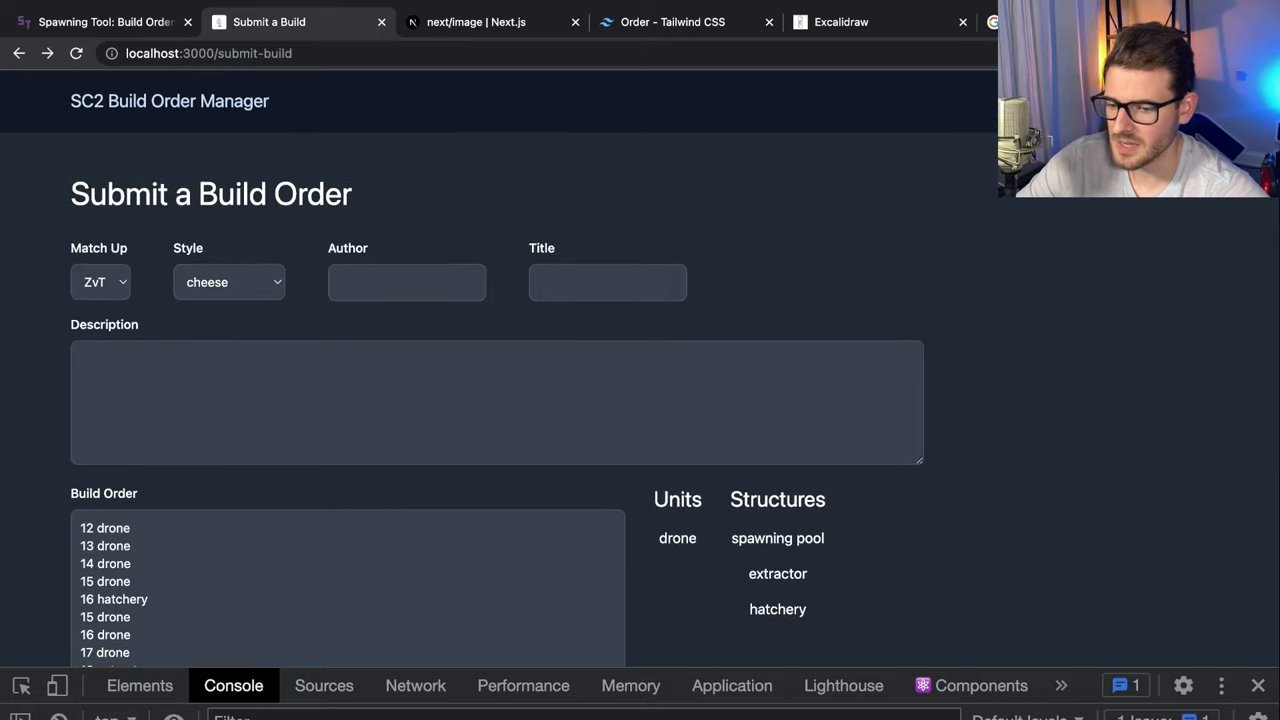
{"action": "mouse_move", "coordinate": [898, 276]}
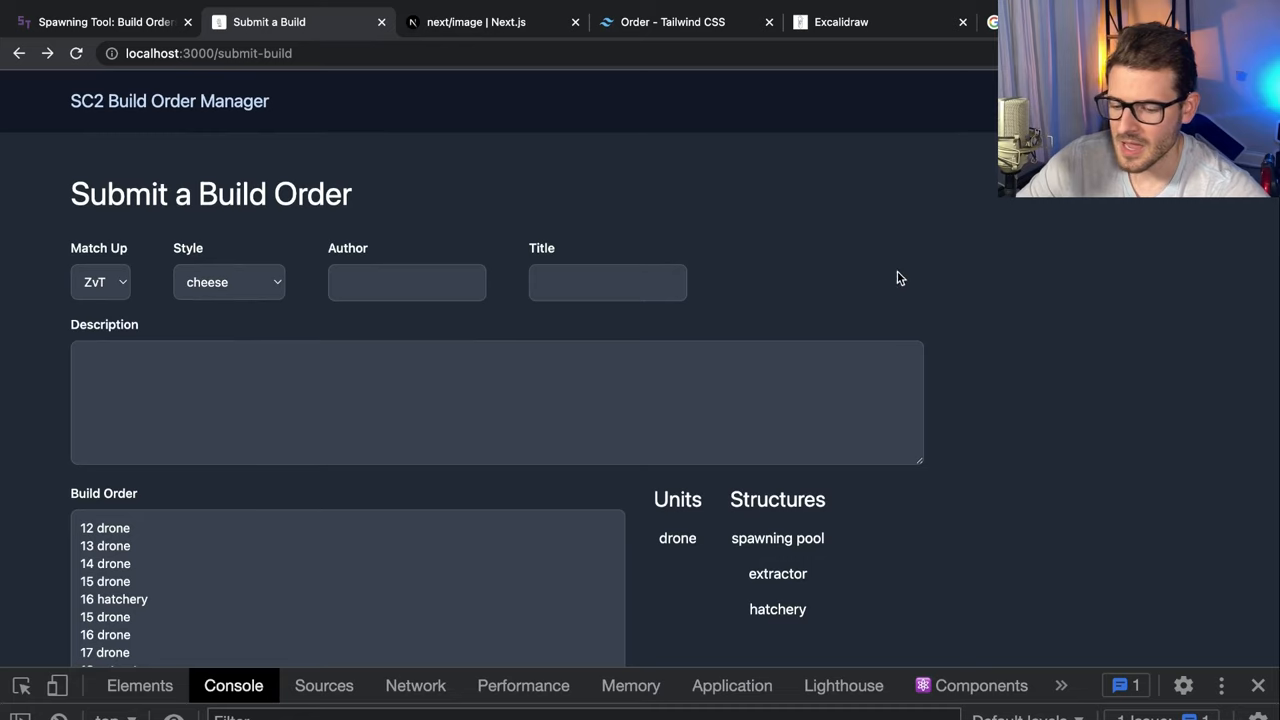
{"action": "mouse_move", "coordinate": [964, 278]}
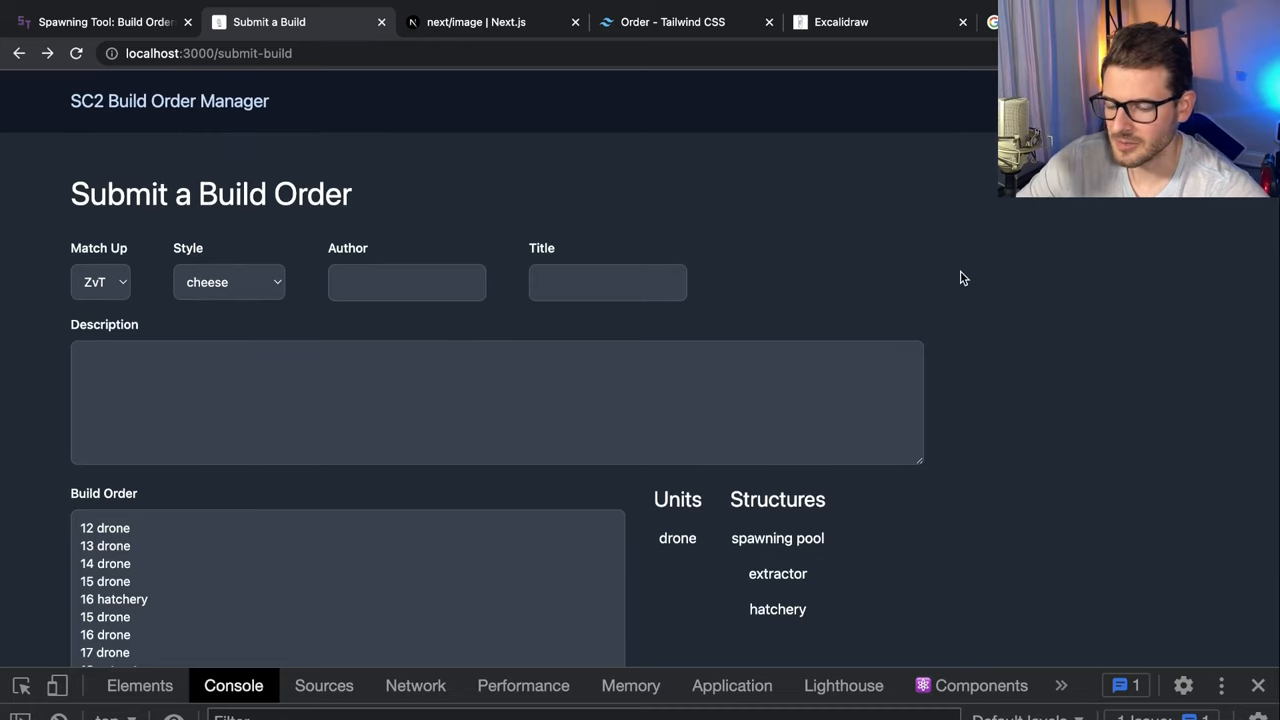
{"action": "mouse_move", "coordinate": [800, 242]}
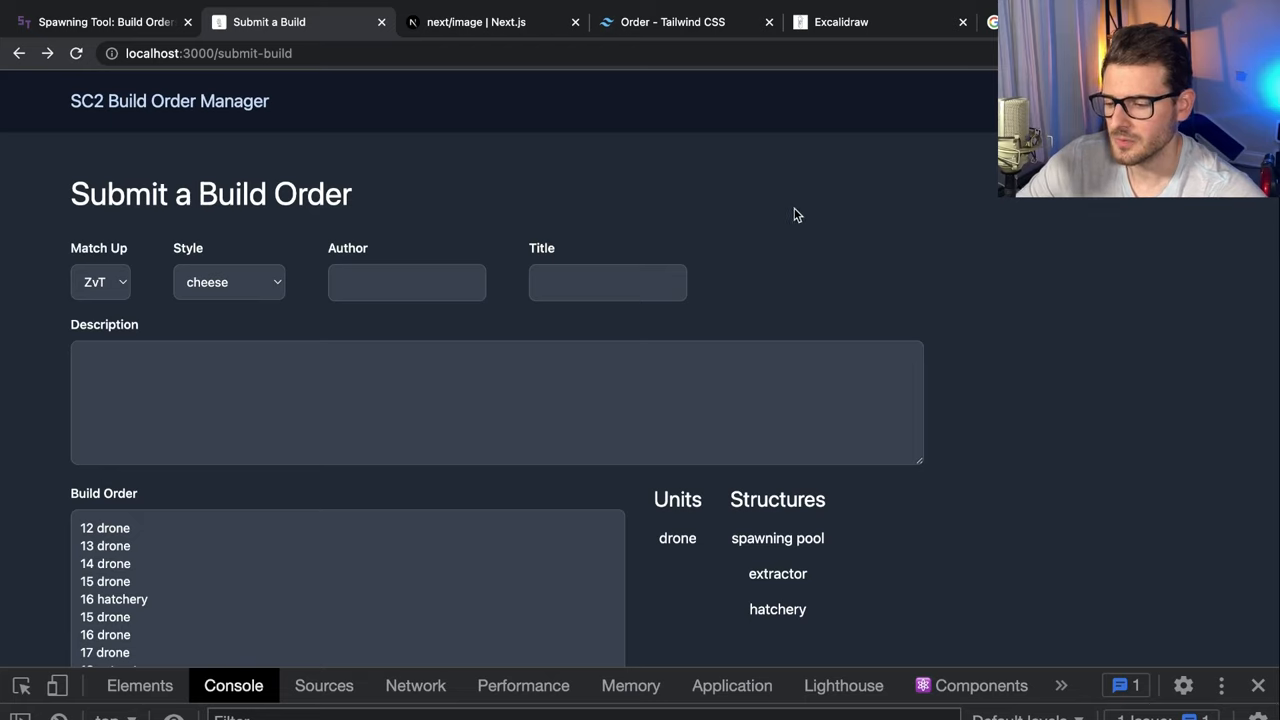
{"action": "mouse_move", "coordinate": [770, 204]}
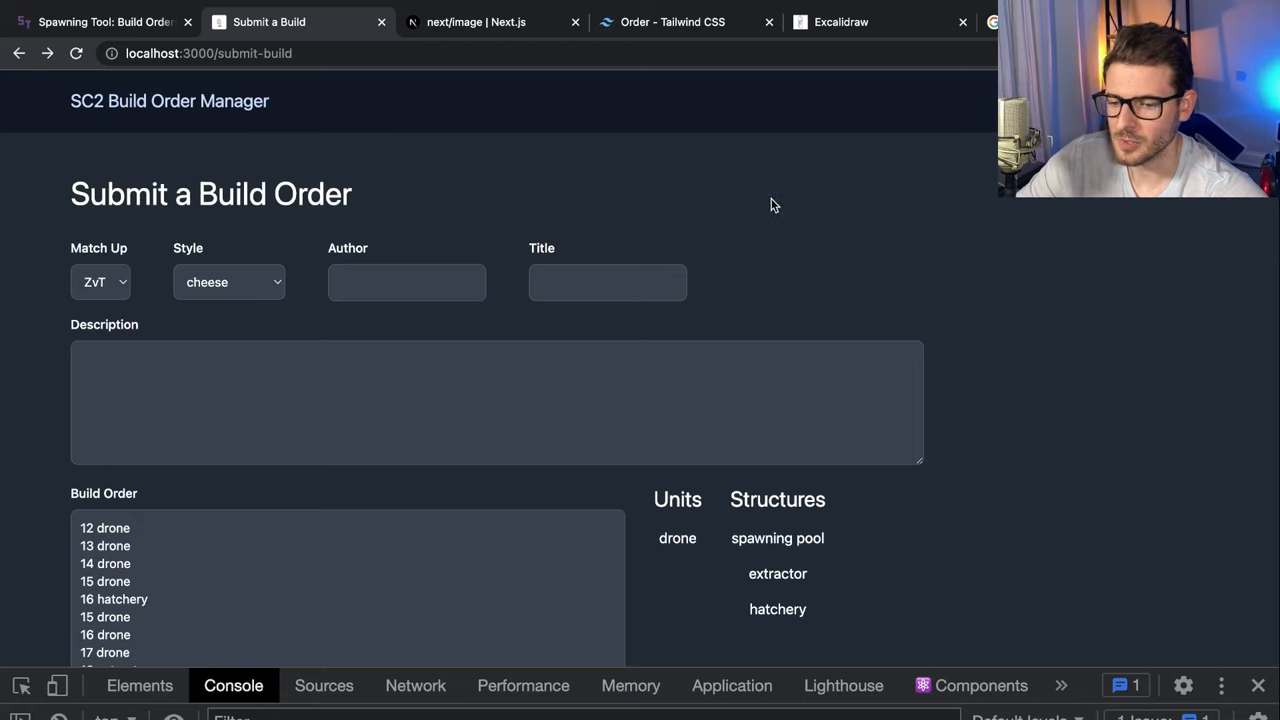
{"action": "mouse_move", "coordinate": [756, 310]}
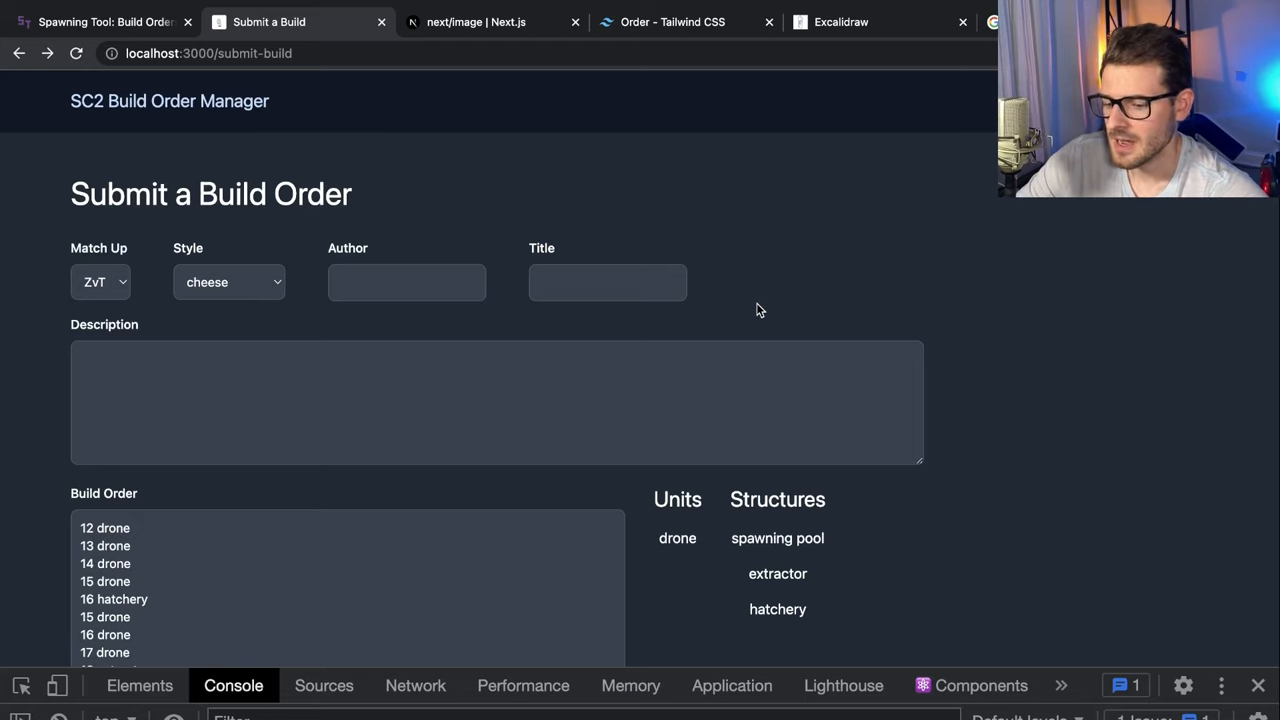
{"action": "scroll", "scroll_direction": "down", "scroll_amount": 3}
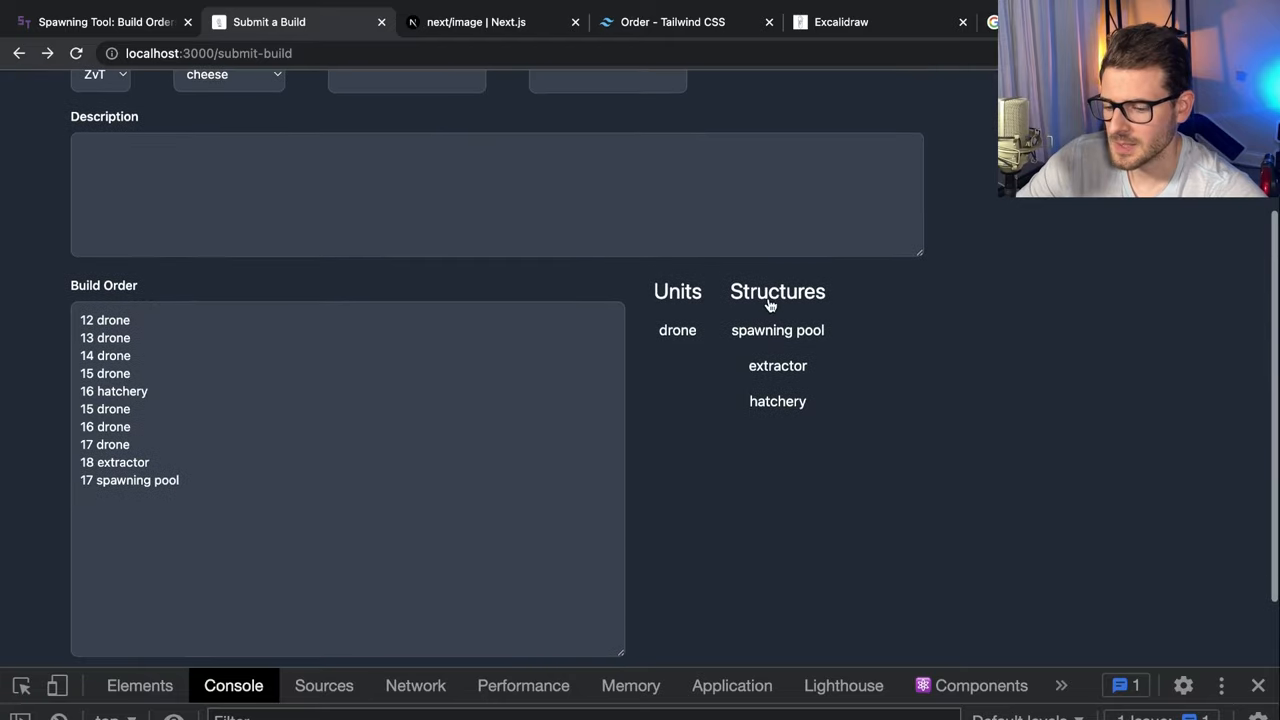
{"action": "scroll", "scroll_direction": "up", "scroll_amount": 3}
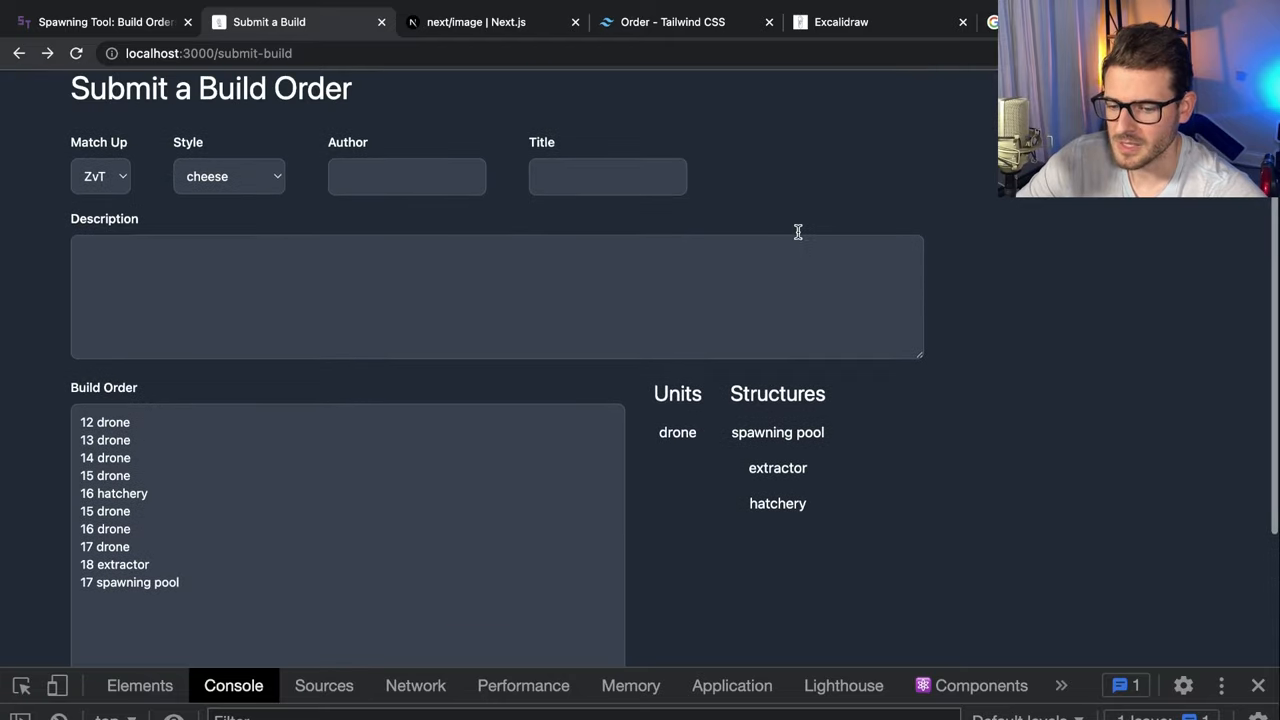
{"action": "mouse_move", "coordinate": [820, 208]}
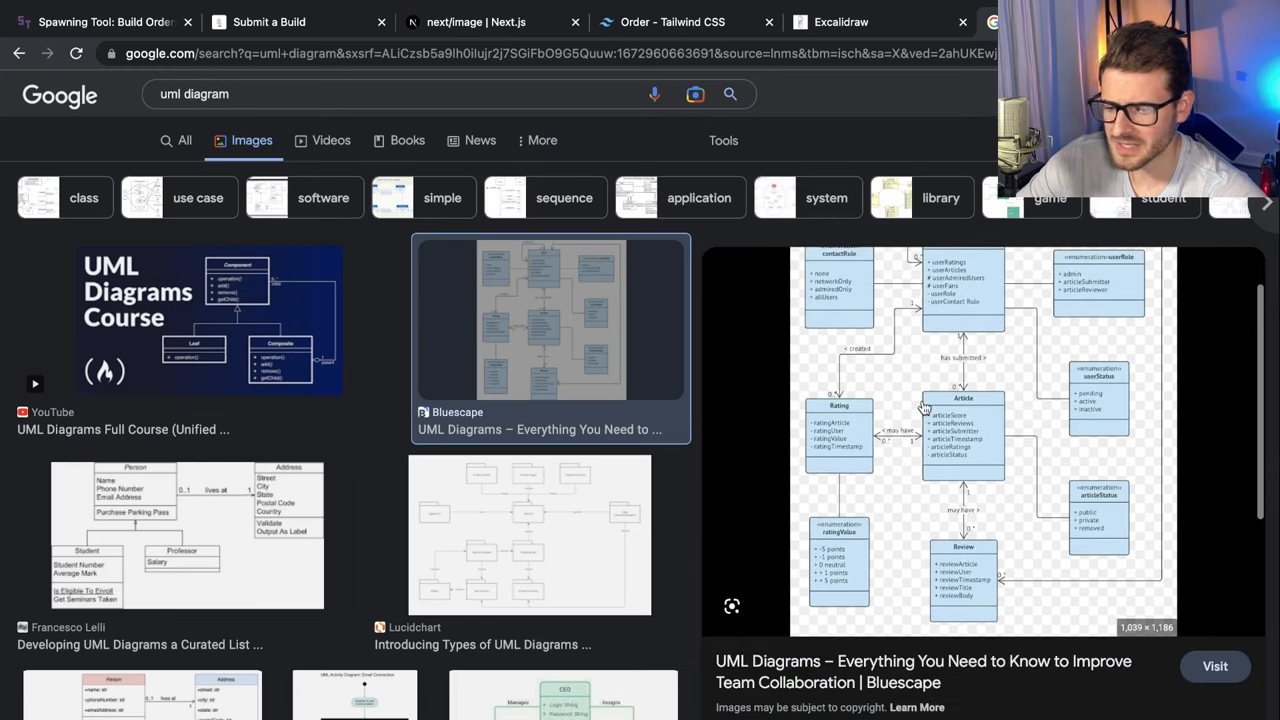
{"action": "scroll", "scroll_direction": "down", "scroll_amount": 3}
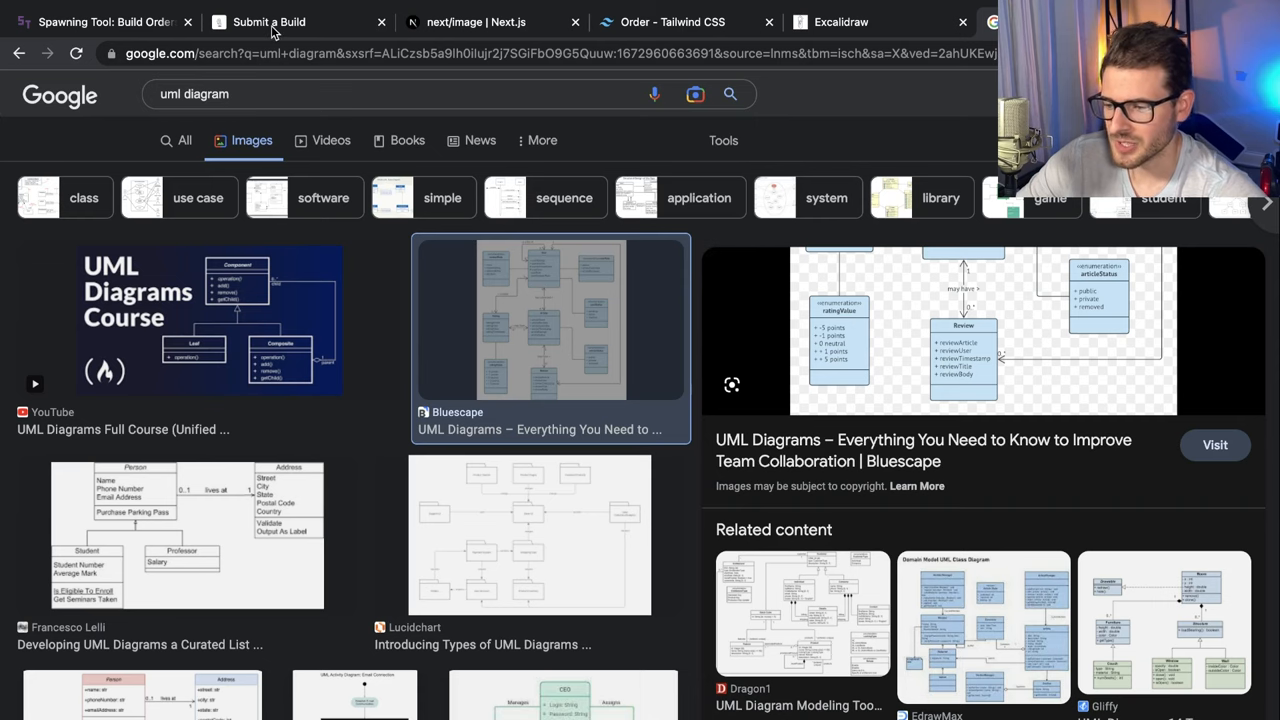
Go back to the Submit a Build Order form and review it down to the Submit button and back
{"action": "left_click", "coordinate": [268, 20]}
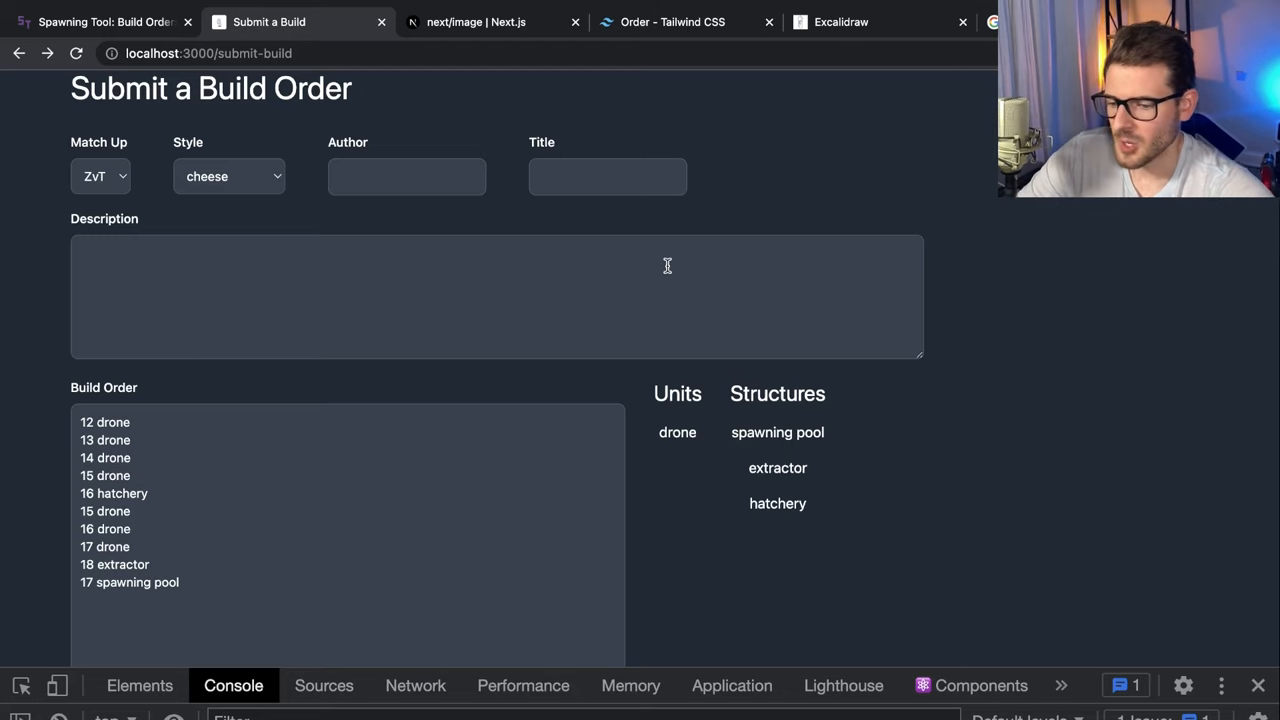
{"action": "mouse_move", "coordinate": [940, 128]}
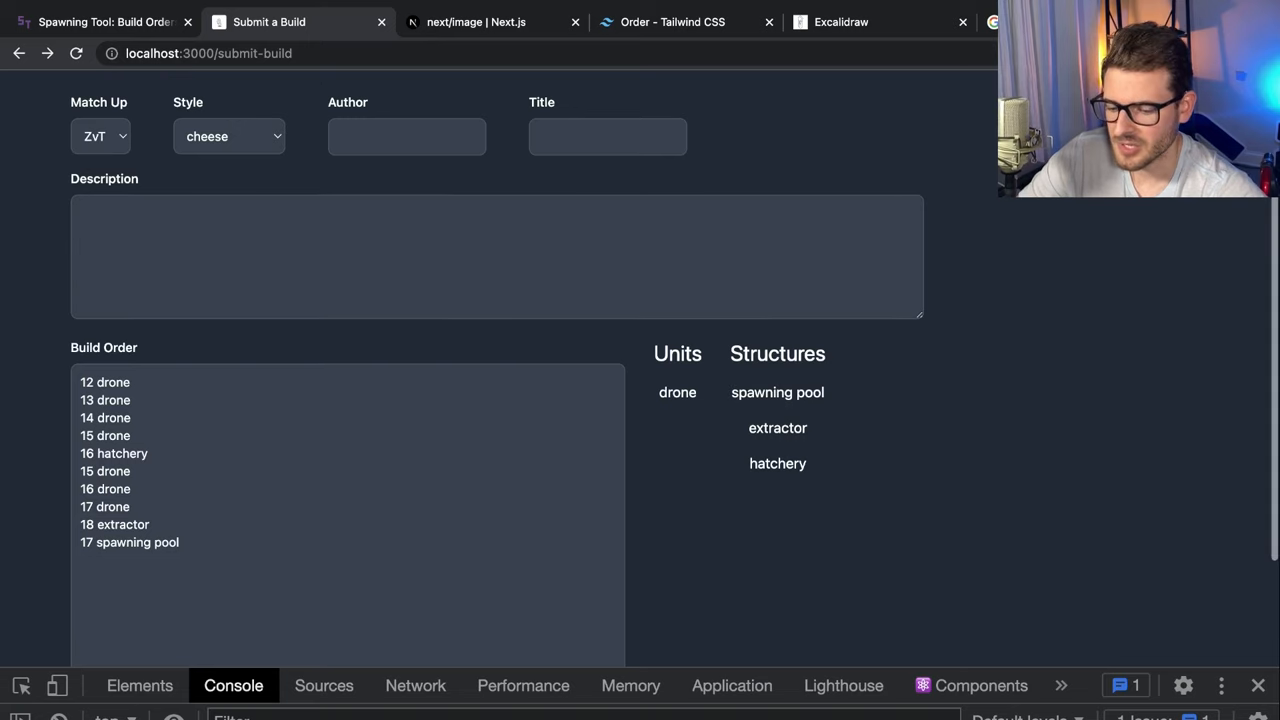
{"action": "scroll", "scroll_direction": "down", "scroll_amount": 3}
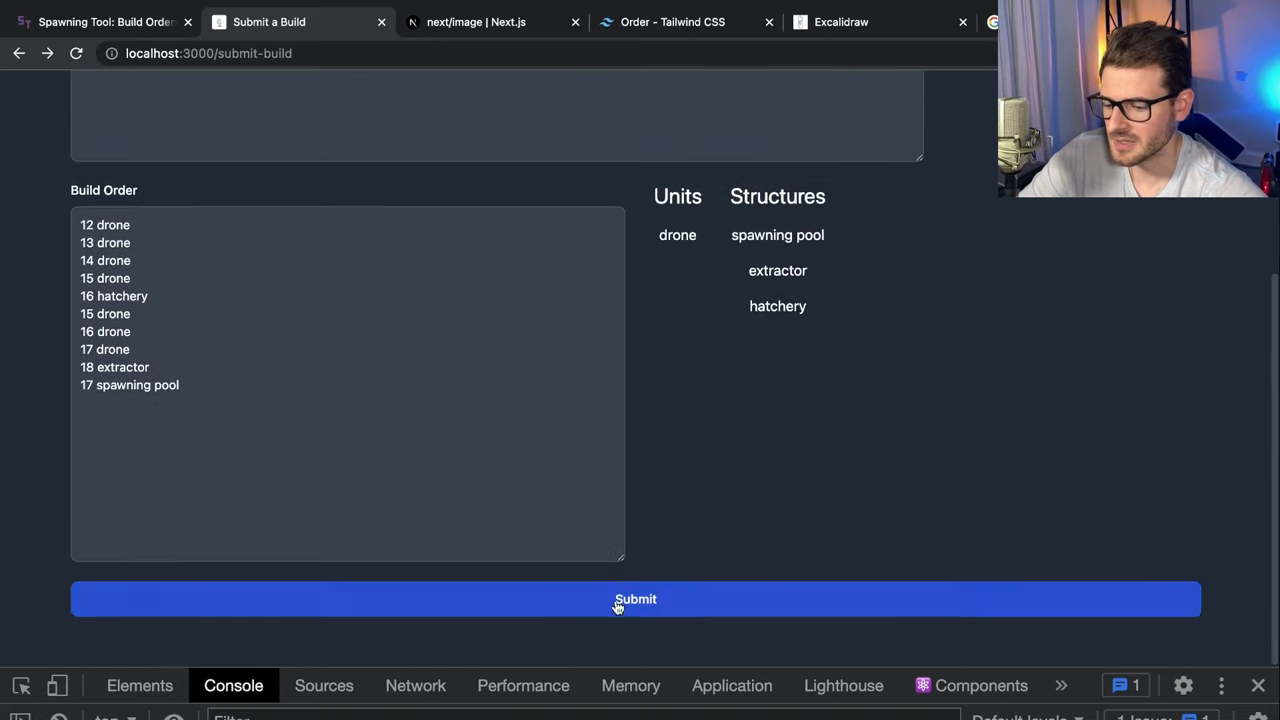
{"action": "scroll", "scroll_direction": "up", "scroll_amount": 3}
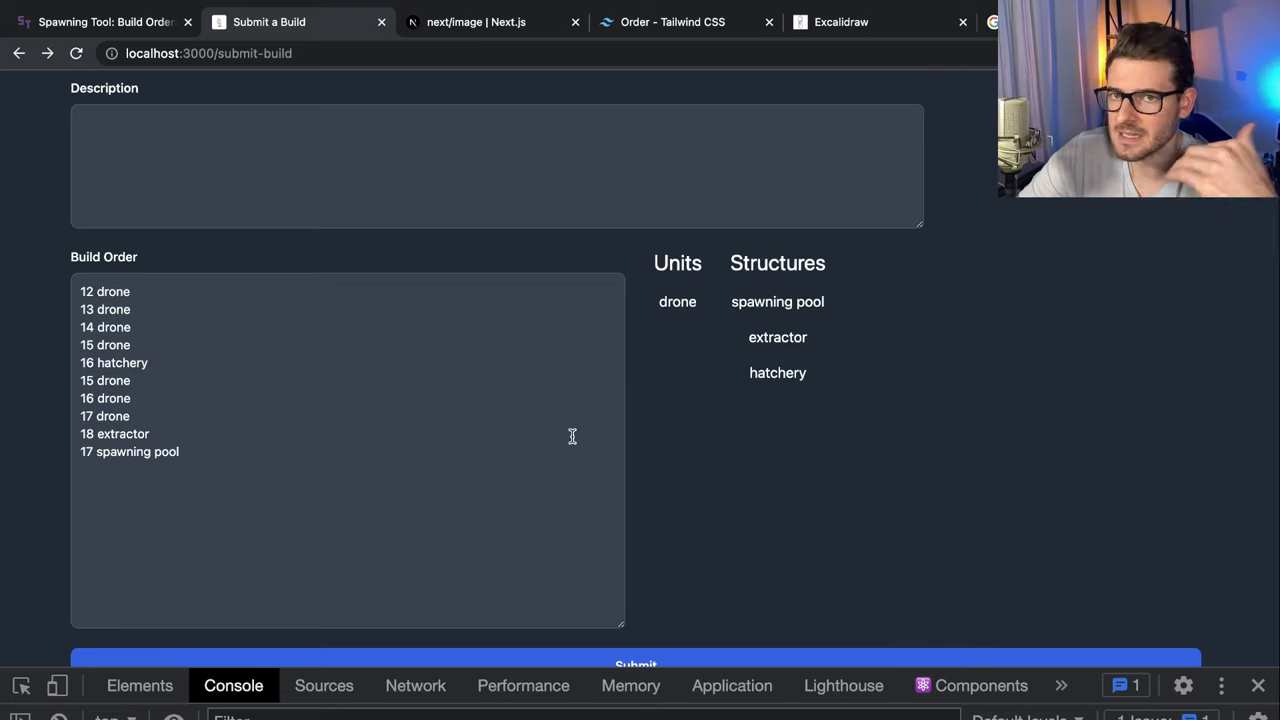
{"action": "scroll", "scroll_direction": "up", "scroll_amount": 3}
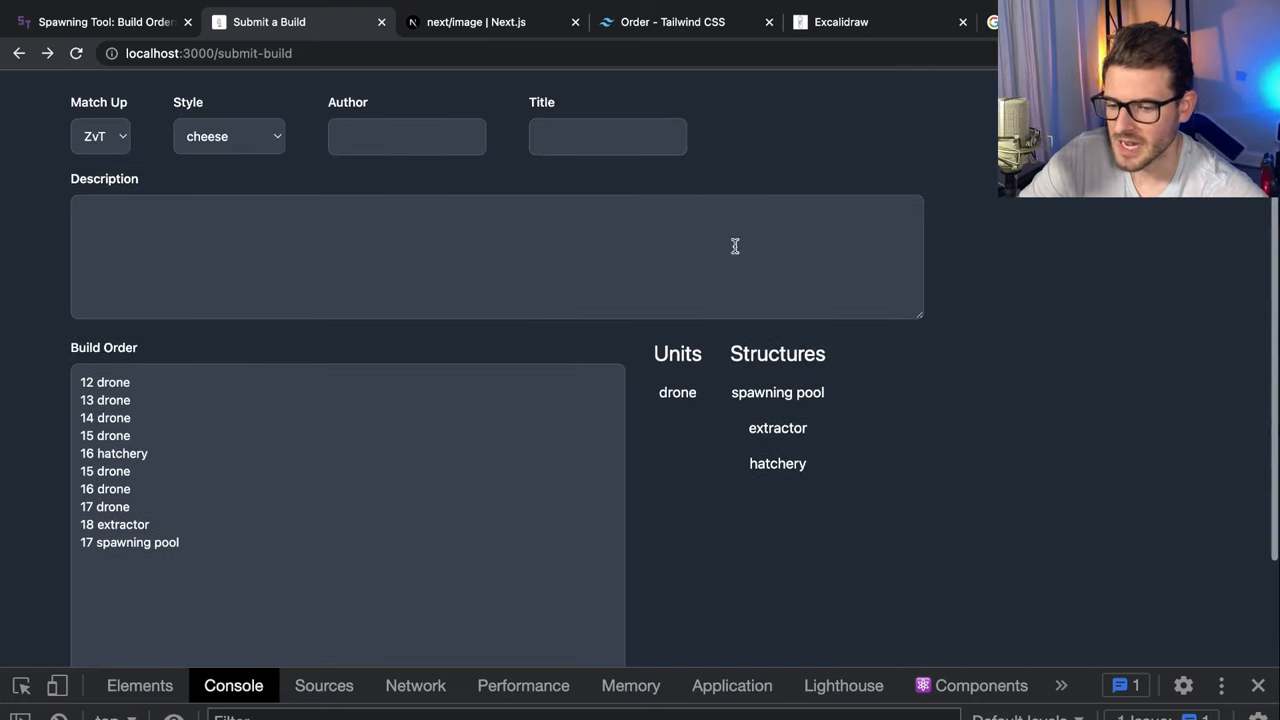
{"action": "scroll", "scroll_direction": "up", "scroll_amount": 3}
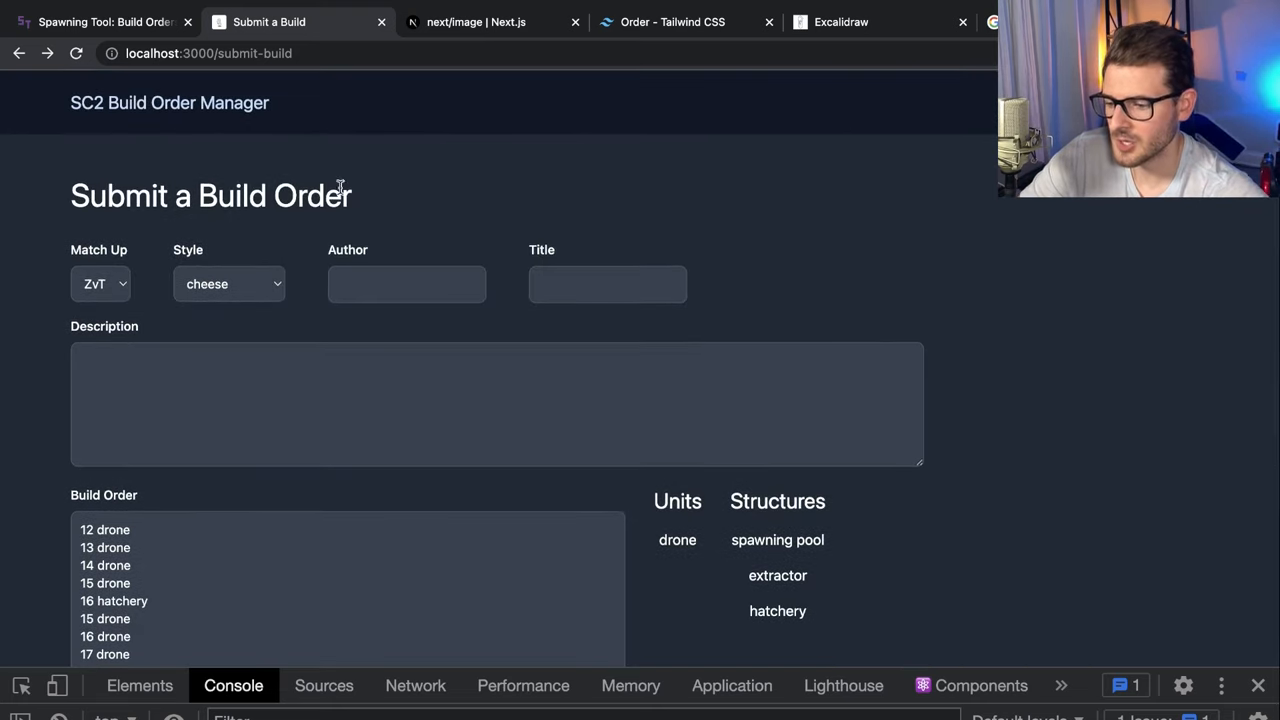
{"action": "mouse_move", "coordinate": [476, 236]}
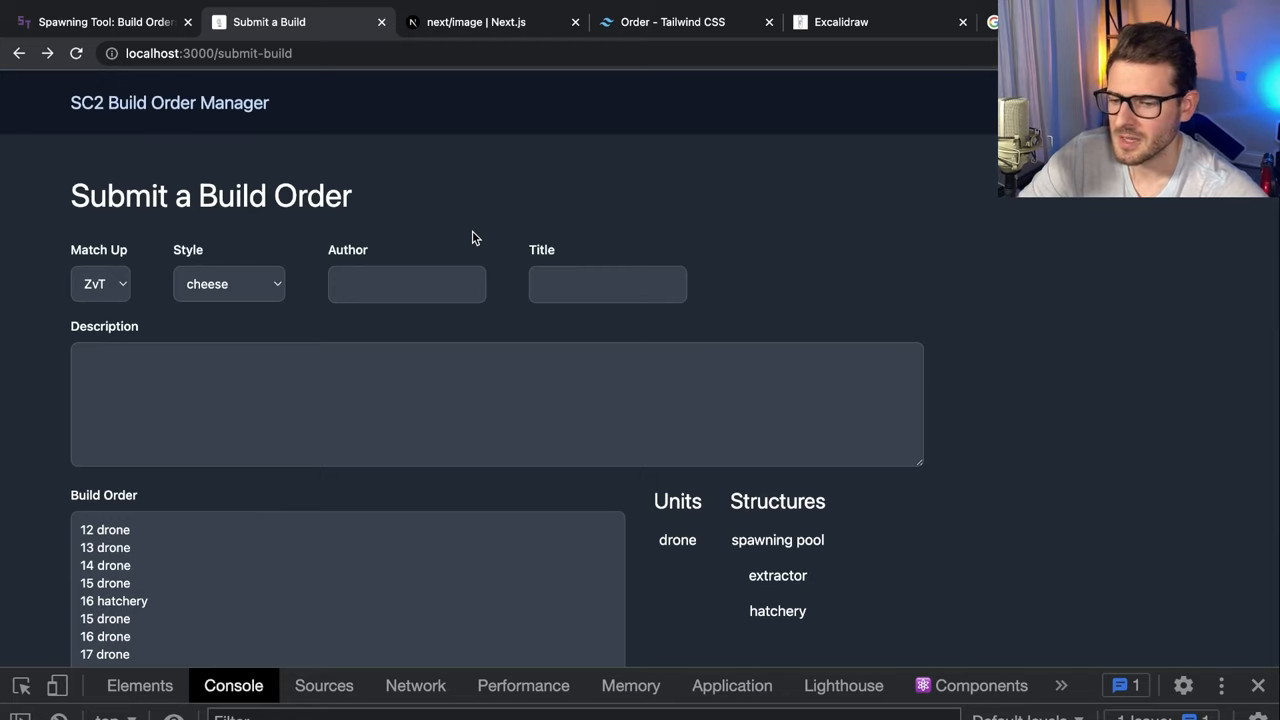
Bring up the blank Excalidraw canvas with its welcome screen
{"action": "left_click", "coordinate": [840, 20]}
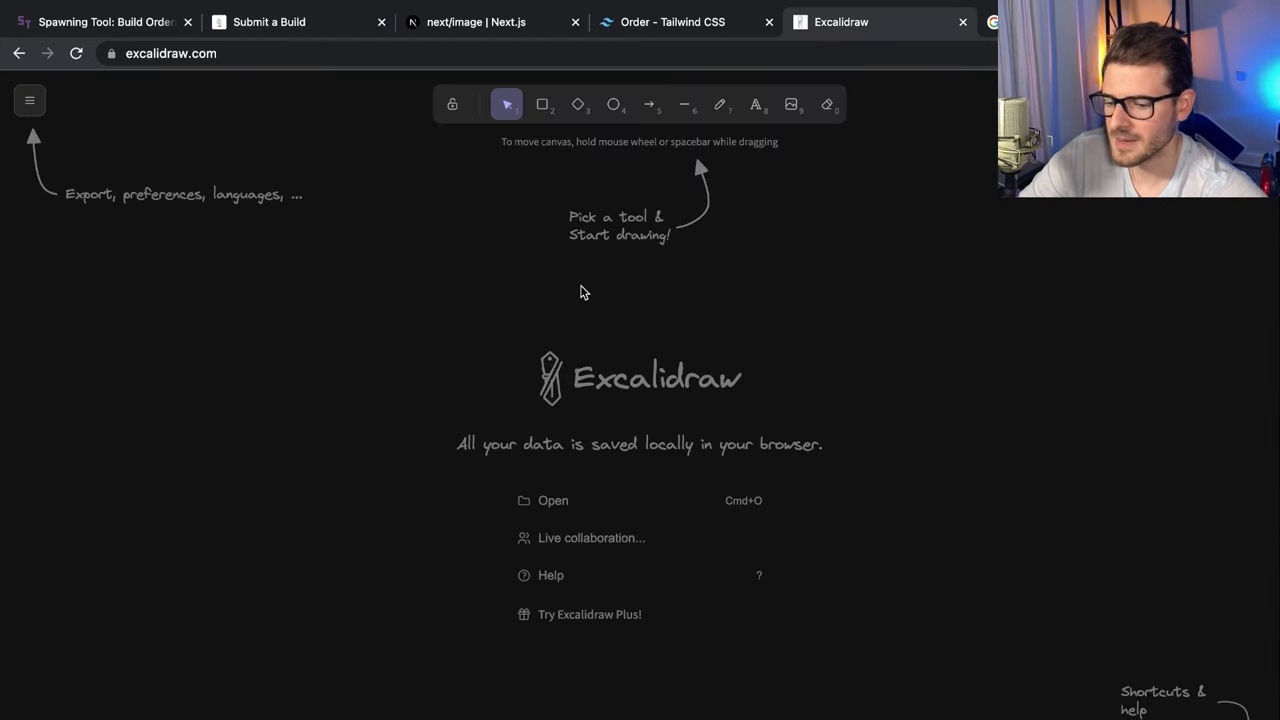
{"action": "mouse_move", "coordinate": [528, 484]}
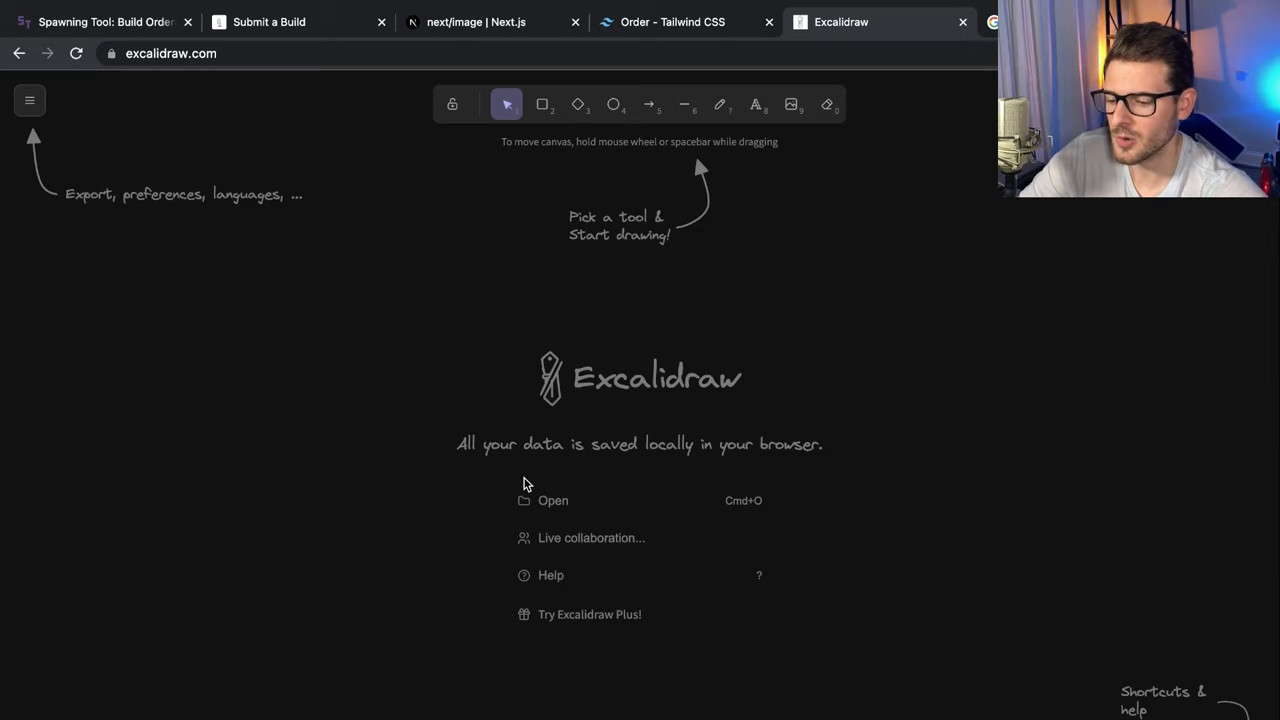
{"action": "mouse_move", "coordinate": [416, 220]}
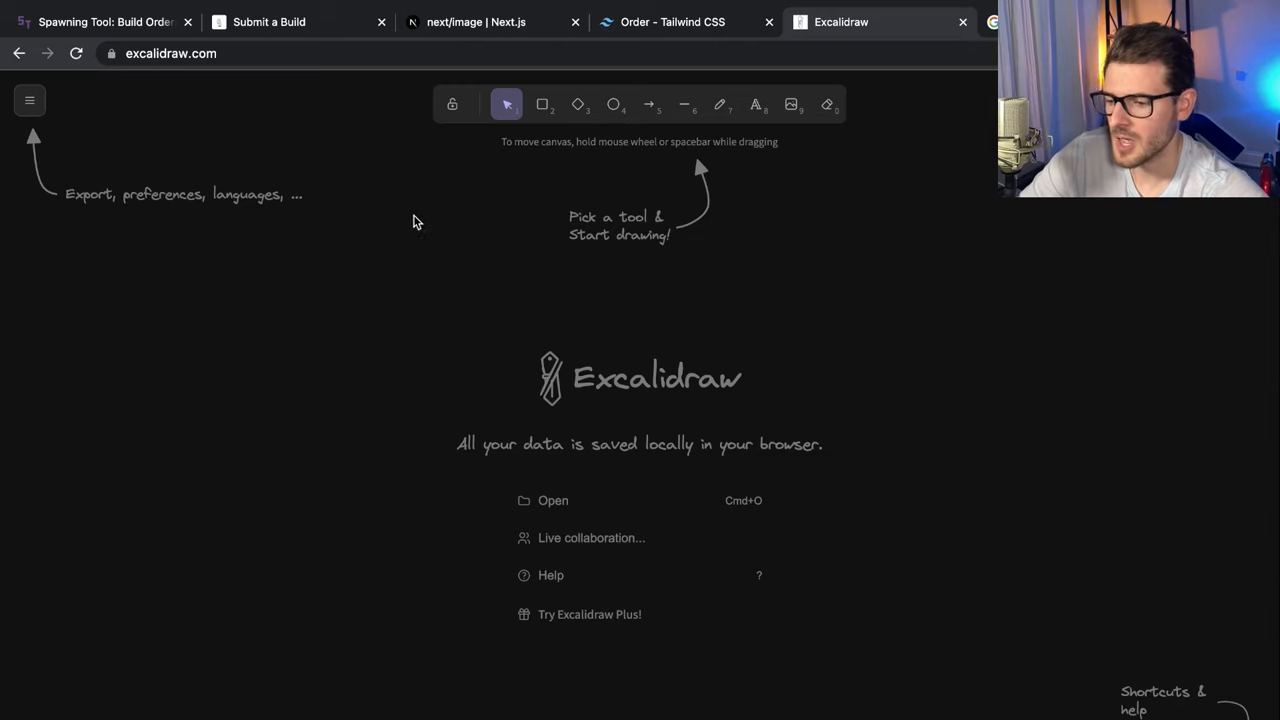
{"action": "mouse_move", "coordinate": [428, 238]}
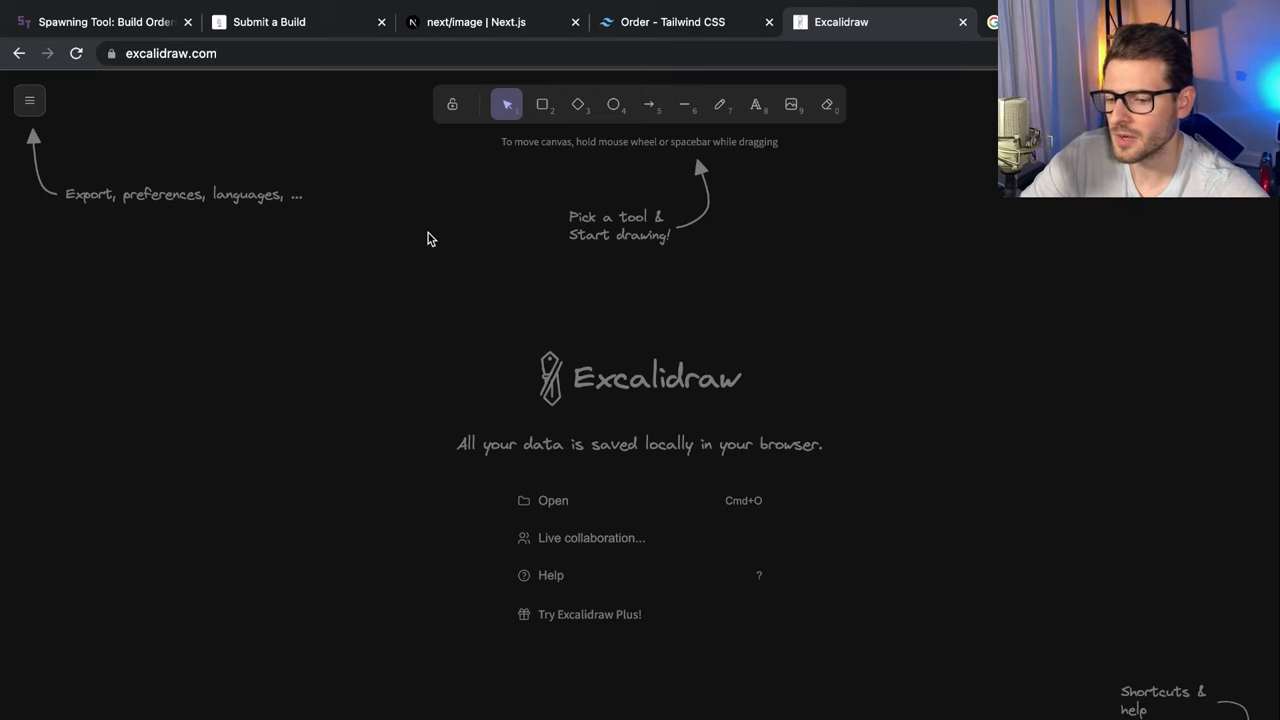
{"action": "mouse_move", "coordinate": [270, 20]}
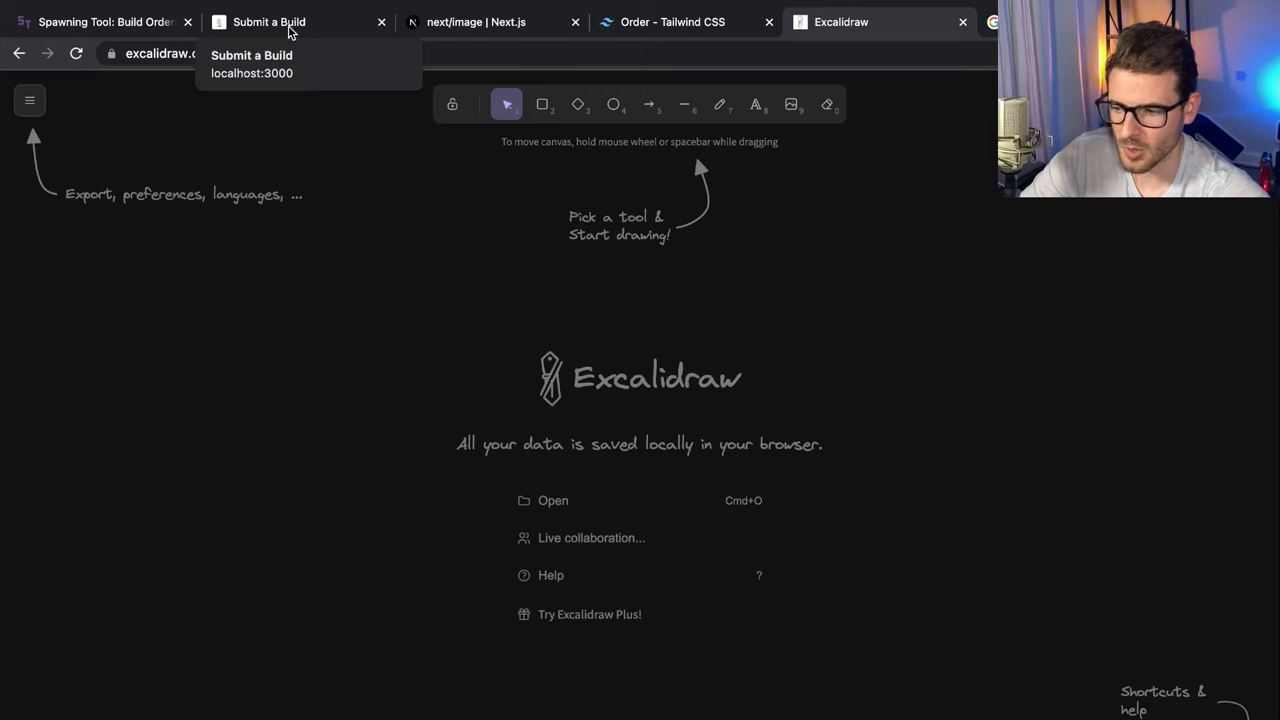
Return to the Submit a Build page and look through the ZvT cheese form and its zerg build order list
{"action": "left_click", "coordinate": [268, 20]}
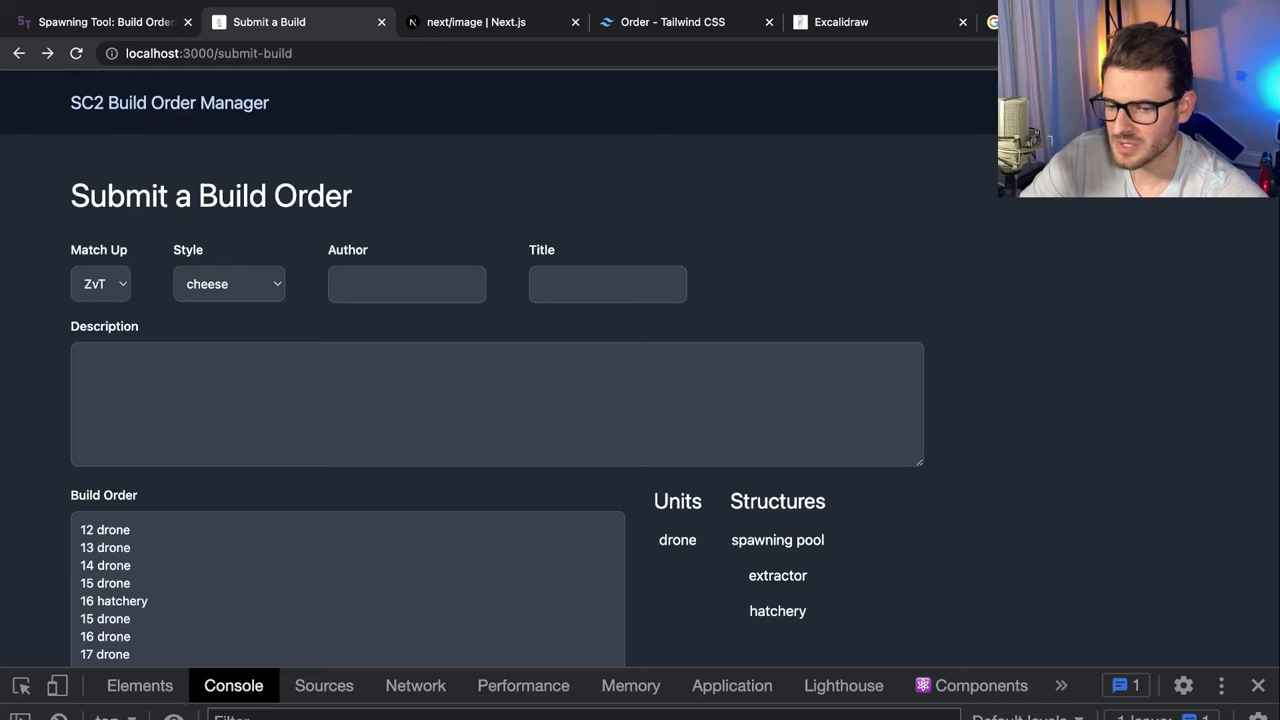
{"action": "mouse_move", "coordinate": [556, 212]}
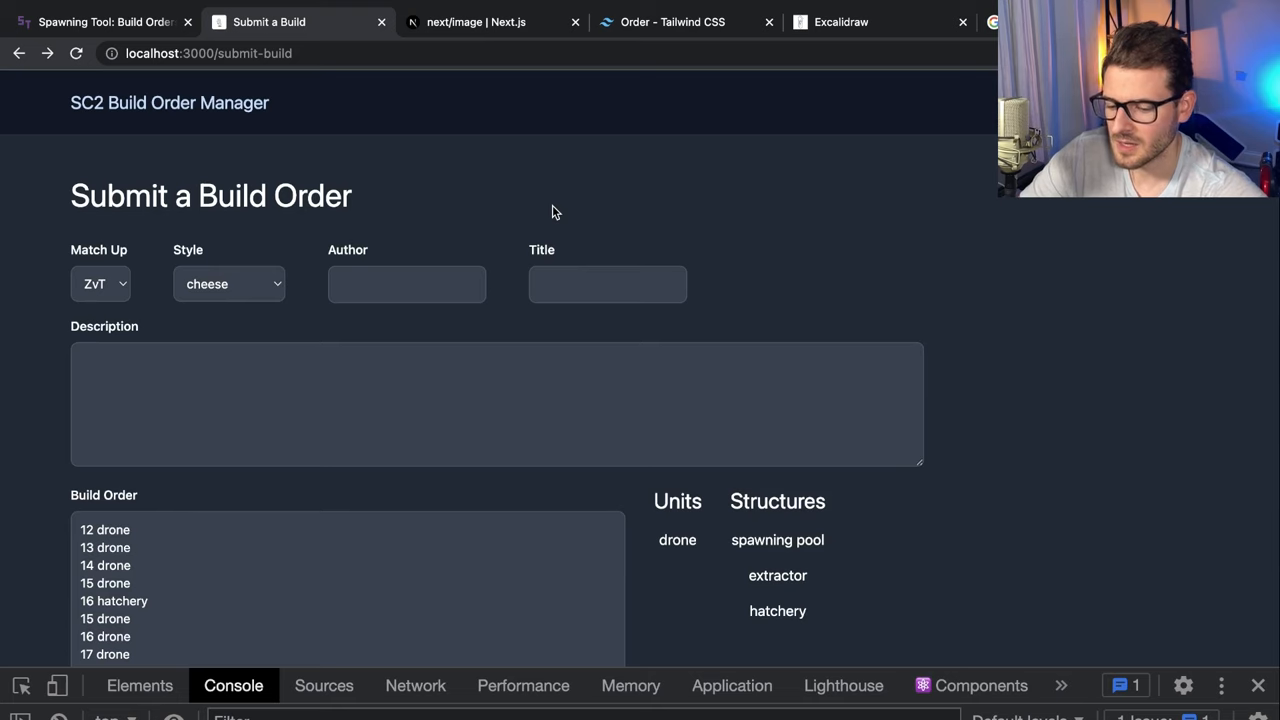
{"action": "scroll", "scroll_direction": "down", "scroll_amount": 3}
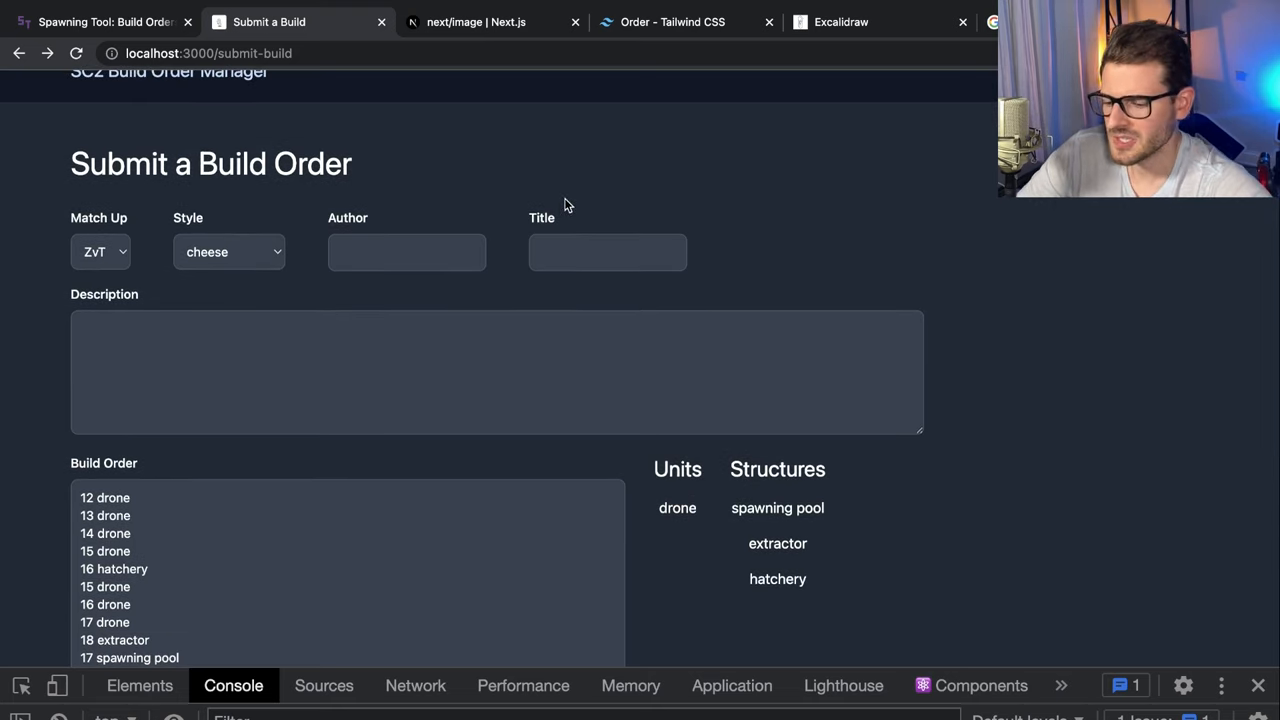
{"action": "scroll", "scroll_direction": "down", "scroll_amount": 3}
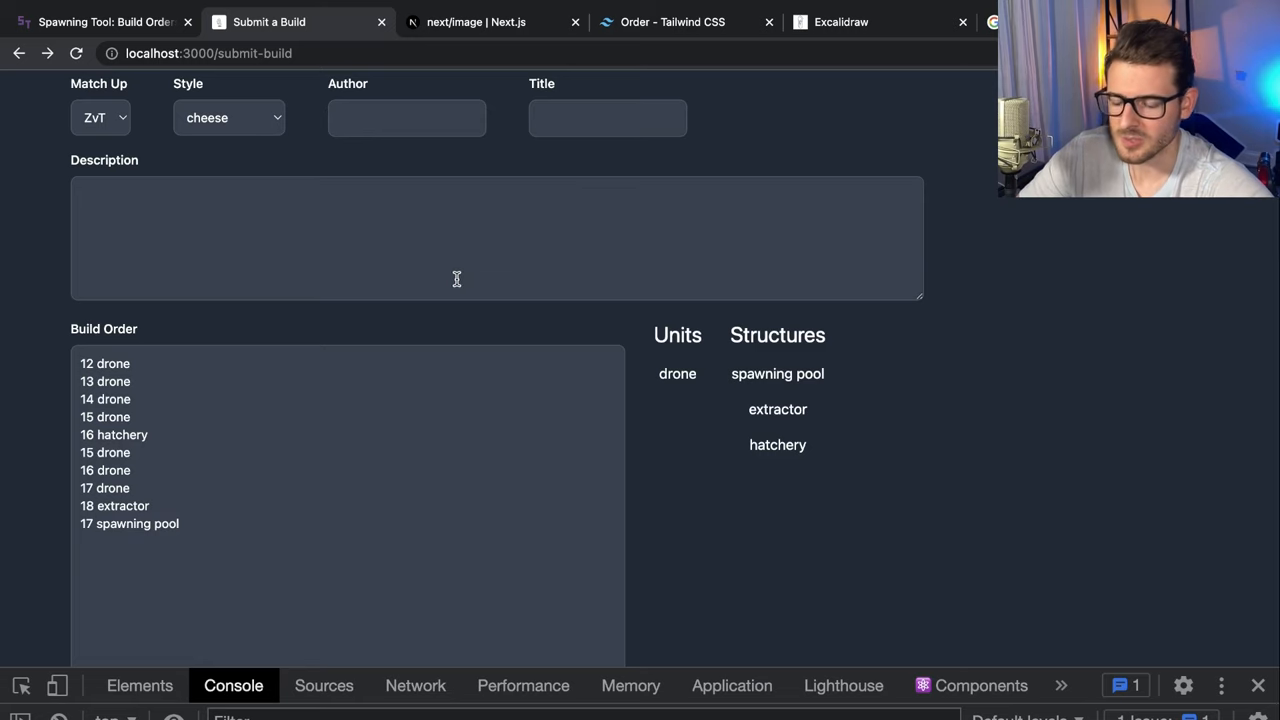
{"action": "scroll", "scroll_direction": "up", "scroll_amount": 3}
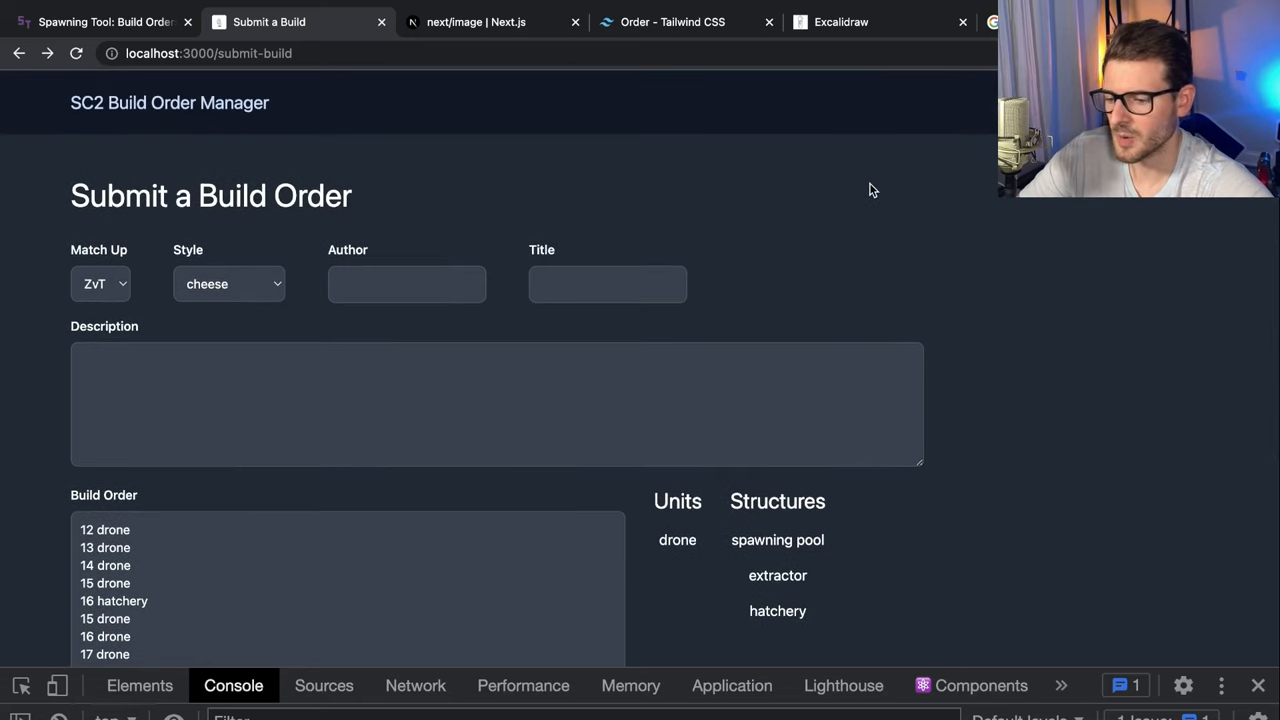
{"action": "mouse_move", "coordinate": [812, 224]}
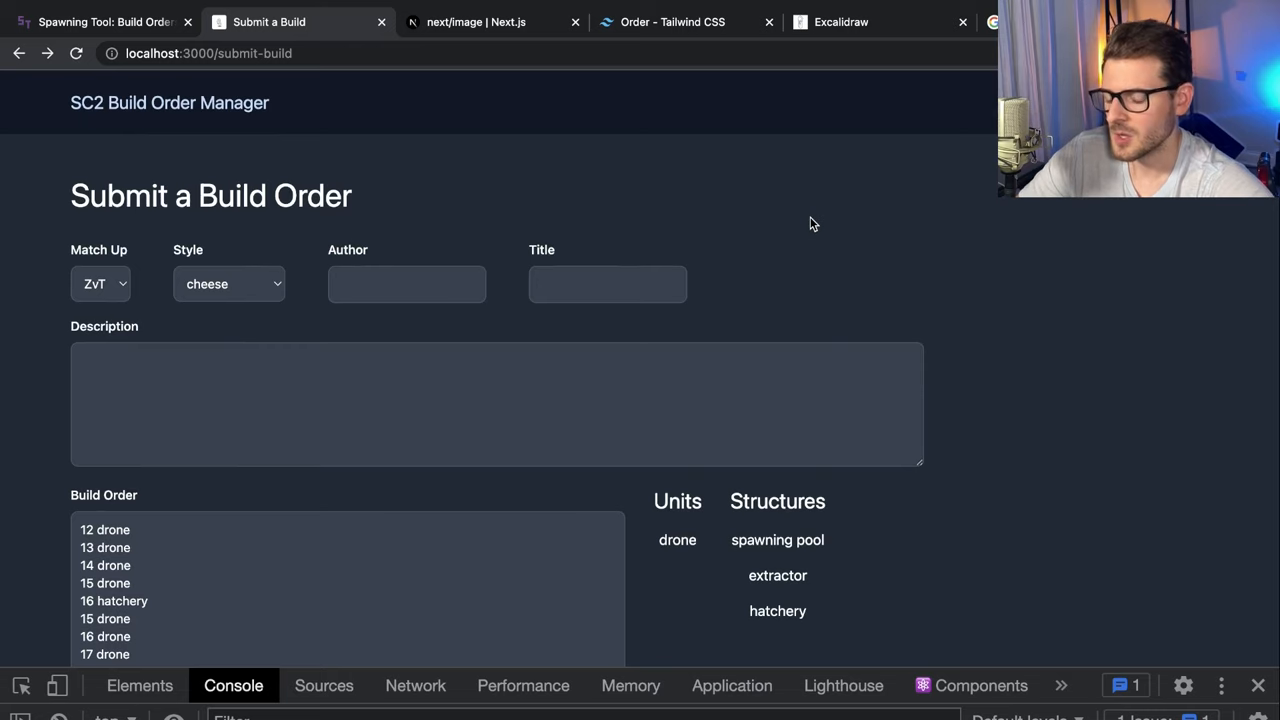
{"action": "scroll", "scroll_direction": "down", "scroll_amount": 3}
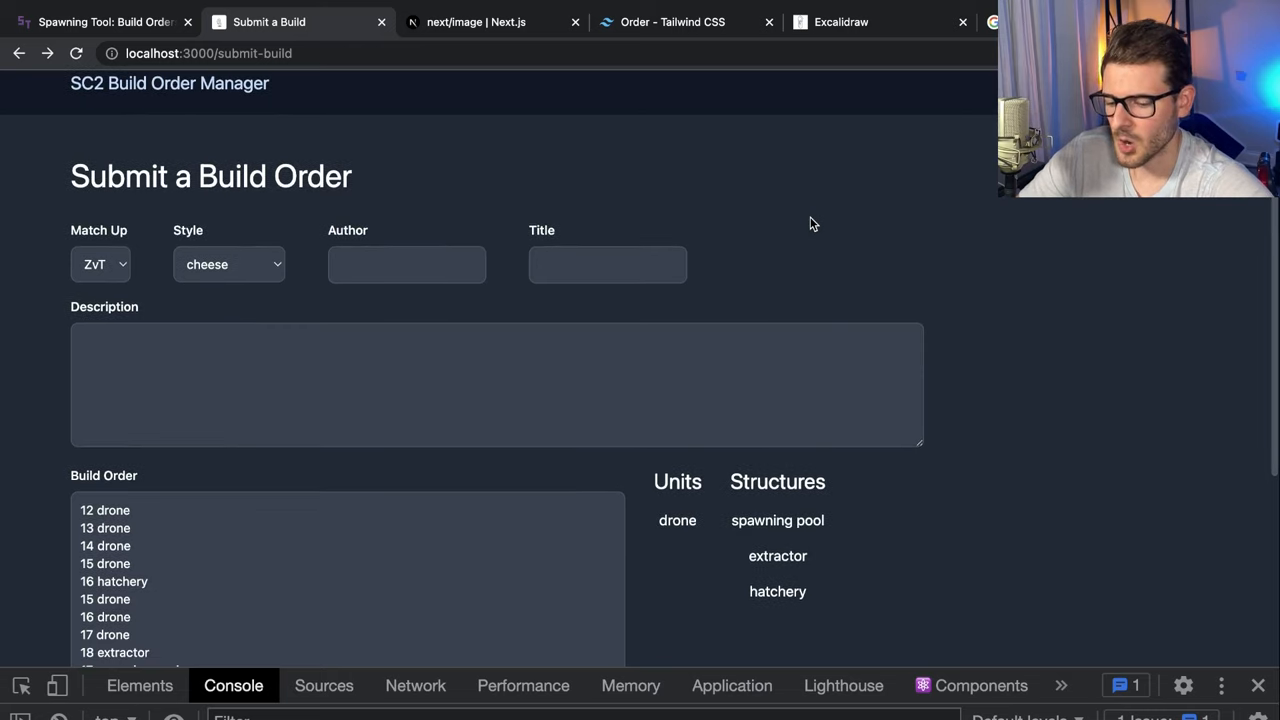
{"action": "scroll", "scroll_direction": "down", "scroll_amount": 3}
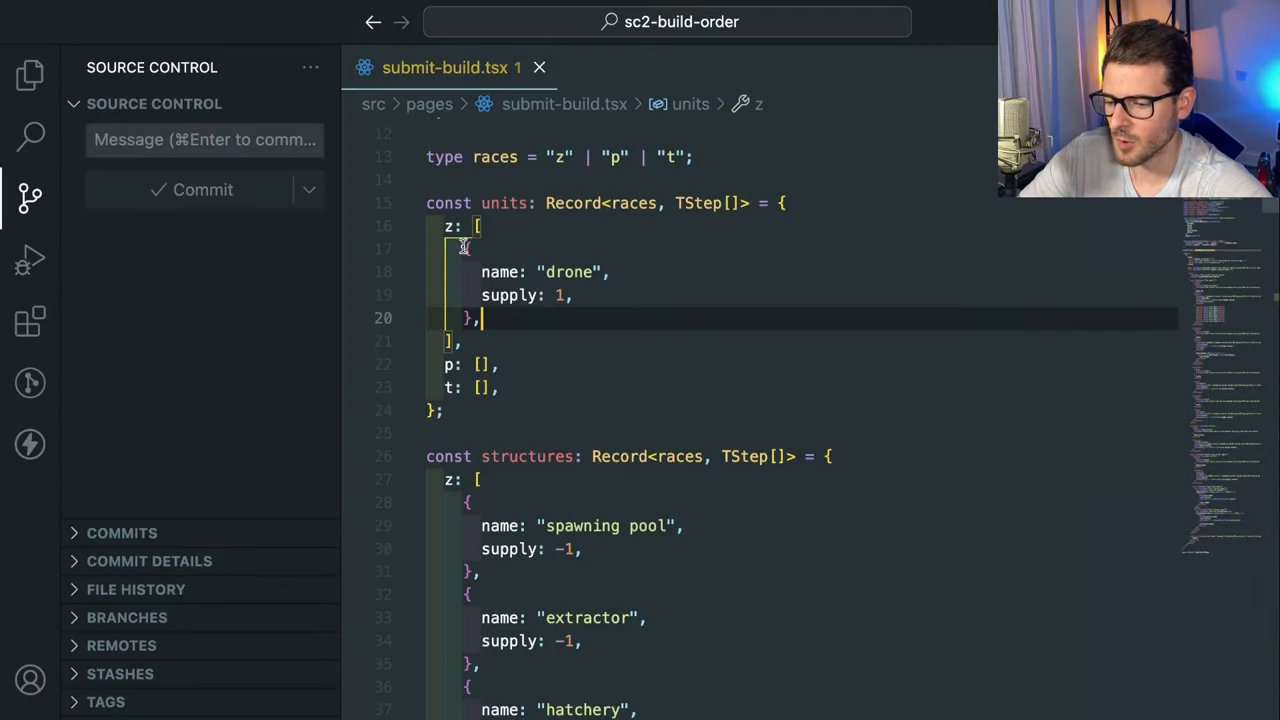
Review the zerg units, structures and useState hooks in submit-build.tsx
{"action": "scroll", "scroll_direction": "down", "scroll_amount": 3}
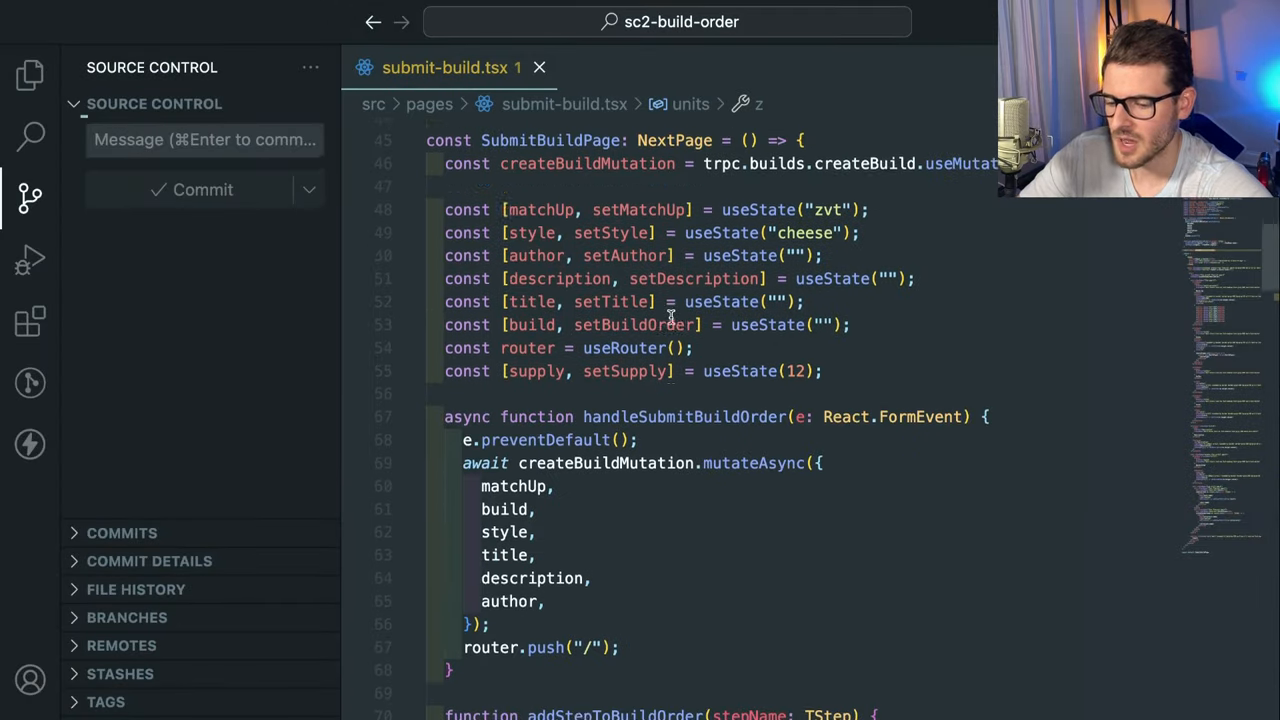
{"action": "scroll", "scroll_direction": "up", "scroll_amount": 3}
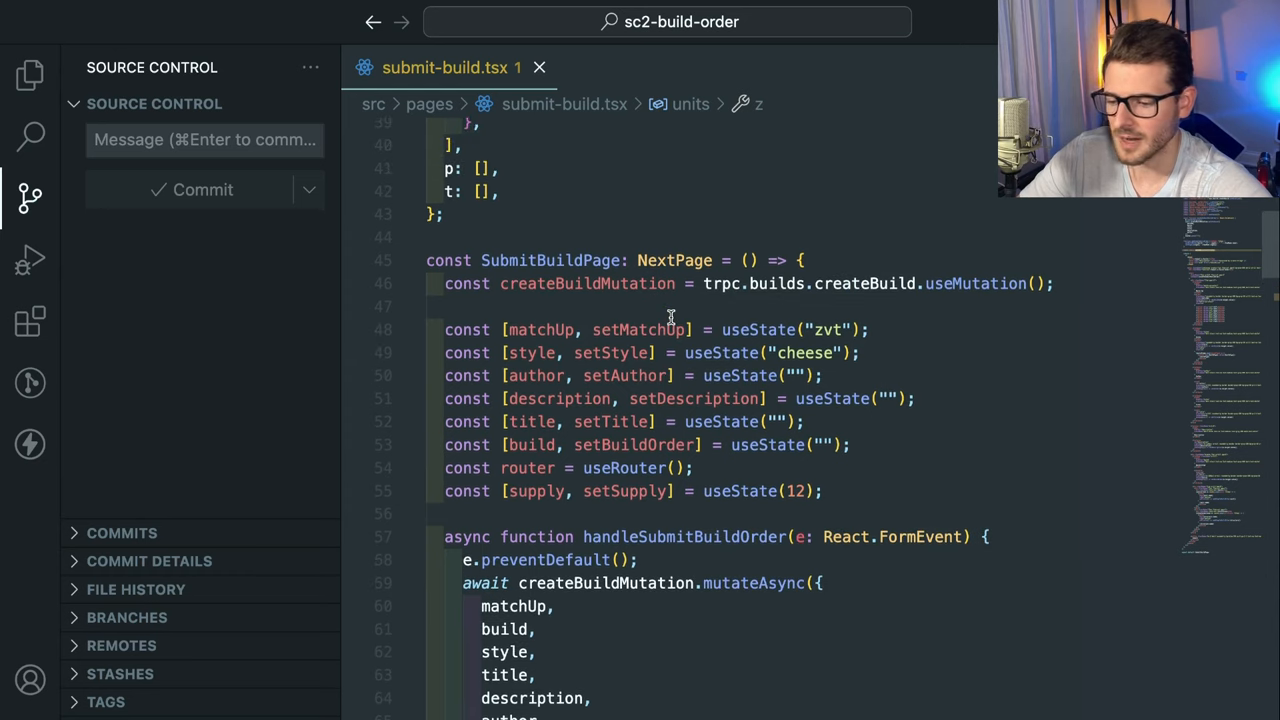
{"action": "left_click", "coordinate": [650, 330]}
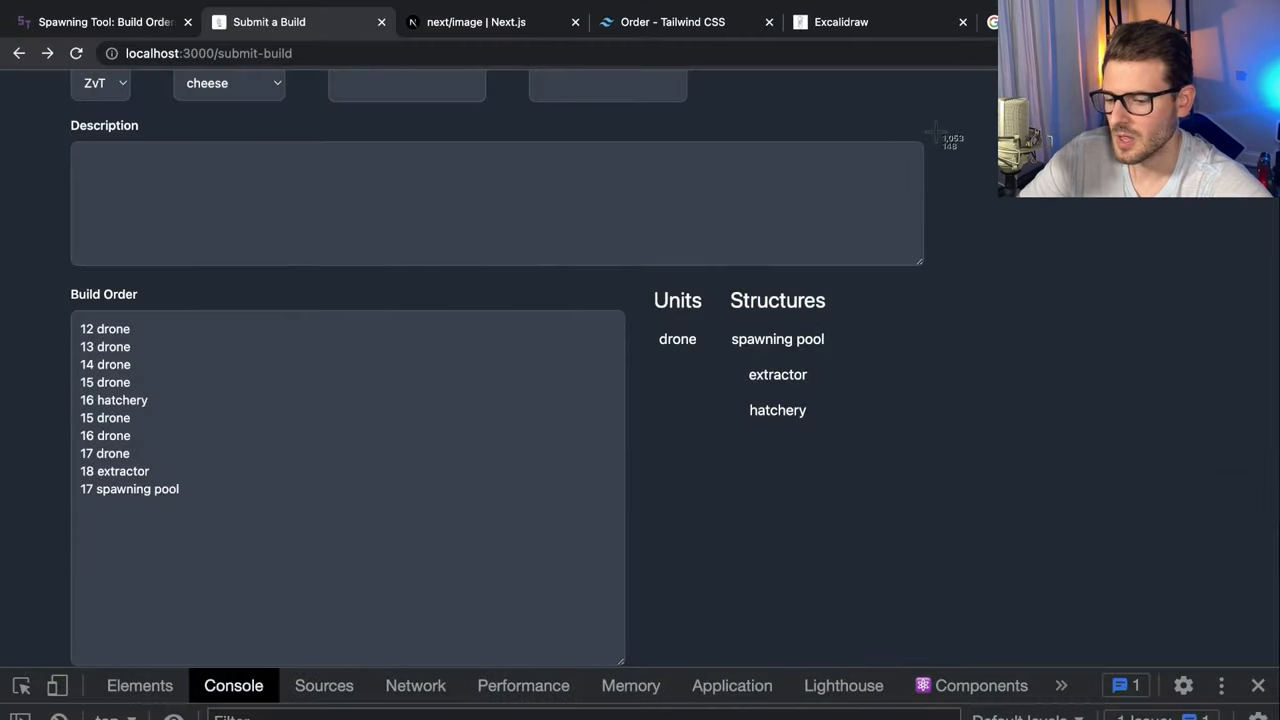
{"action": "mouse_move", "coordinate": [612, 344]}
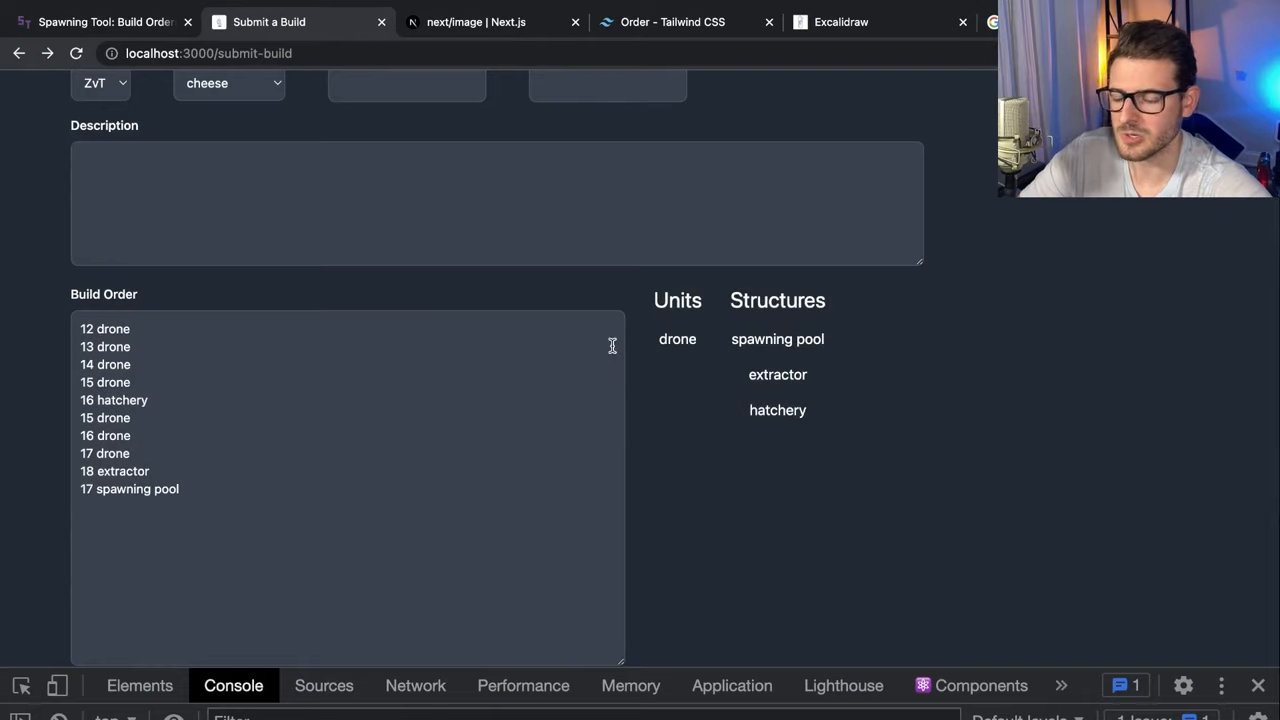
Review the build order area alongside the units and structures lists on the Submit a Build page
{"action": "scroll", "scroll_direction": "up", "scroll_amount": 3}
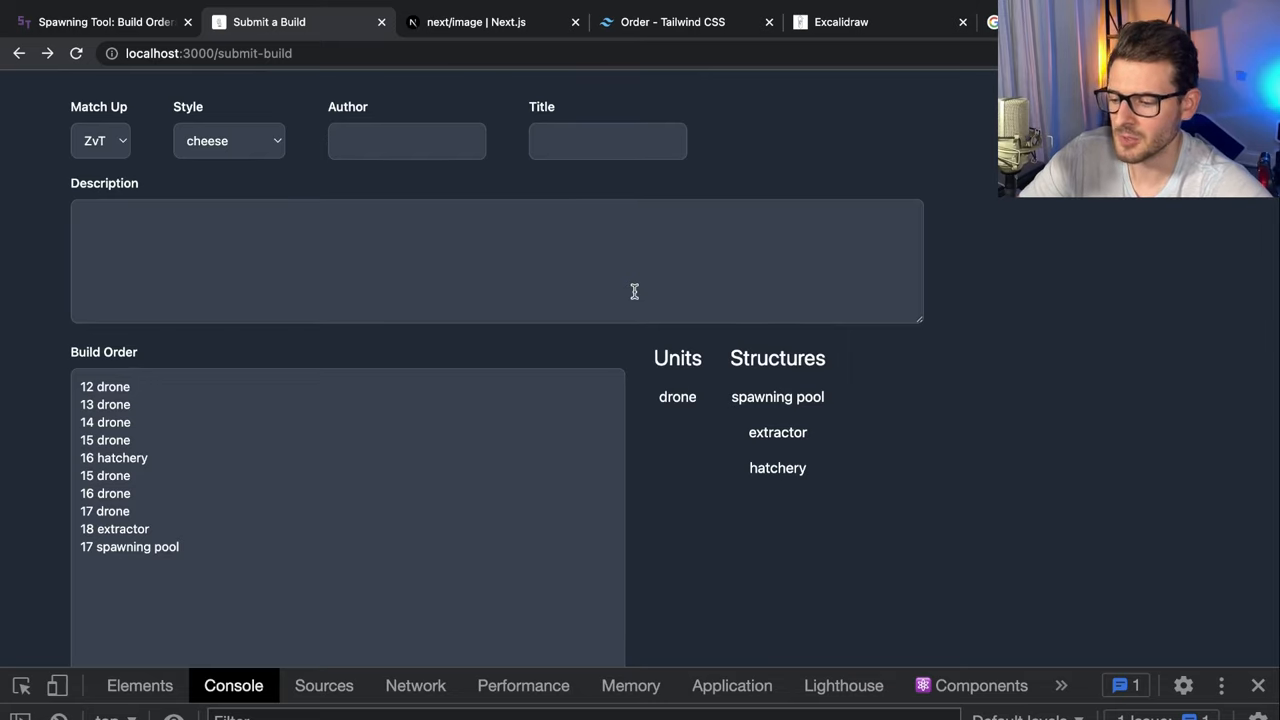
{"action": "mouse_move", "coordinate": [1044, 476]}
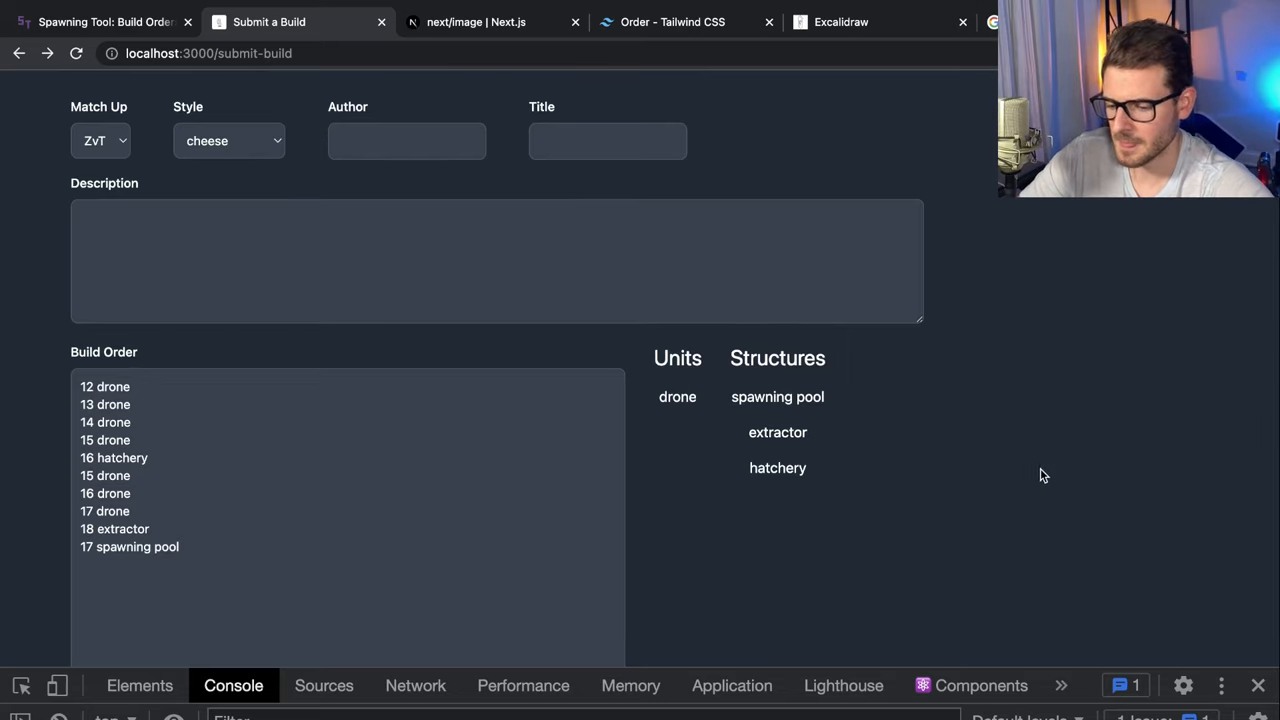
{"action": "scroll", "scroll_direction": "down", "scroll_amount": 3}
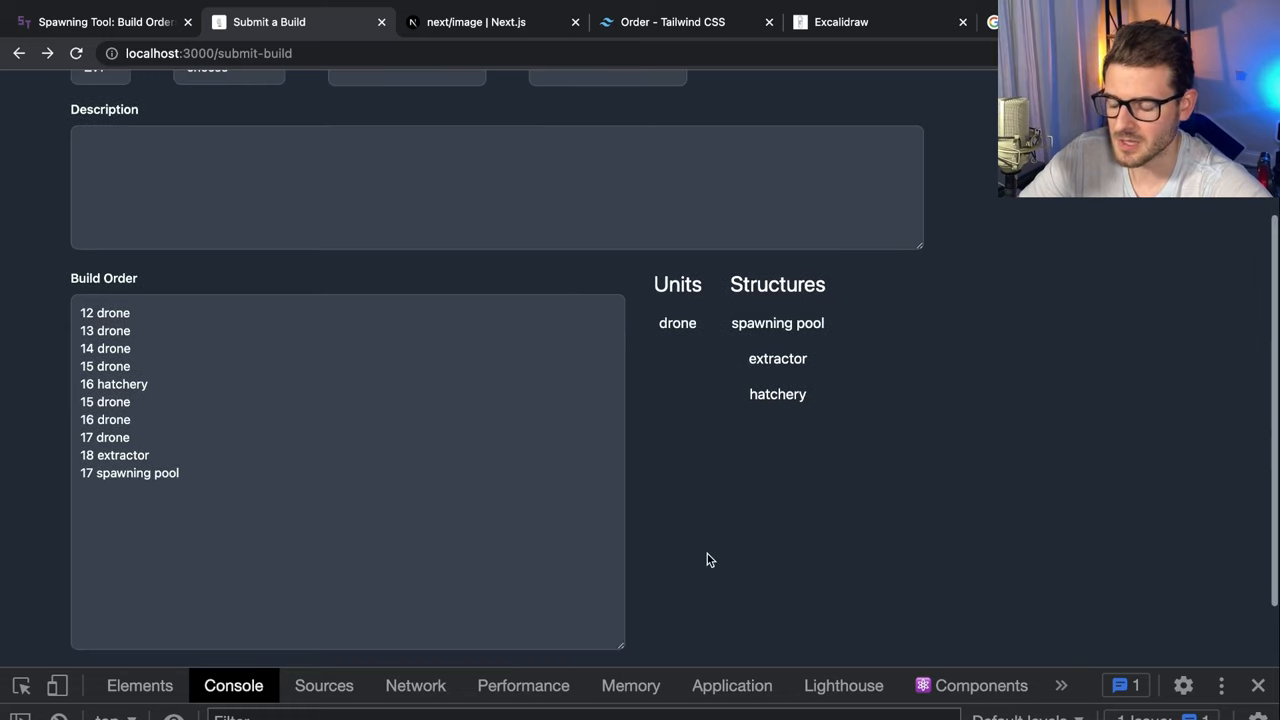
{"action": "mouse_move", "coordinate": [696, 486]}
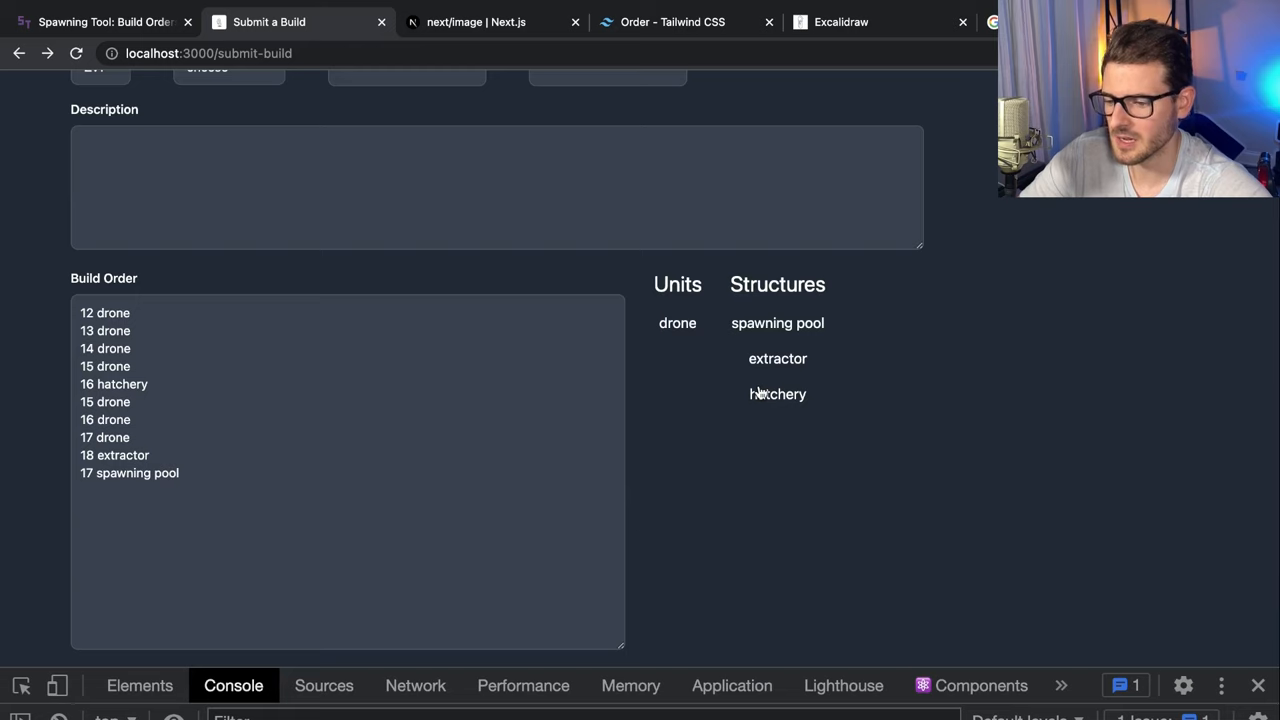
{"action": "scroll", "scroll_direction": "up", "scroll_amount": 3}
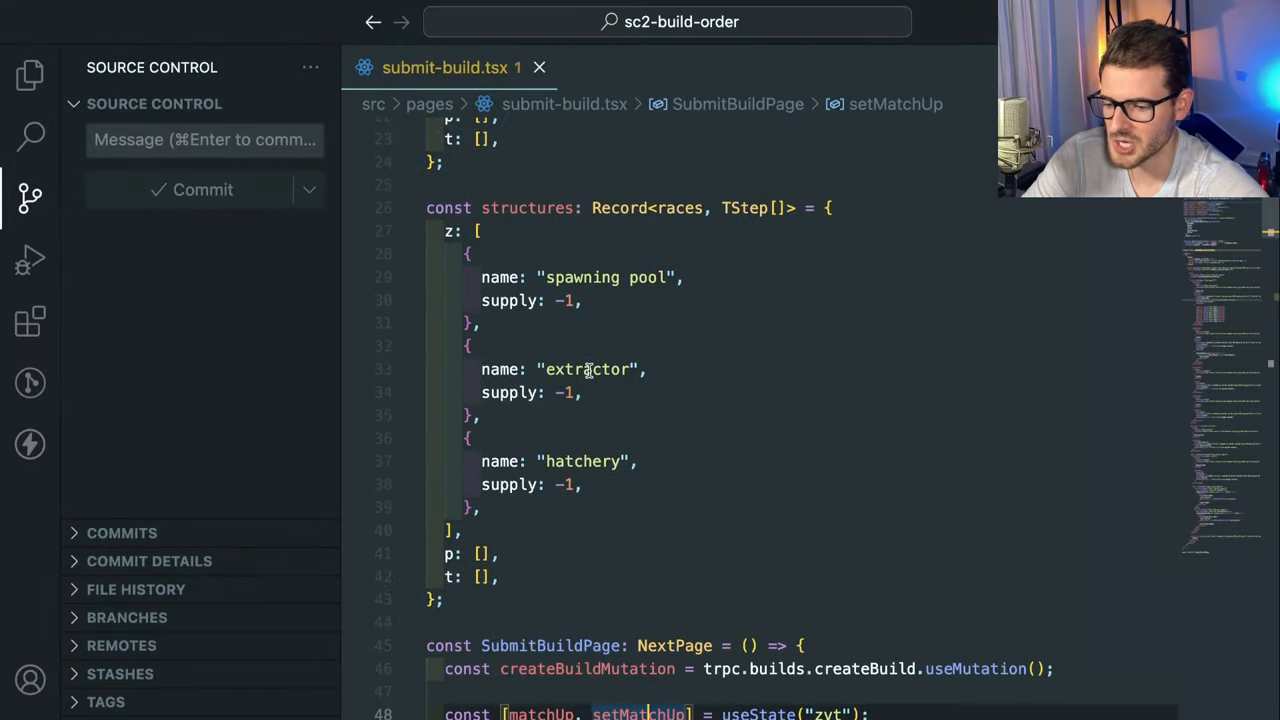
Review the structures array and SubmitBuildPage state in submit-build.tsx, then return to the Submit a Build page
{"action": "scroll", "scroll_direction": "up", "scroll_amount": 3}
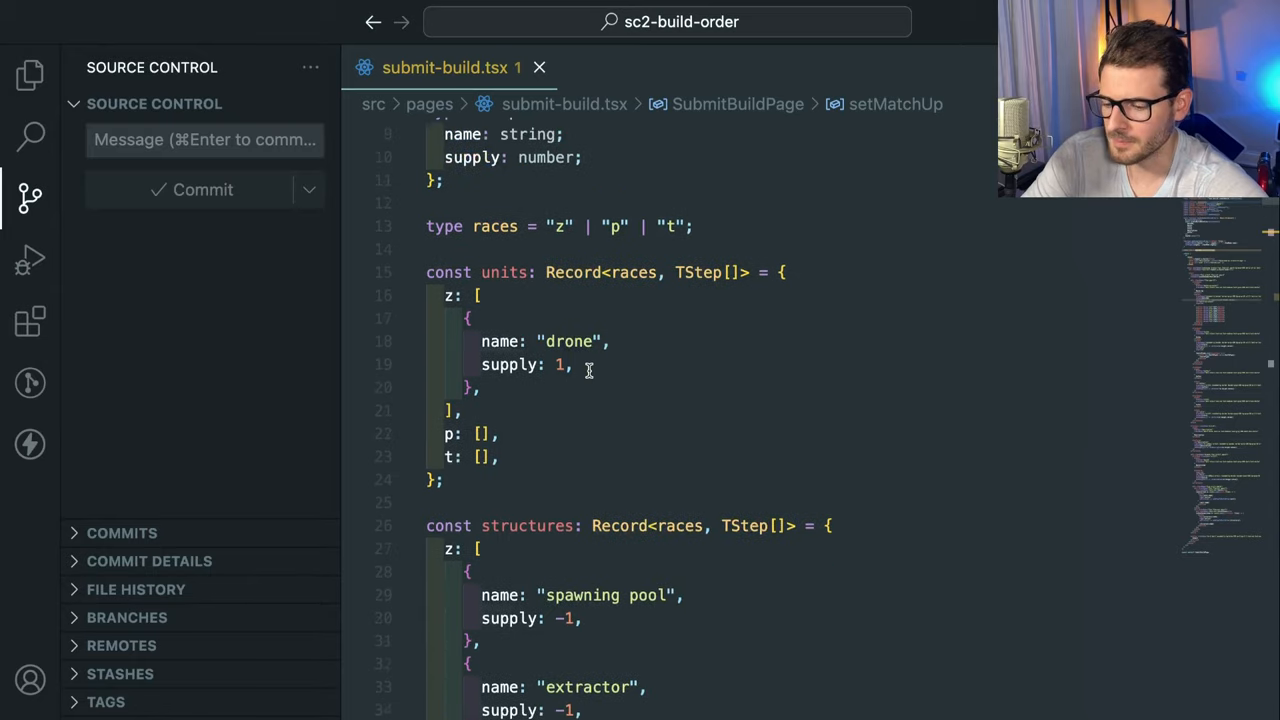
{"action": "scroll", "scroll_direction": "down", "scroll_amount": 3}
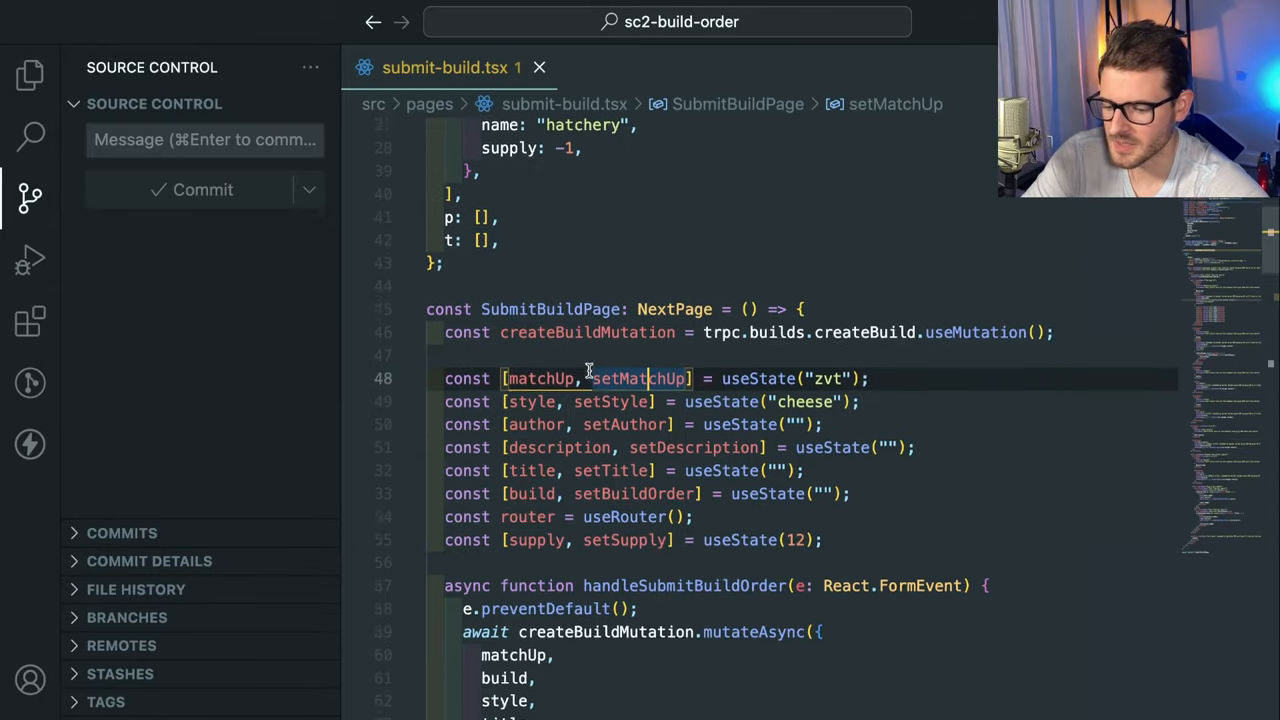
{"action": "scroll", "scroll_direction": "down", "scroll_amount": 3}
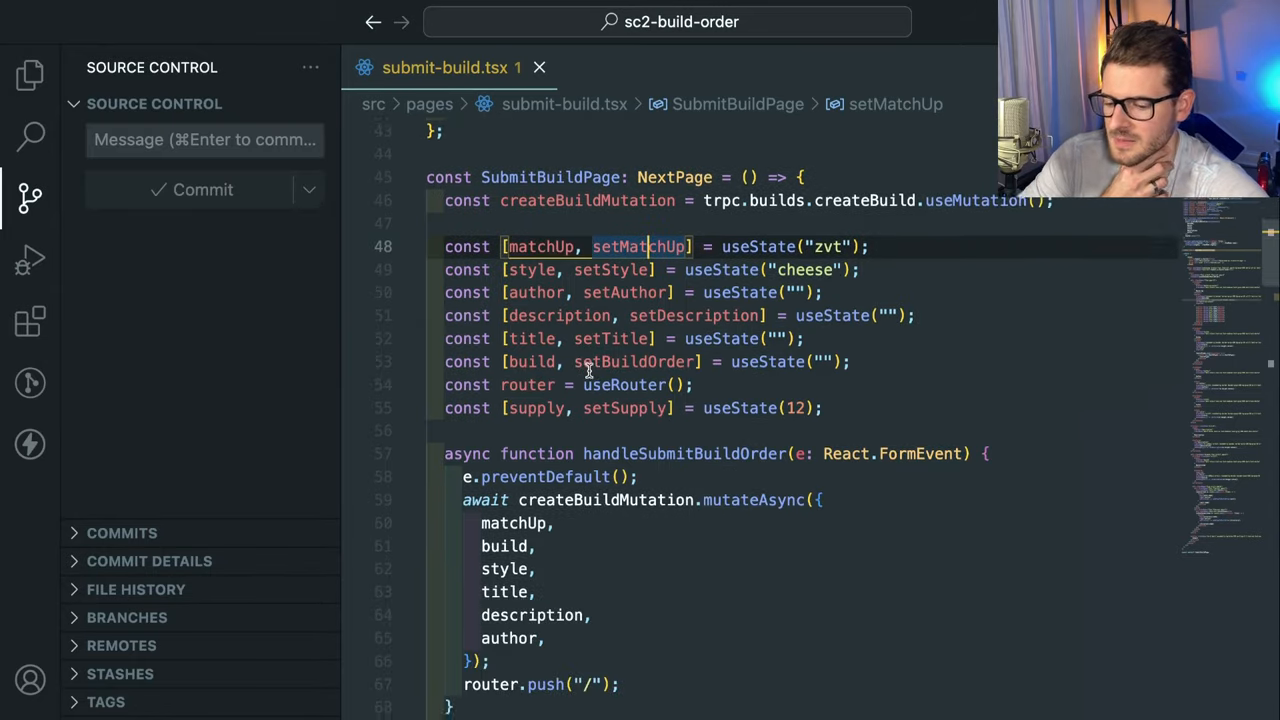
{"action": "left_click", "coordinate": [268, 20]}
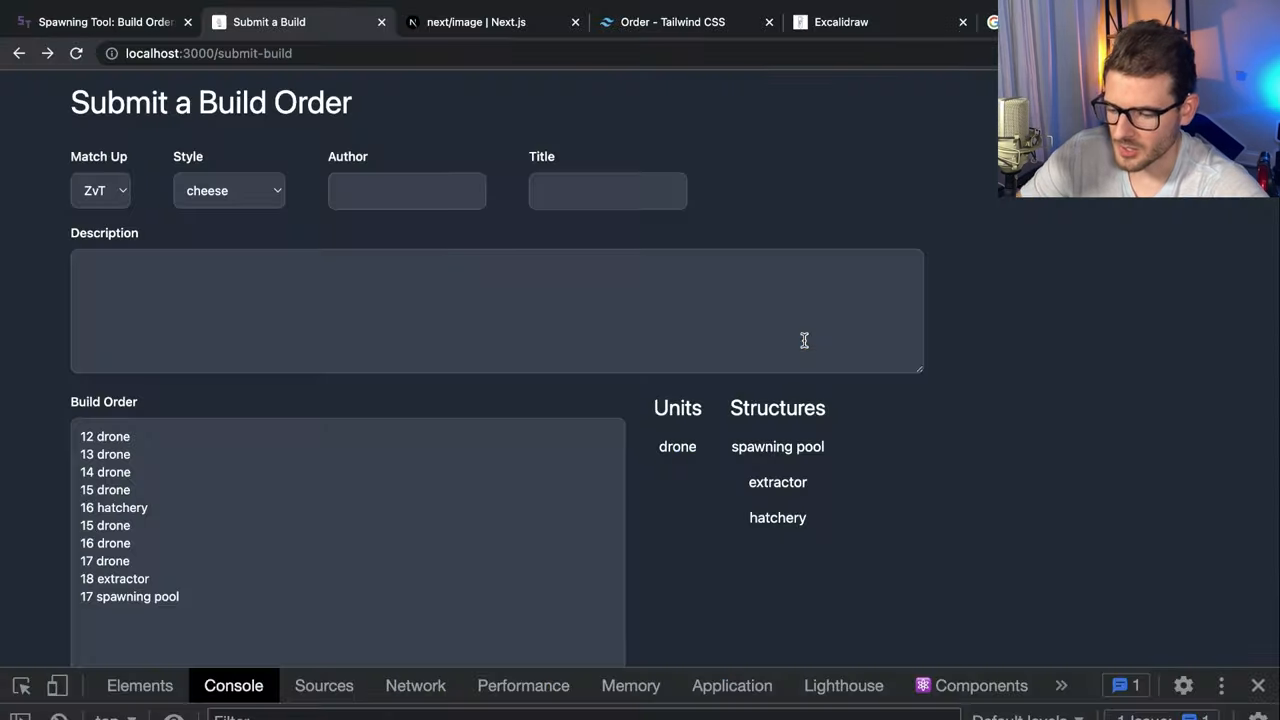
{"action": "scroll", "scroll_direction": "up", "scroll_amount": 3}
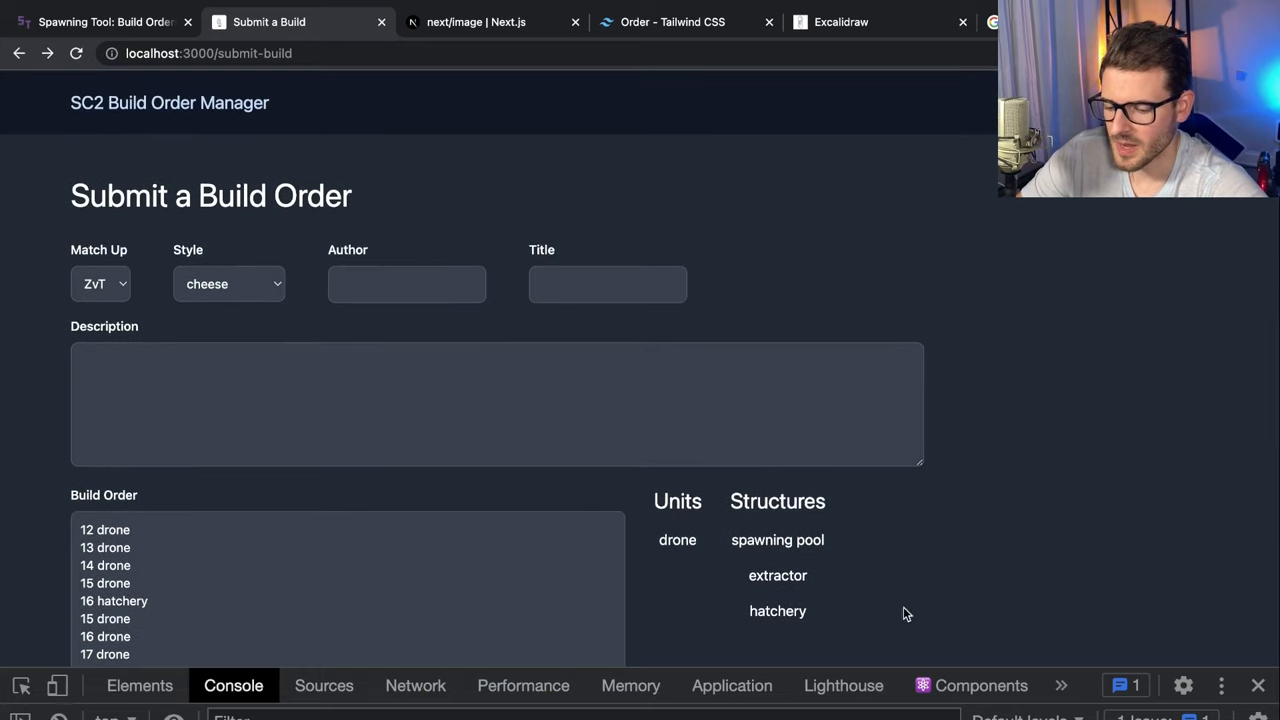
{"action": "mouse_move", "coordinate": [856, 292]}
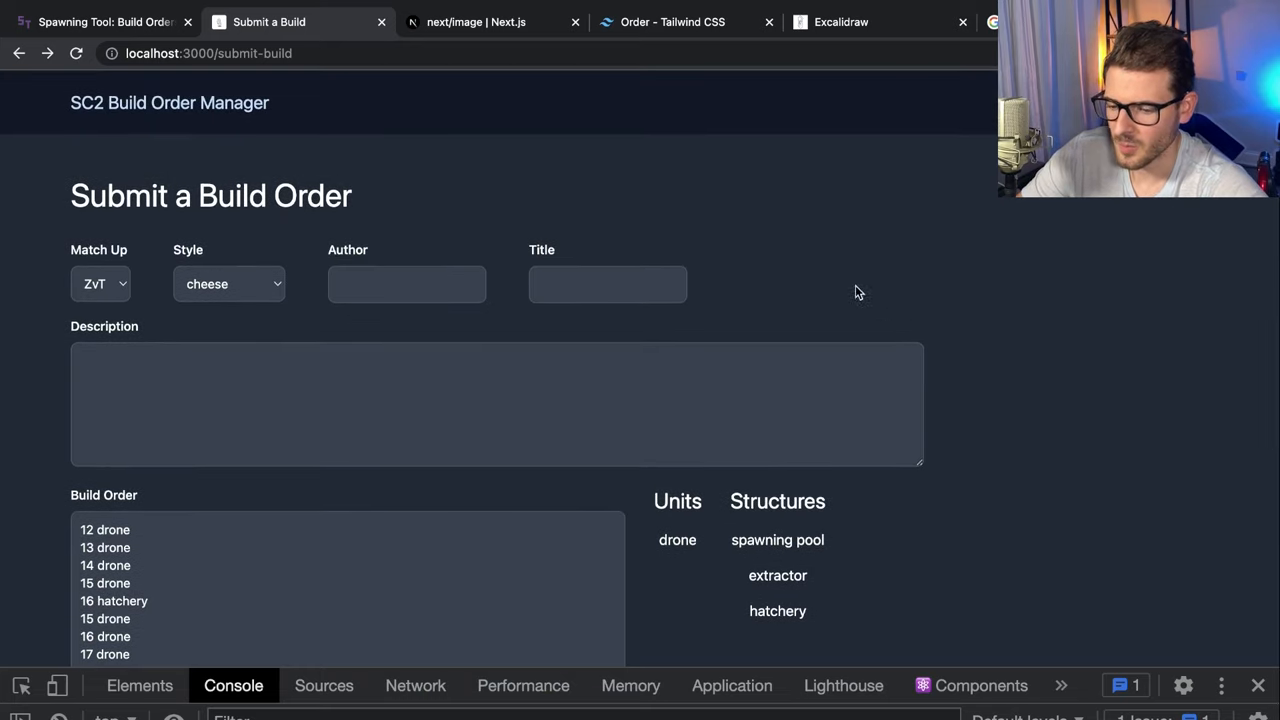
{"action": "mouse_move", "coordinate": [836, 292]}
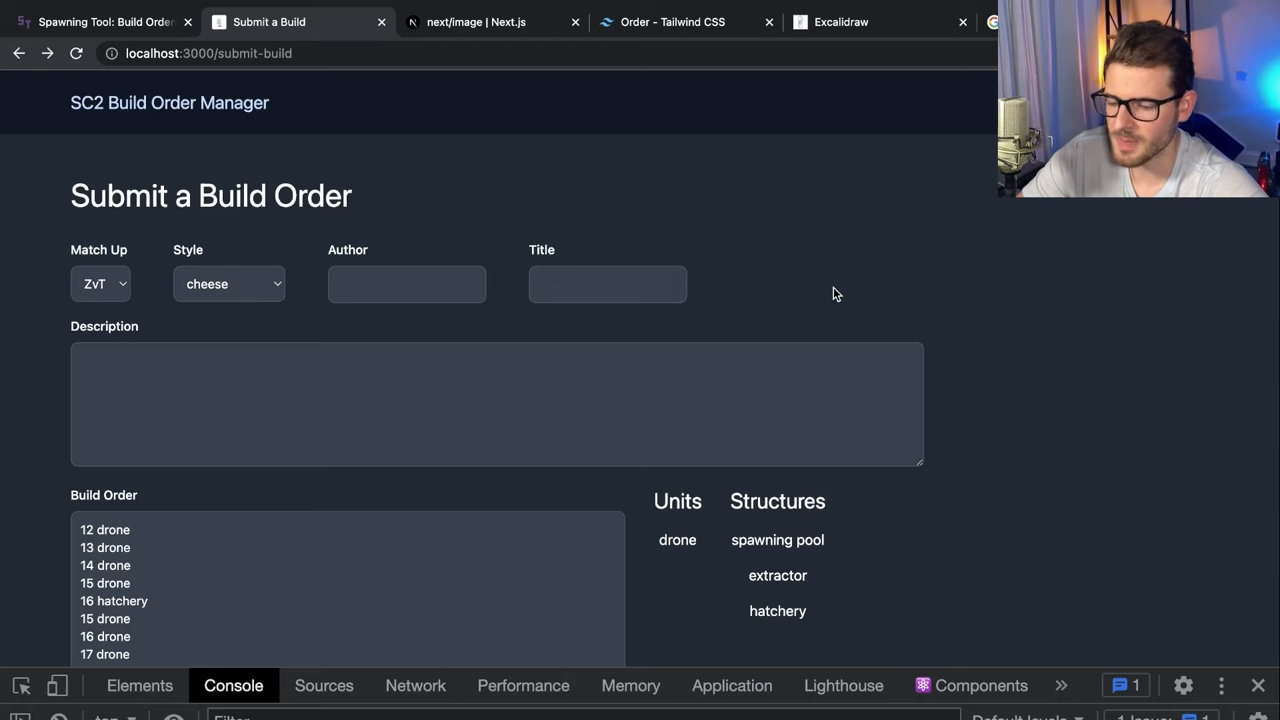
{"action": "mouse_move", "coordinate": [630, 214]}
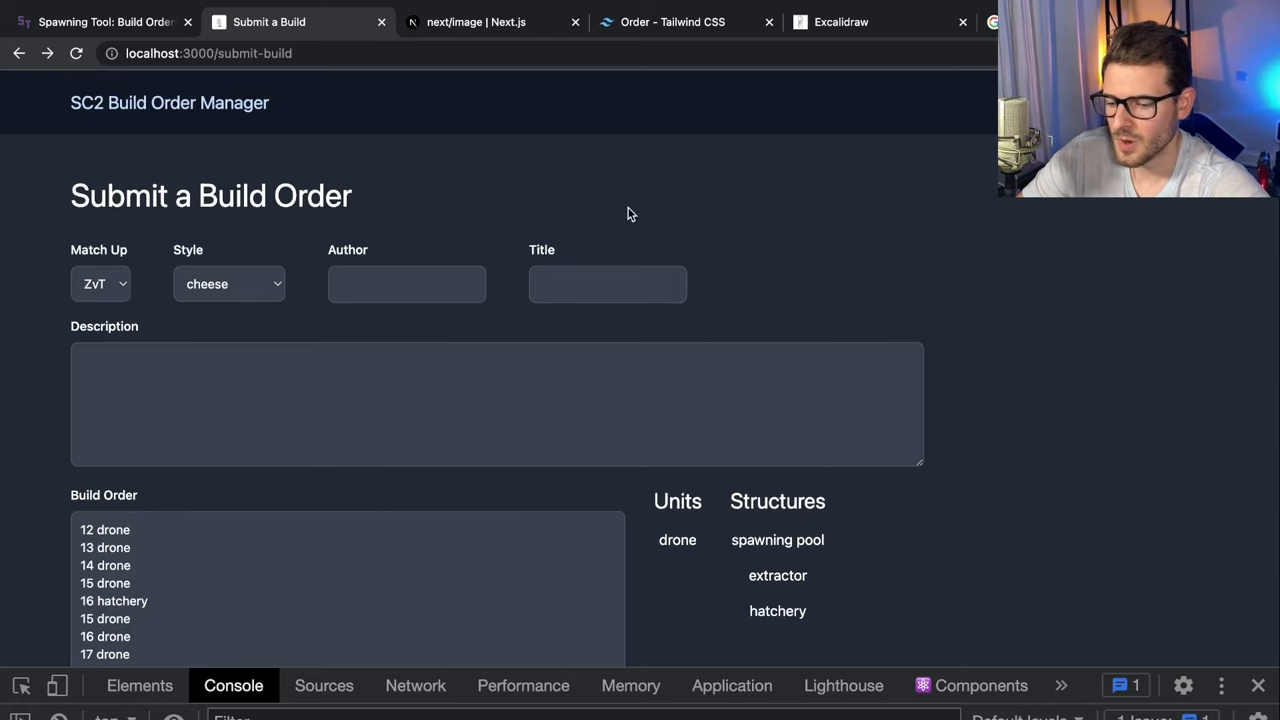
{"action": "mouse_move", "coordinate": [516, 348]}
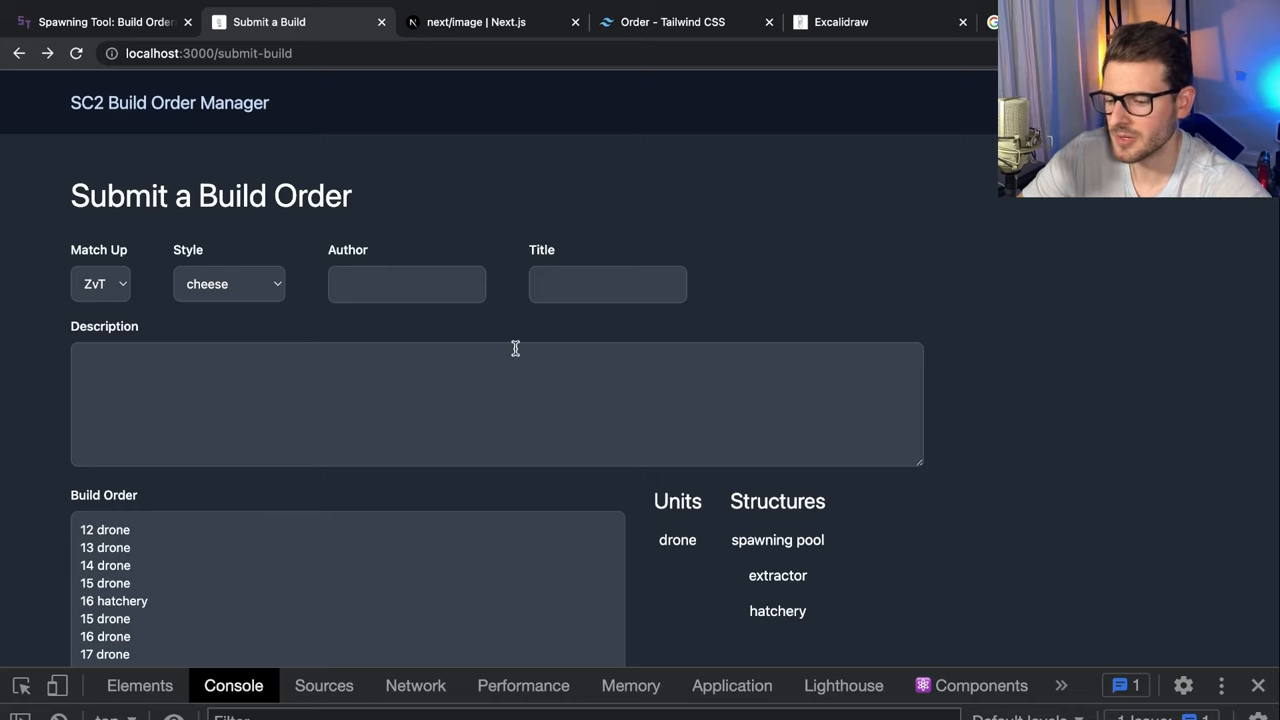
{"action": "mouse_move", "coordinate": [168, 198]}
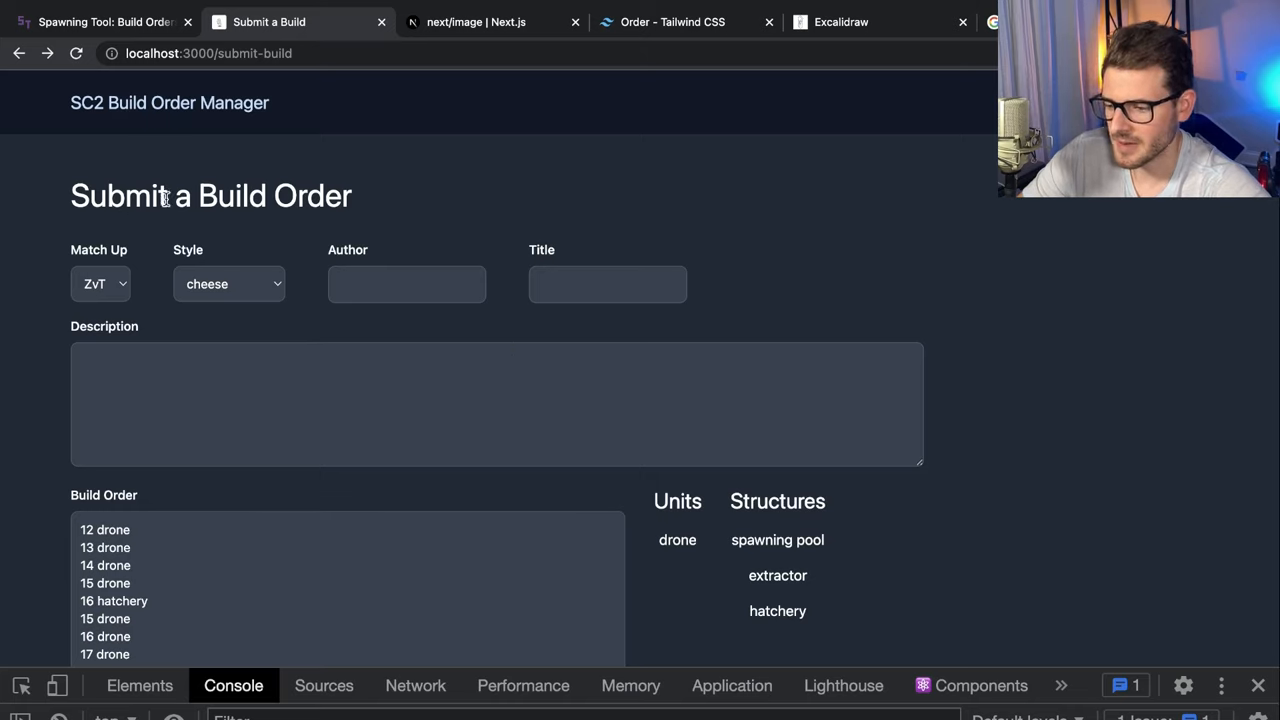
{"action": "mouse_move", "coordinate": [676, 192]}
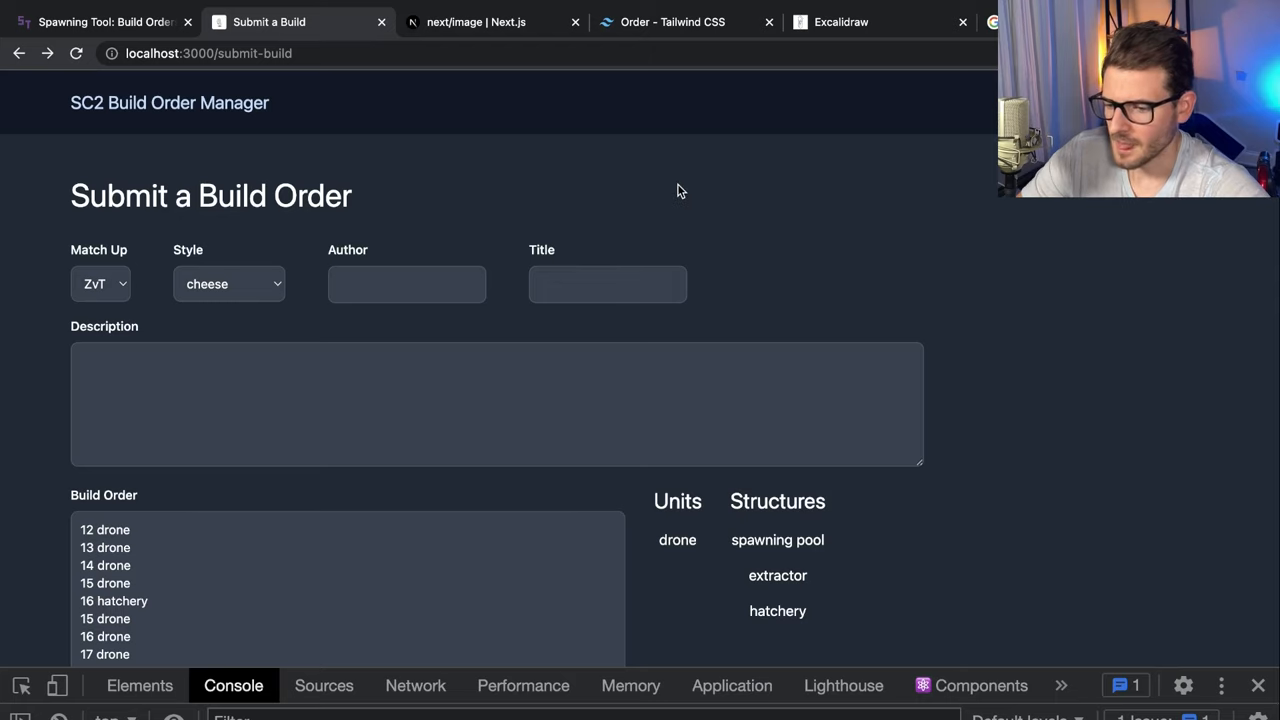
{"action": "mouse_move", "coordinate": [376, 170]}
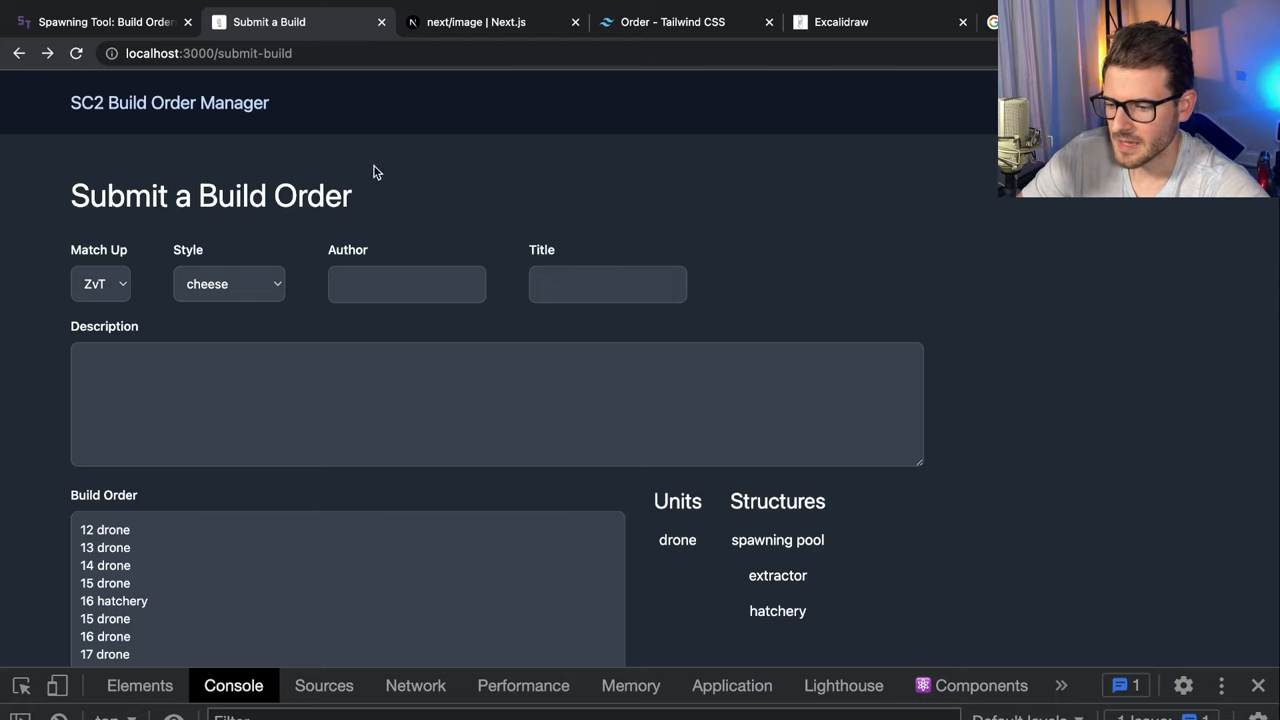
{"action": "mouse_move", "coordinate": [436, 300]}
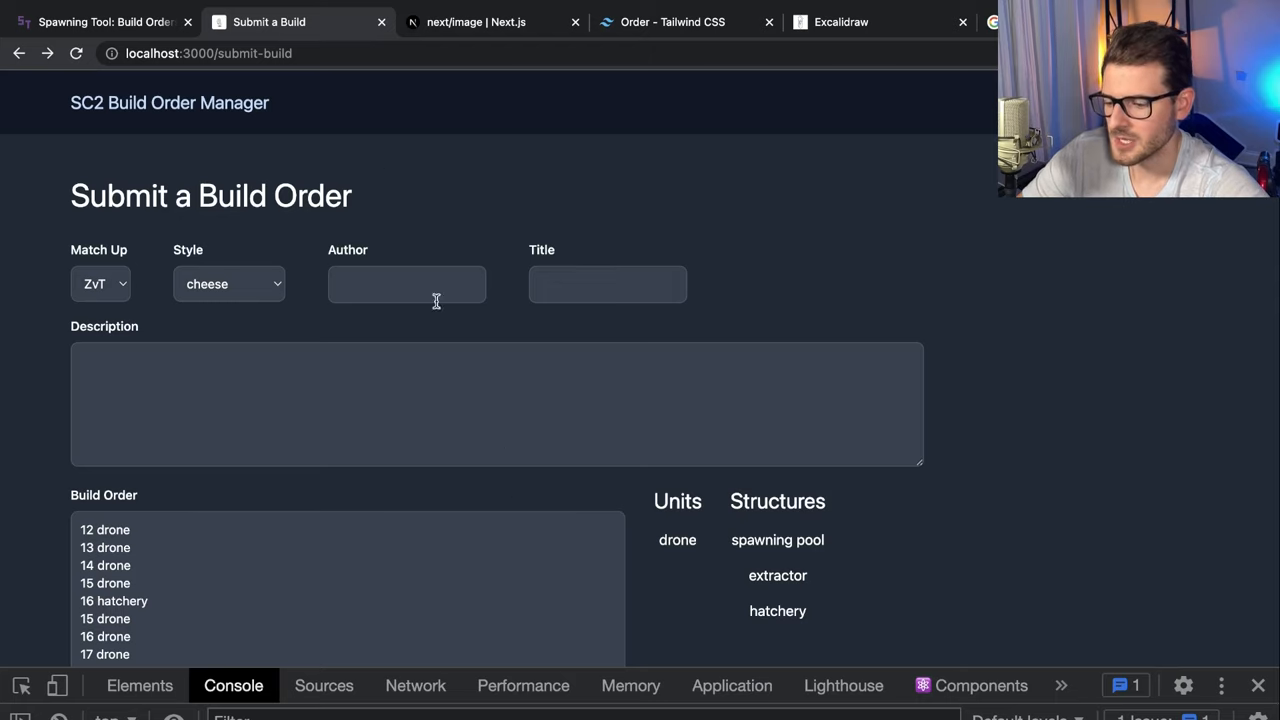
{"action": "mouse_move", "coordinate": [638, 220]}
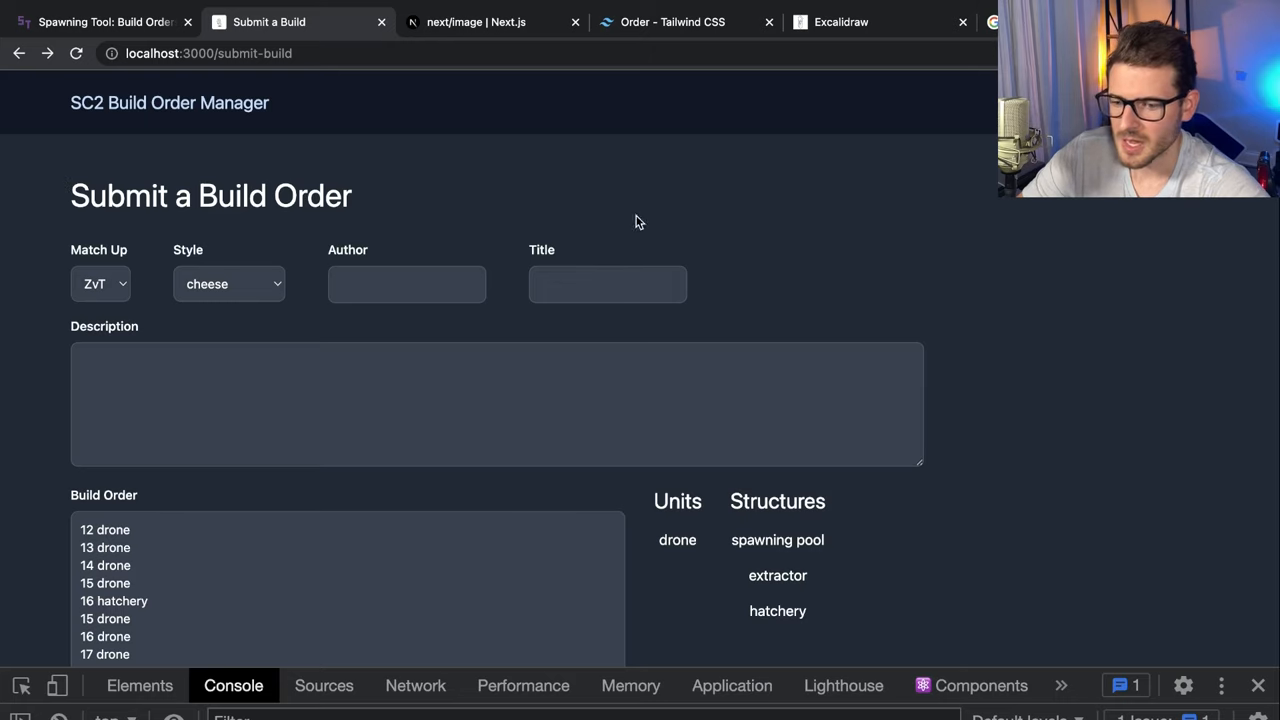
{"action": "mouse_move", "coordinate": [800, 212]}
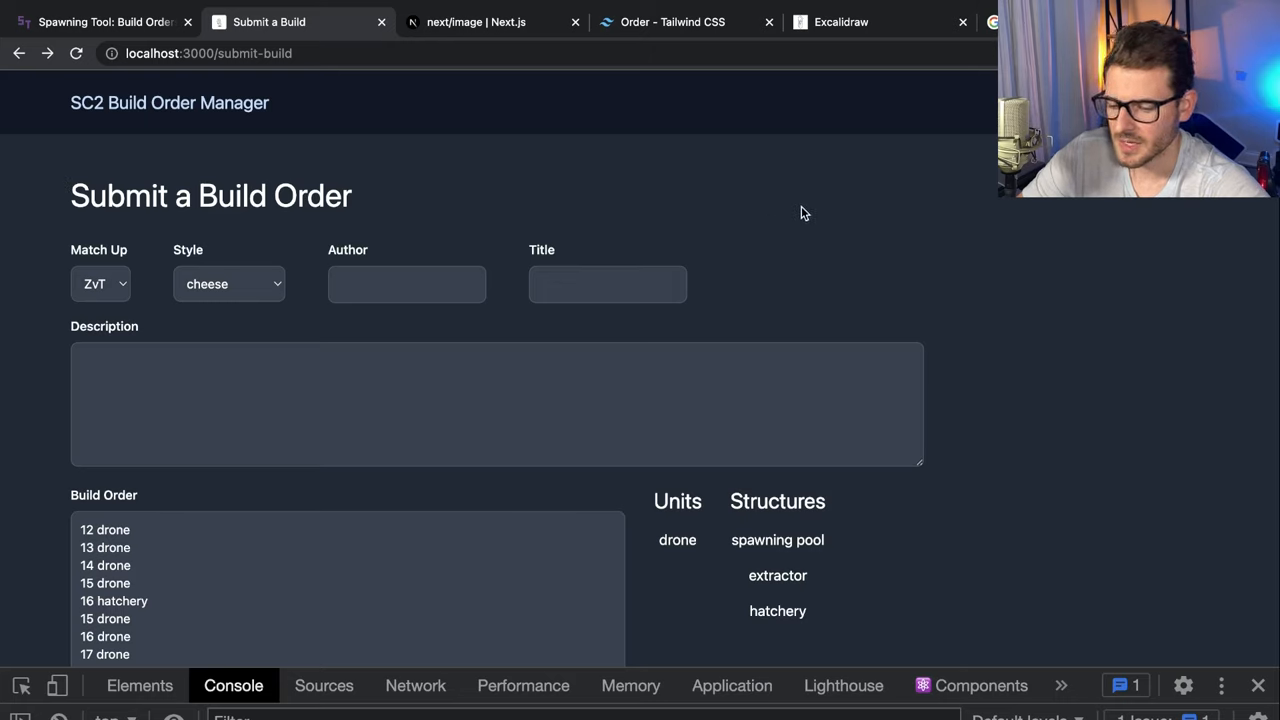
{"action": "mouse_move", "coordinate": [858, 206]}
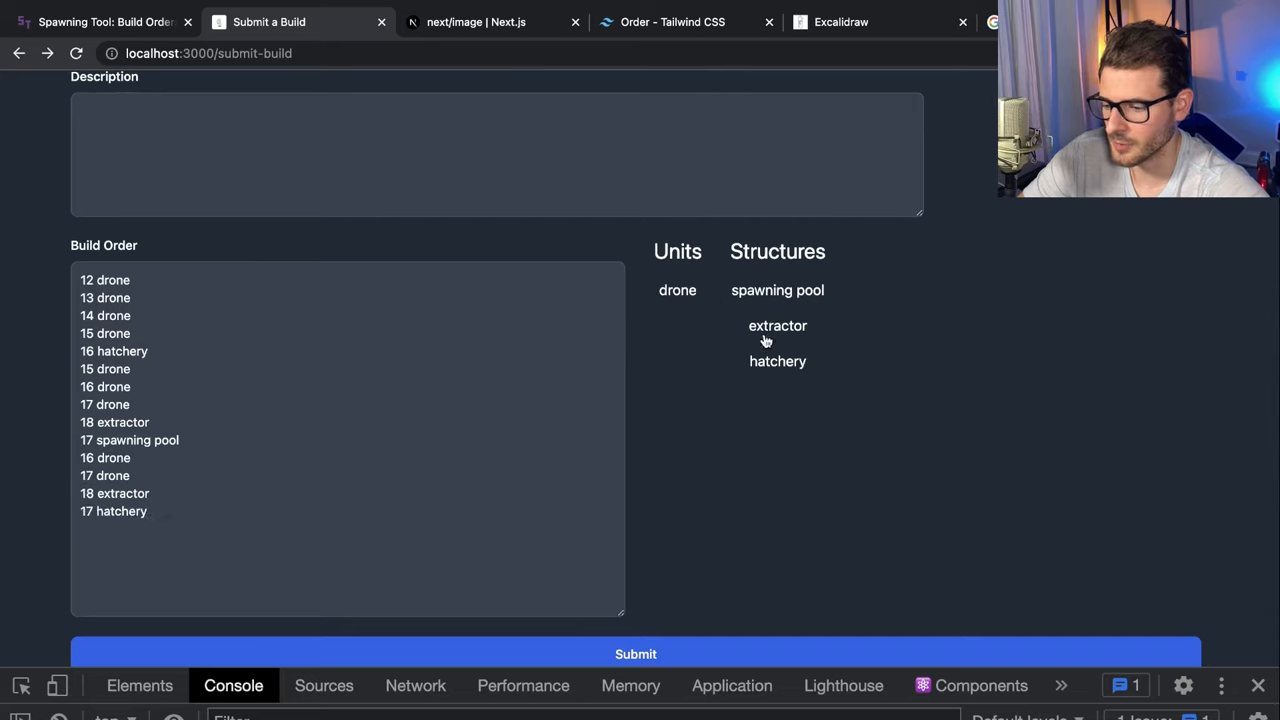
Append structure steps to the build order, extending it from 16 spawning pool down to 11 drone
{"action": "left_click", "coordinate": [776, 290]}
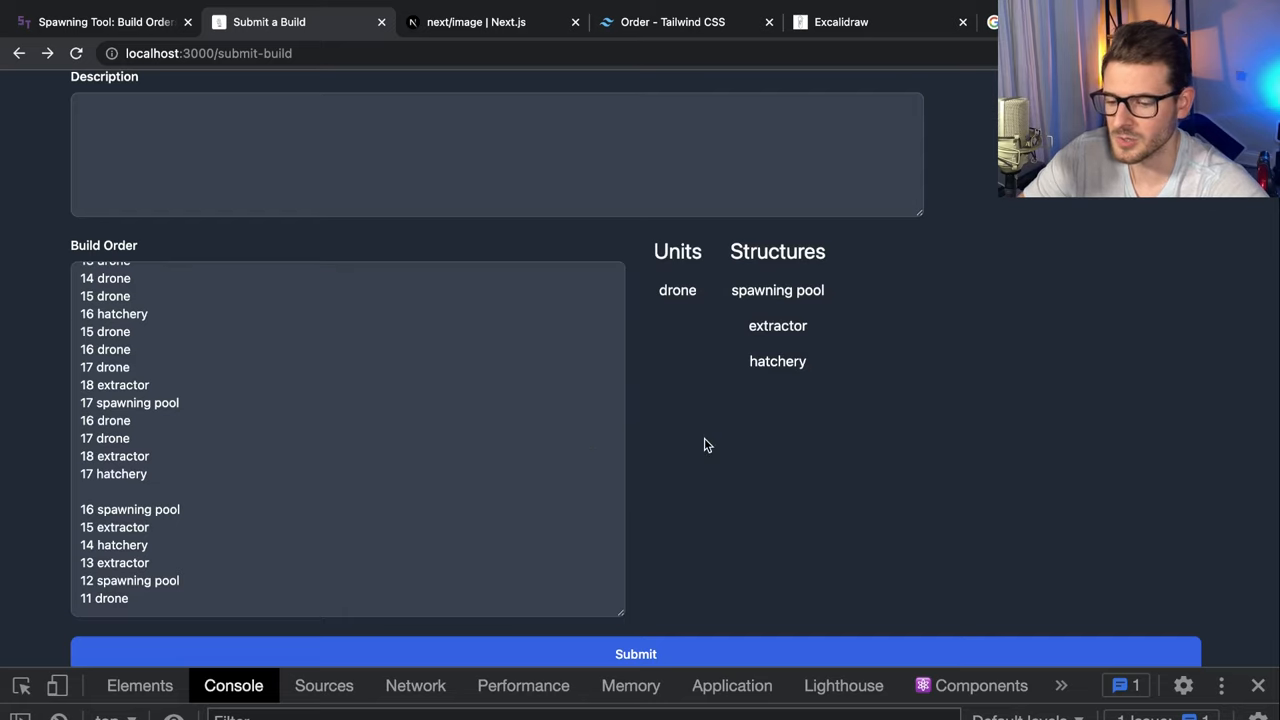
{"action": "mouse_move", "coordinate": [728, 444]}
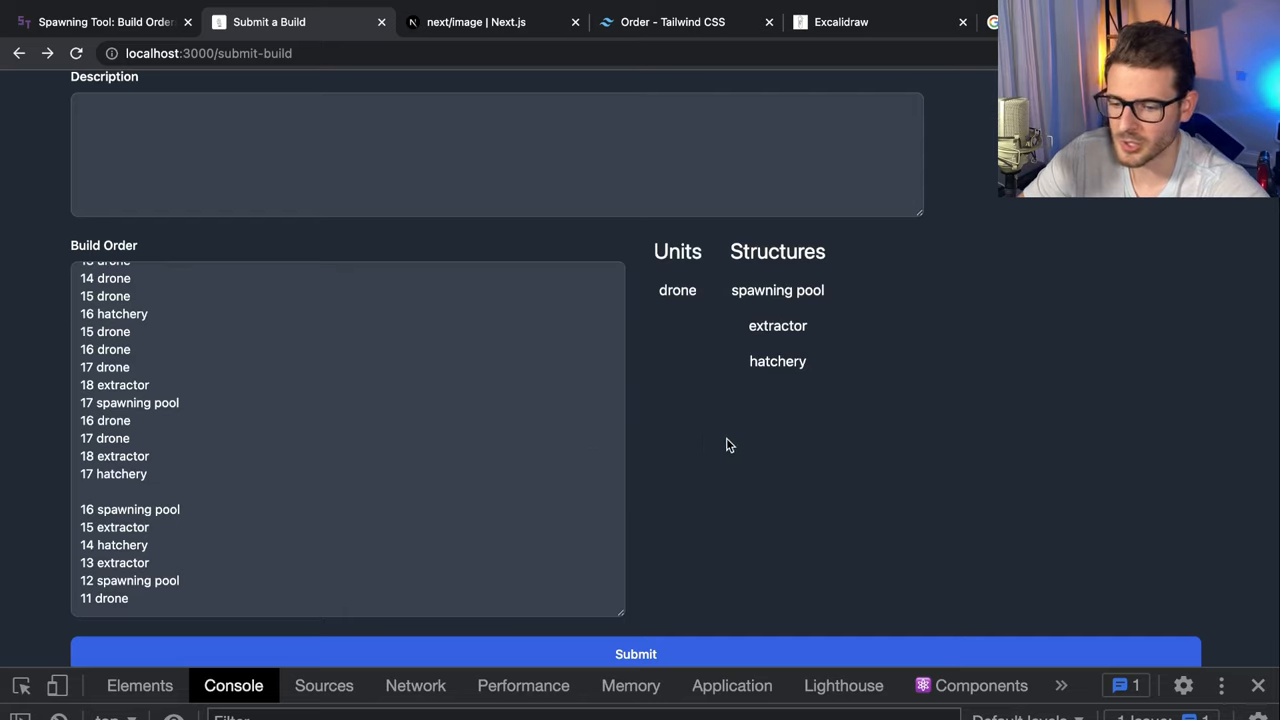
{"action": "mouse_move", "coordinate": [720, 290]}
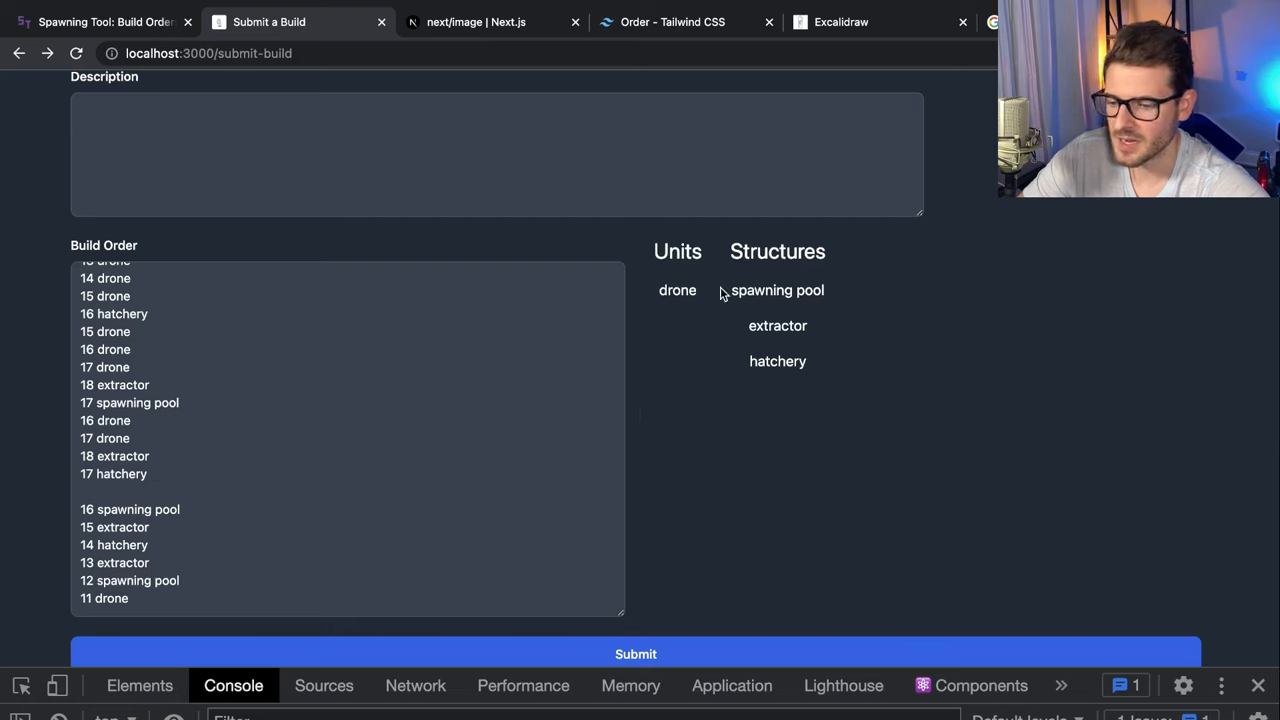
{"action": "scroll", "scroll_direction": "up", "scroll_amount": 3}
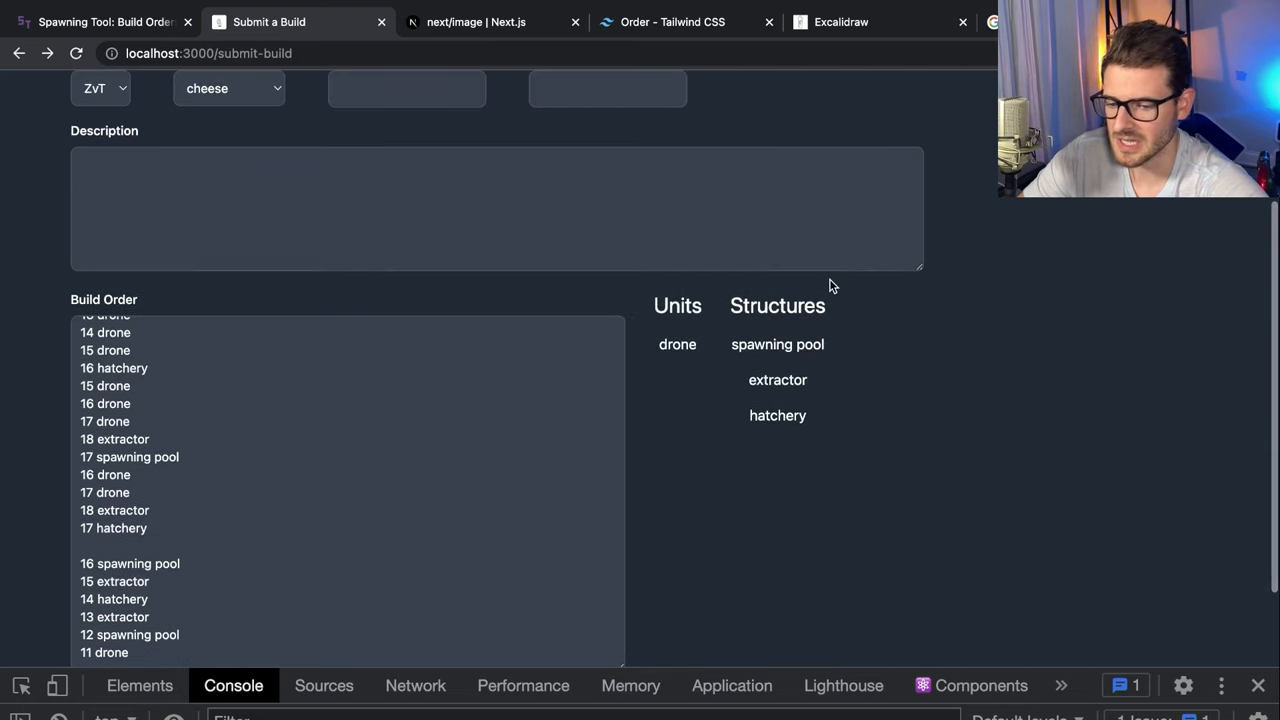
{"action": "scroll", "scroll_direction": "up", "scroll_amount": 3}
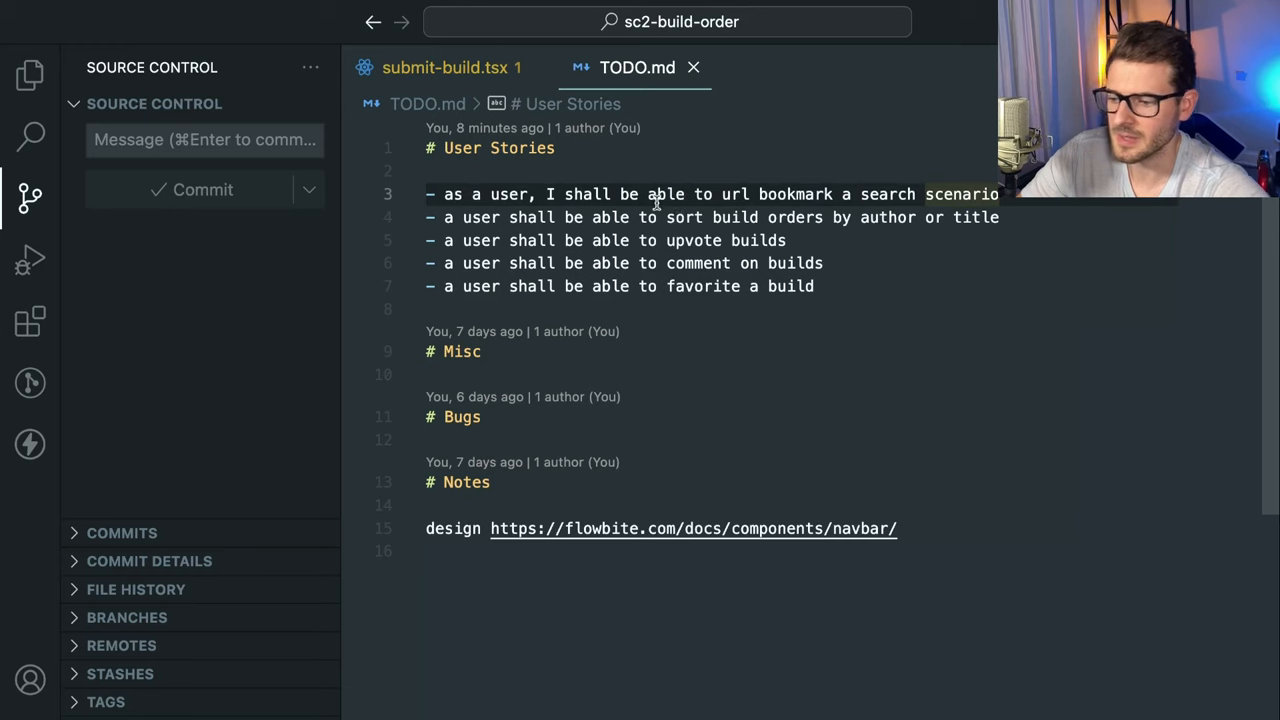
Show the project's file list in the Explorer sidebar
{"action": "left_click", "coordinate": [28, 76]}
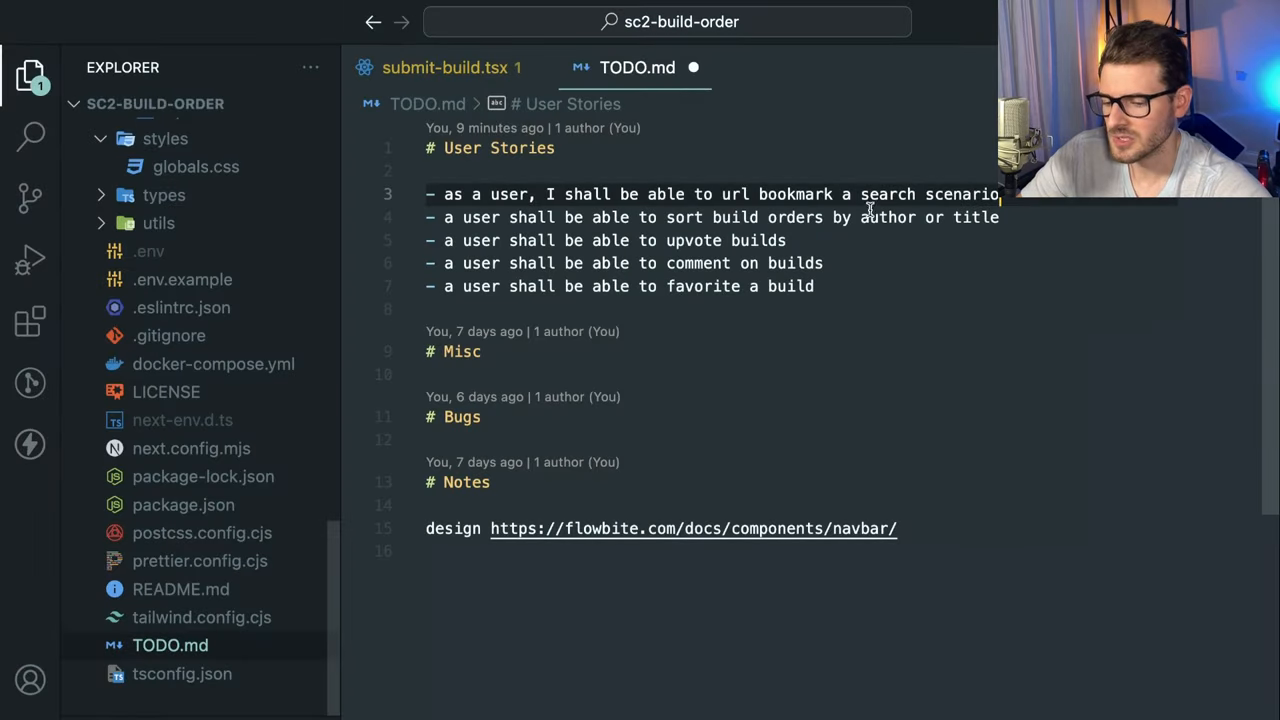
{"action": "mouse_move", "coordinate": [804, 196]}
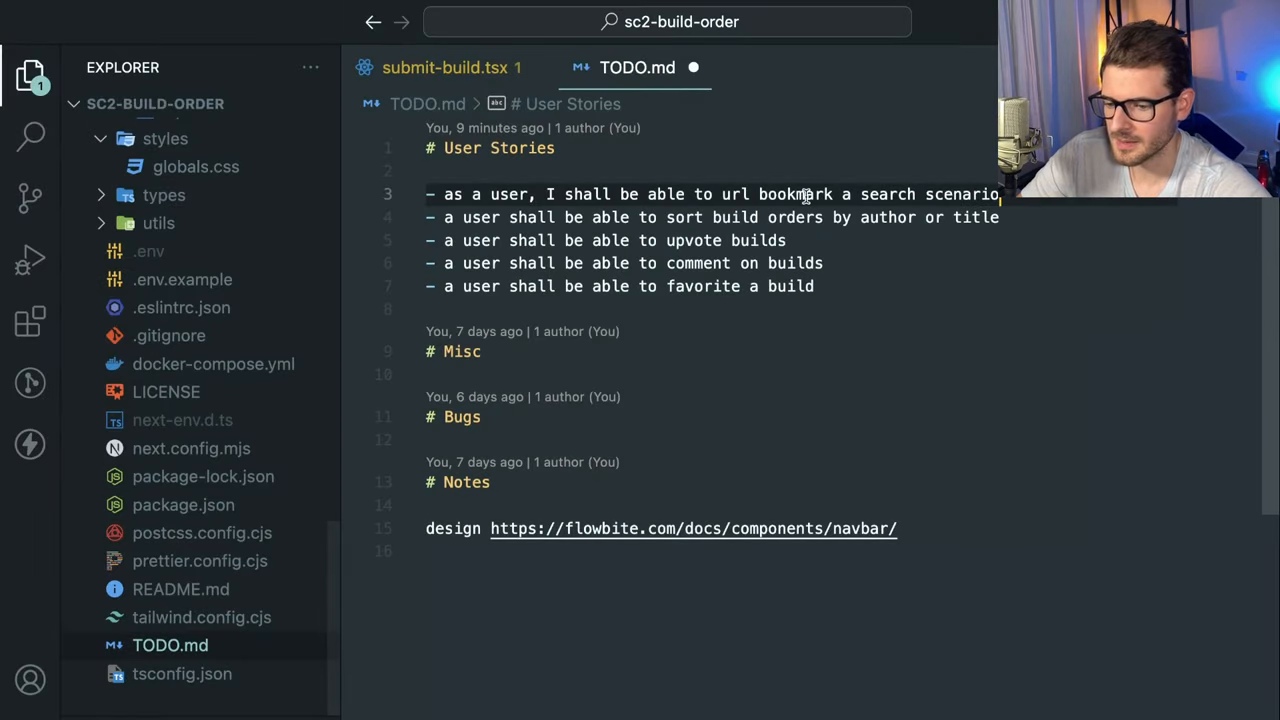
{"action": "mouse_move", "coordinate": [776, 210]}
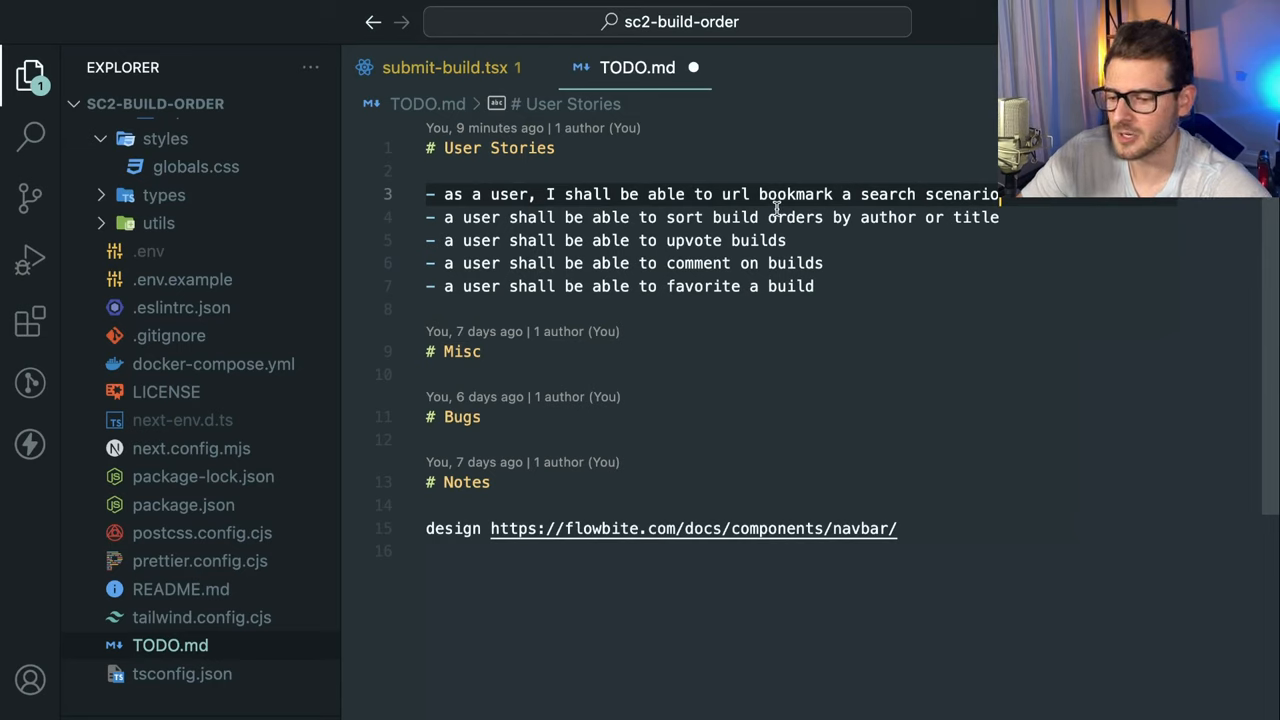
{"action": "mouse_move", "coordinate": [920, 204]}
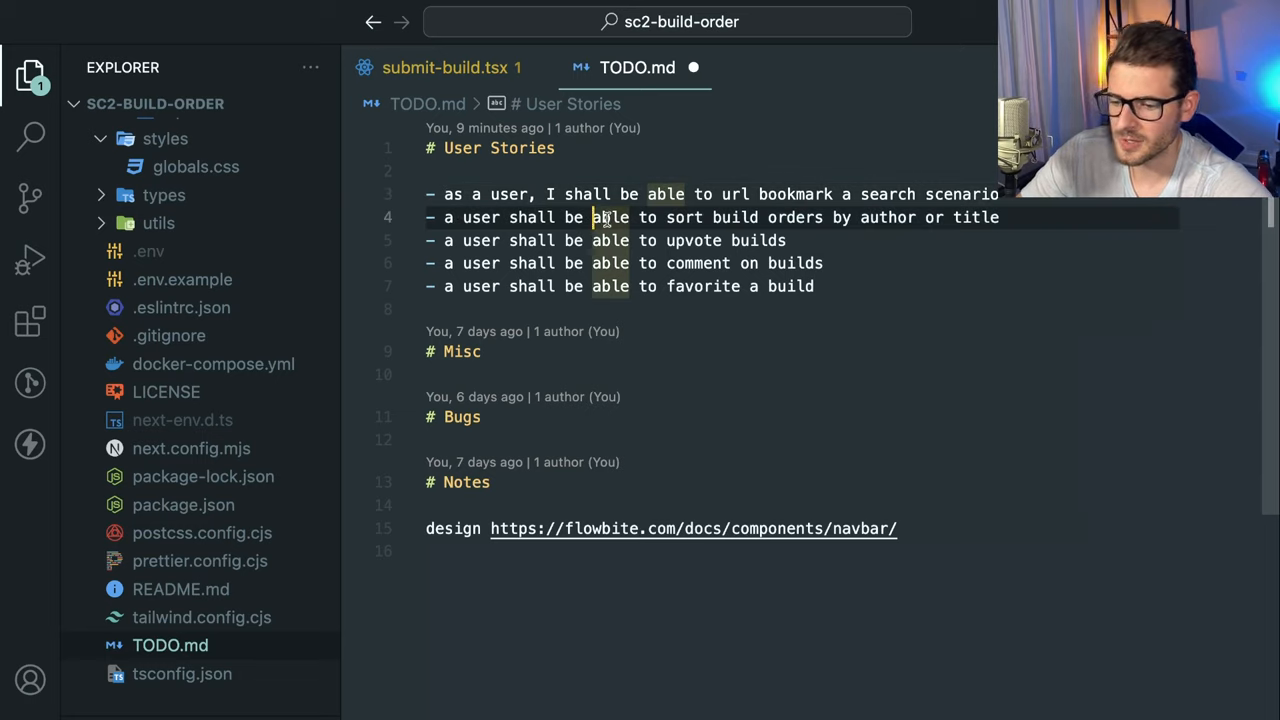
{"action": "mouse_move", "coordinate": [700, 224]}
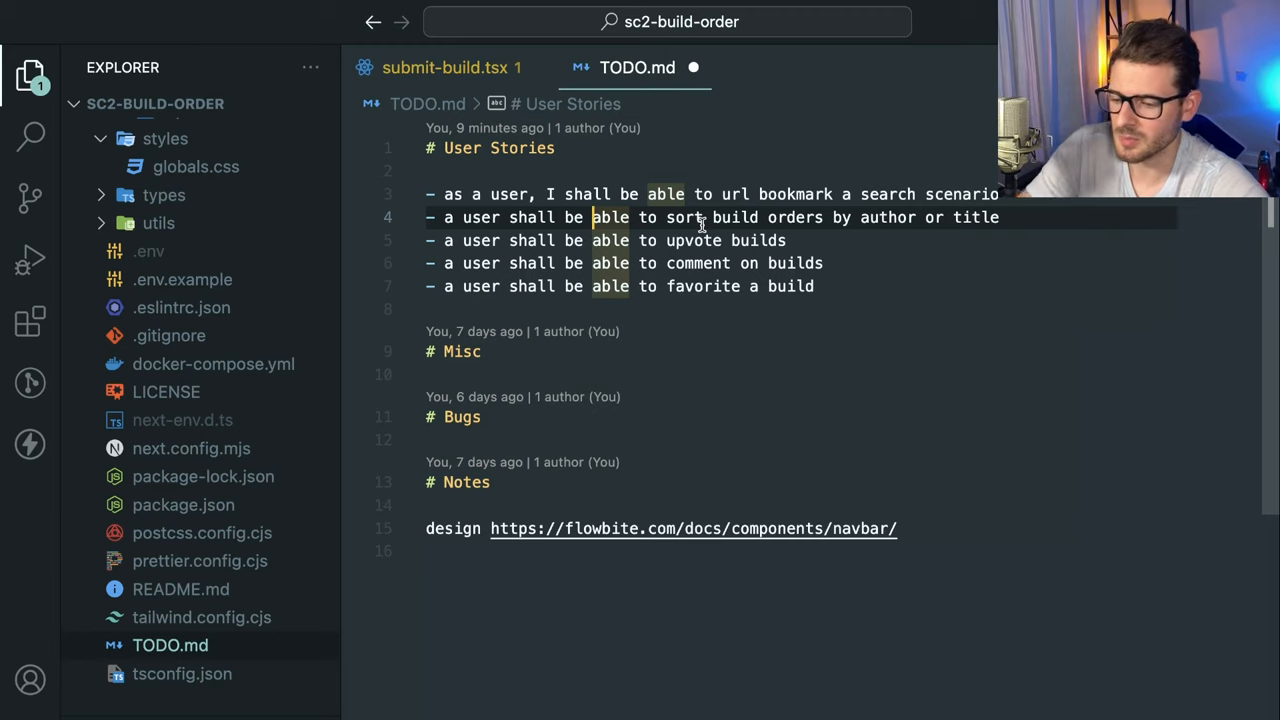
Return to the SC2 Build Order Manager browser tab showing zerg vs terran macro builds
{"action": "left_click", "coordinate": [788, 240]}
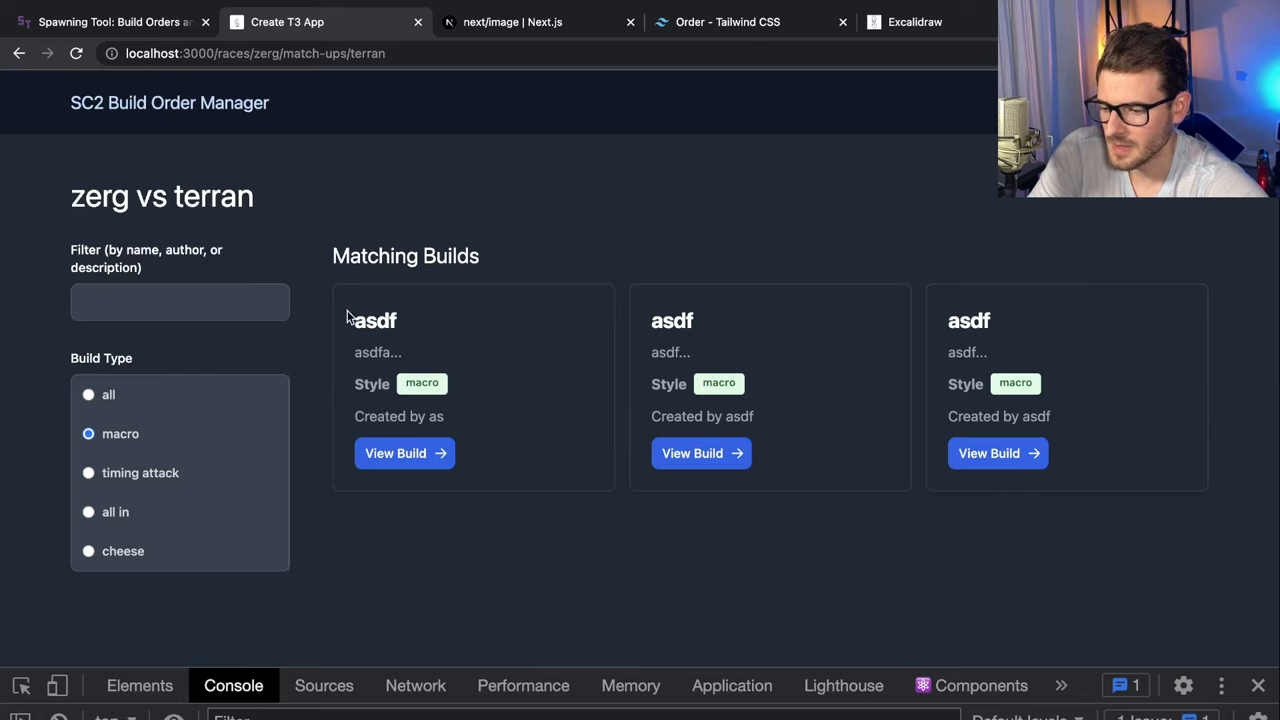
{"action": "mouse_move", "coordinate": [540, 308]}
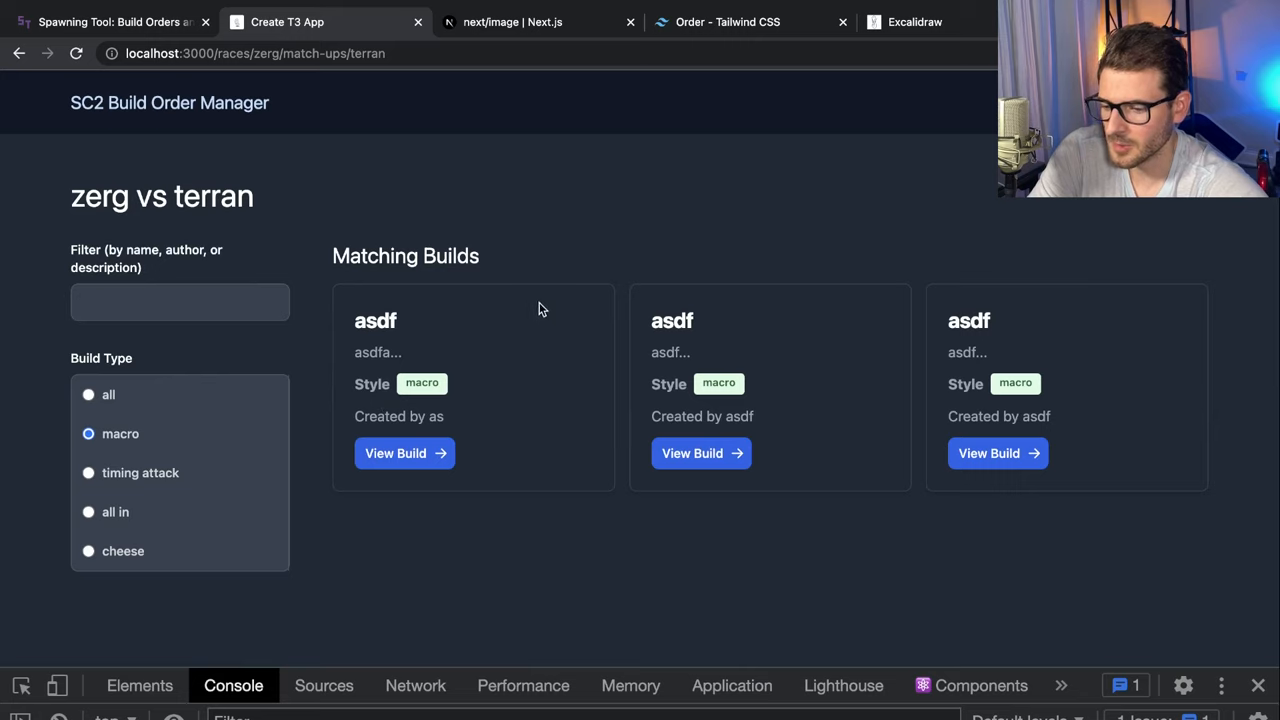
{"action": "mouse_move", "coordinate": [588, 308]}
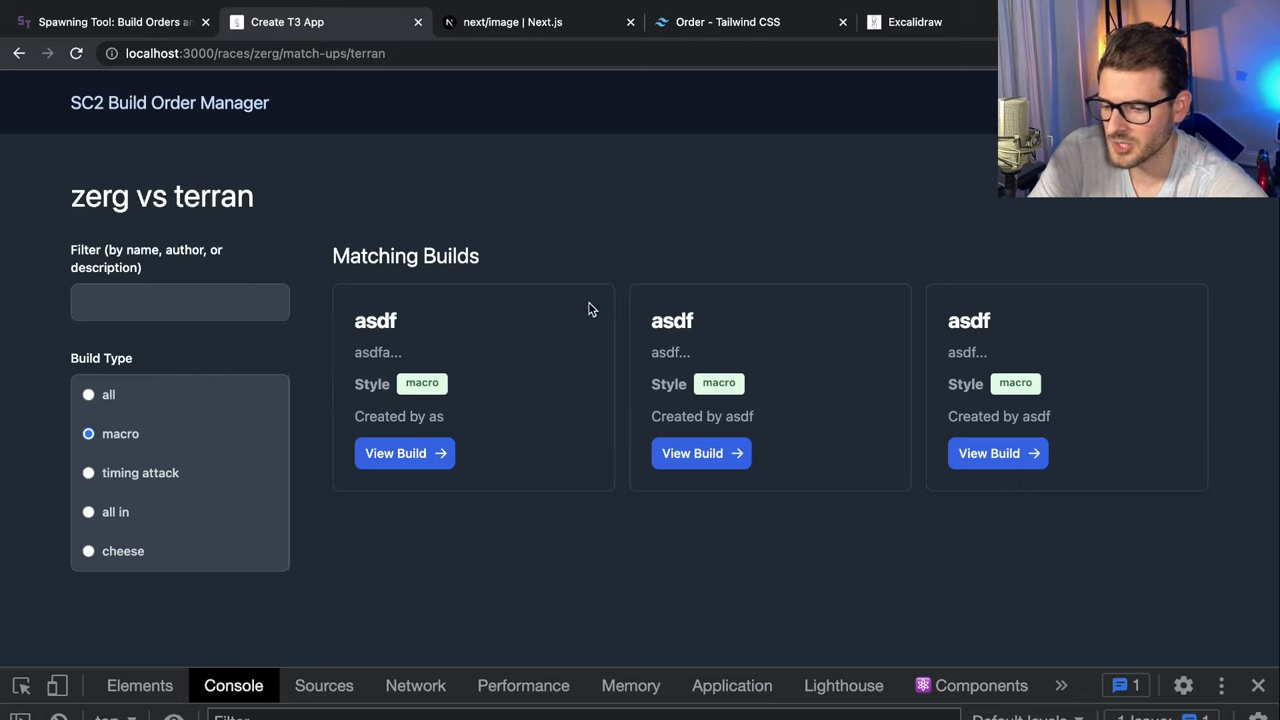
{"action": "mouse_move", "coordinate": [396, 452]}
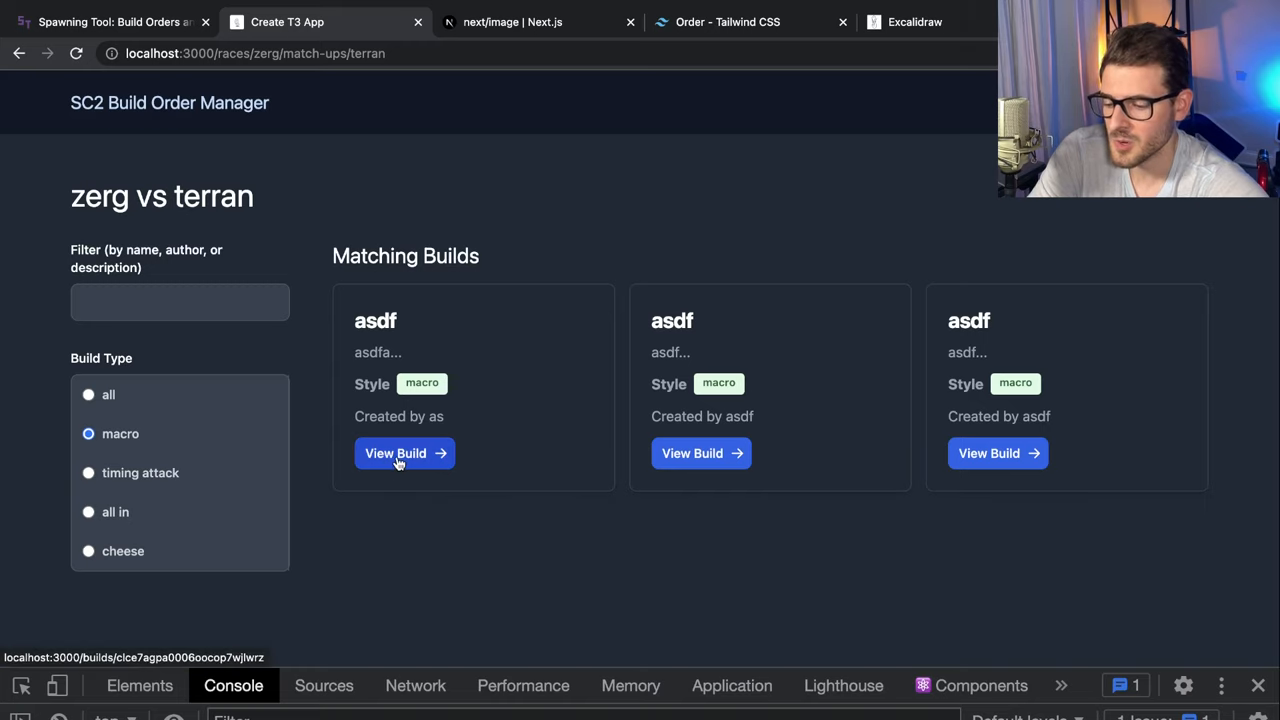
{"action": "left_click", "coordinate": [404, 452]}
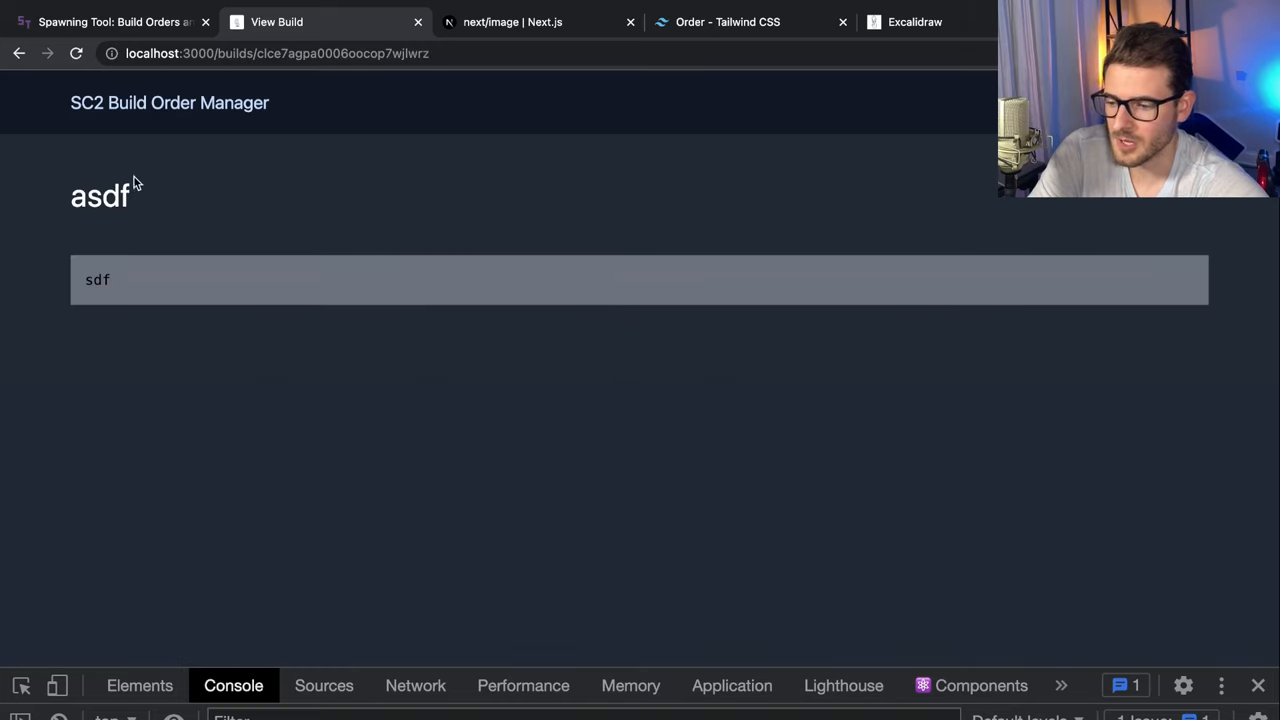
{"action": "mouse_move", "coordinate": [184, 178]}
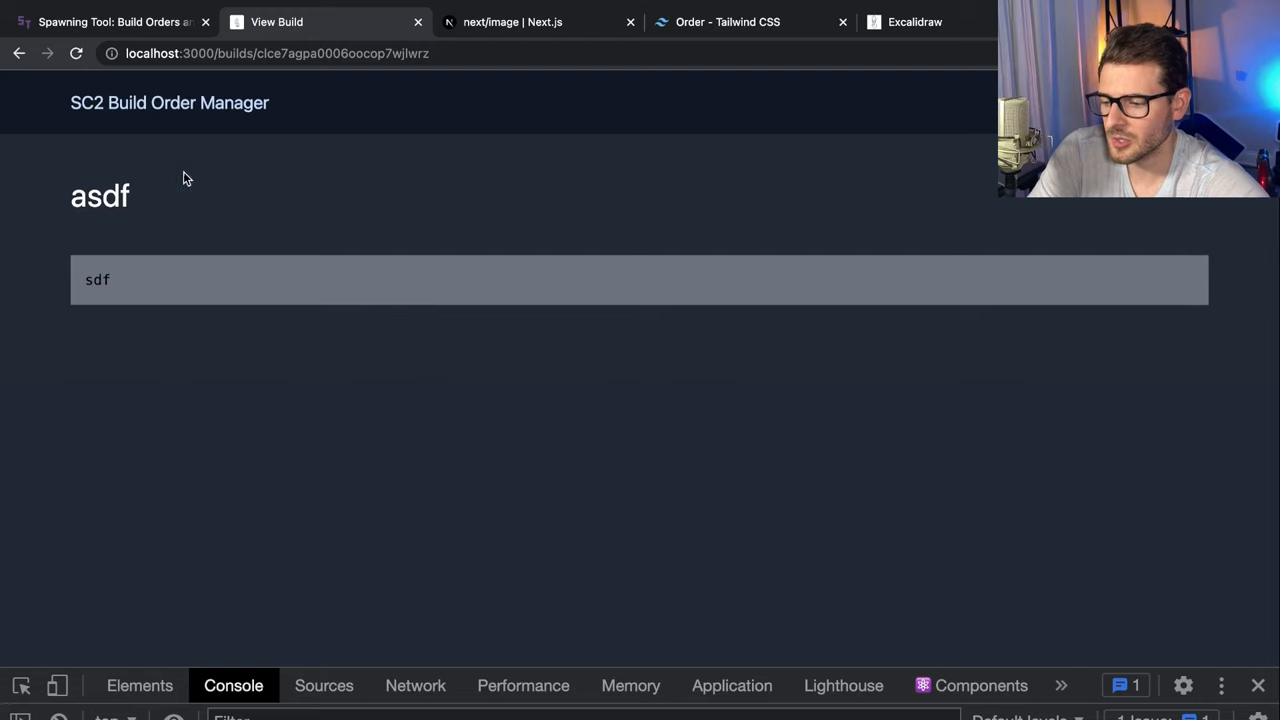
{"action": "mouse_move", "coordinate": [236, 188]}
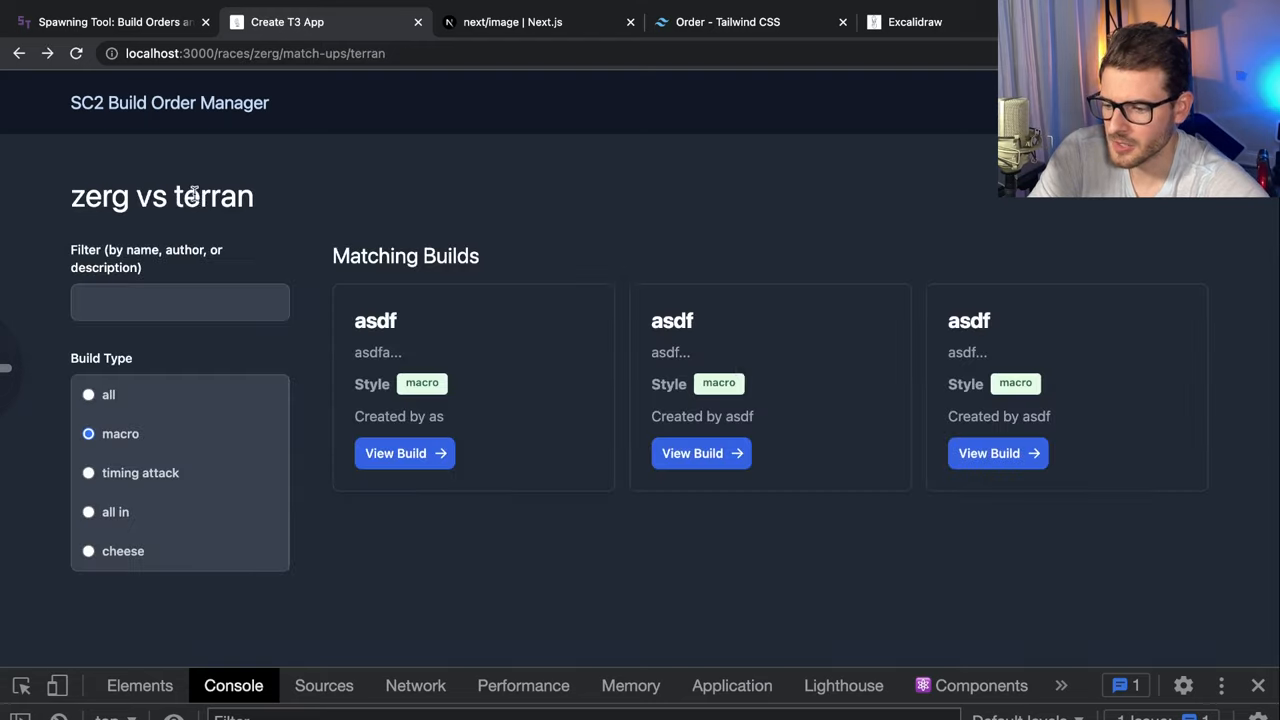
{"action": "mouse_move", "coordinate": [404, 452]}
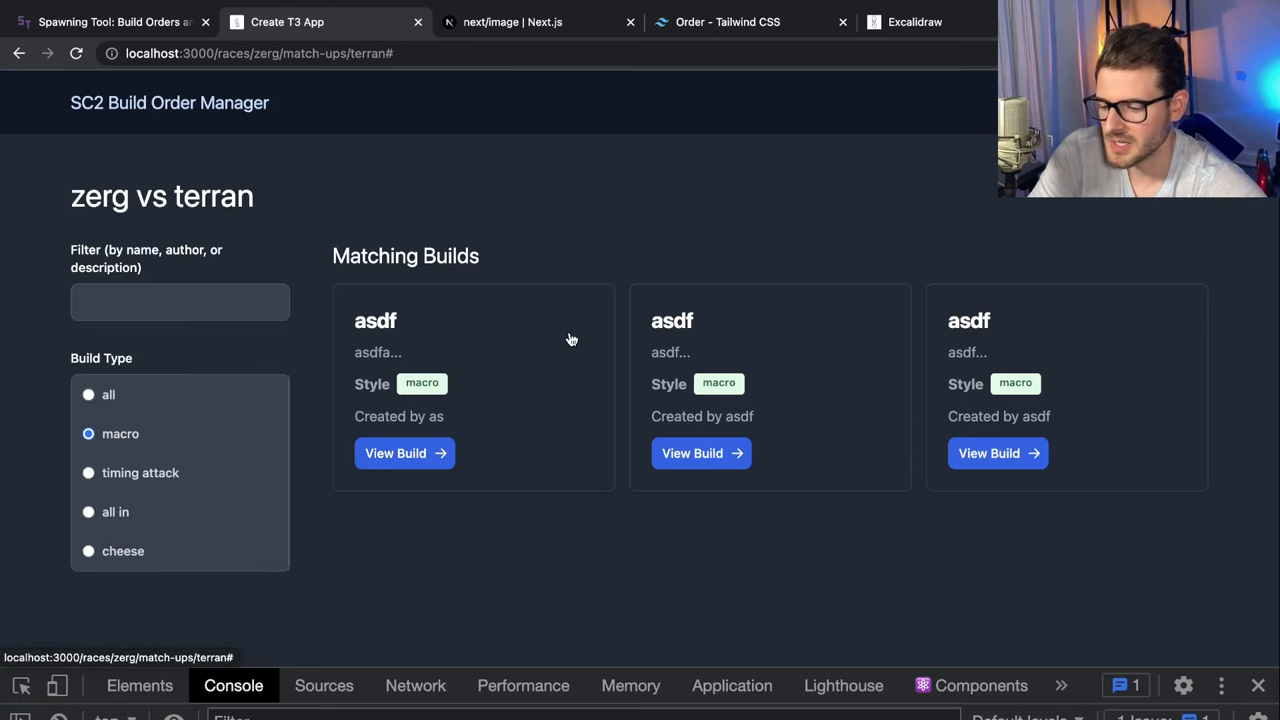
{"action": "mouse_move", "coordinate": [488, 292]}
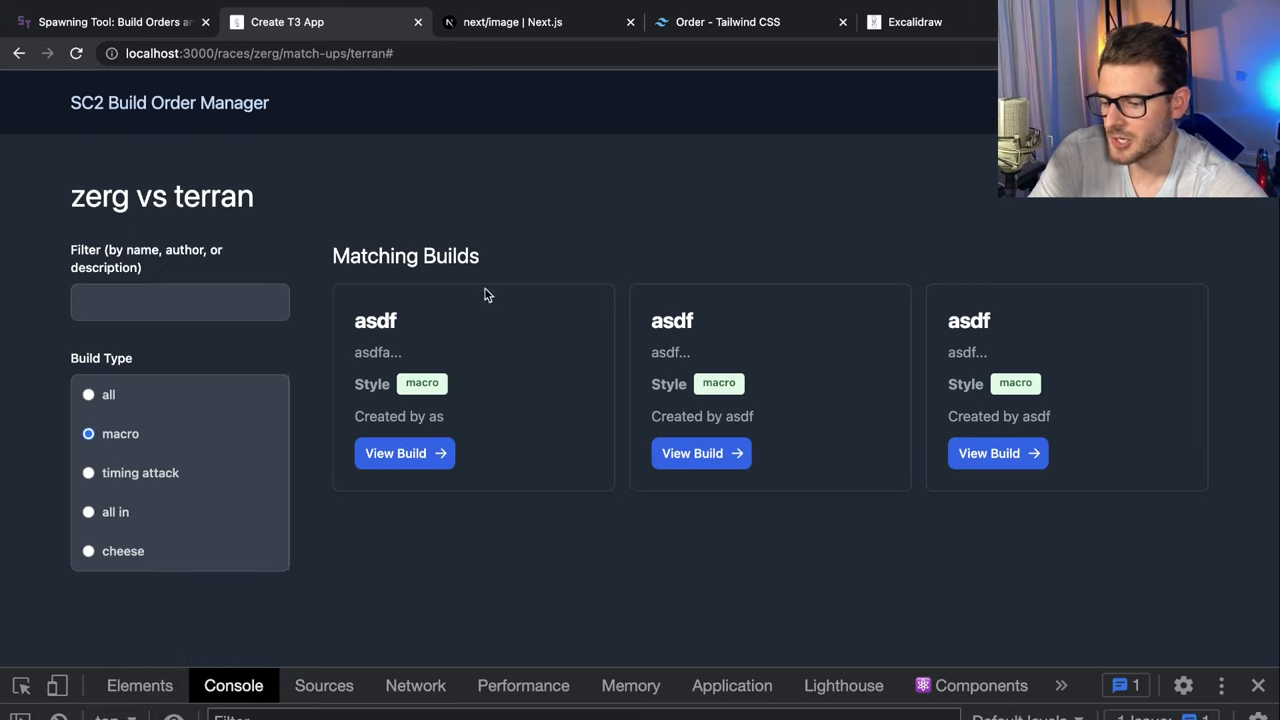
{"action": "left_click", "coordinate": [404, 452]}
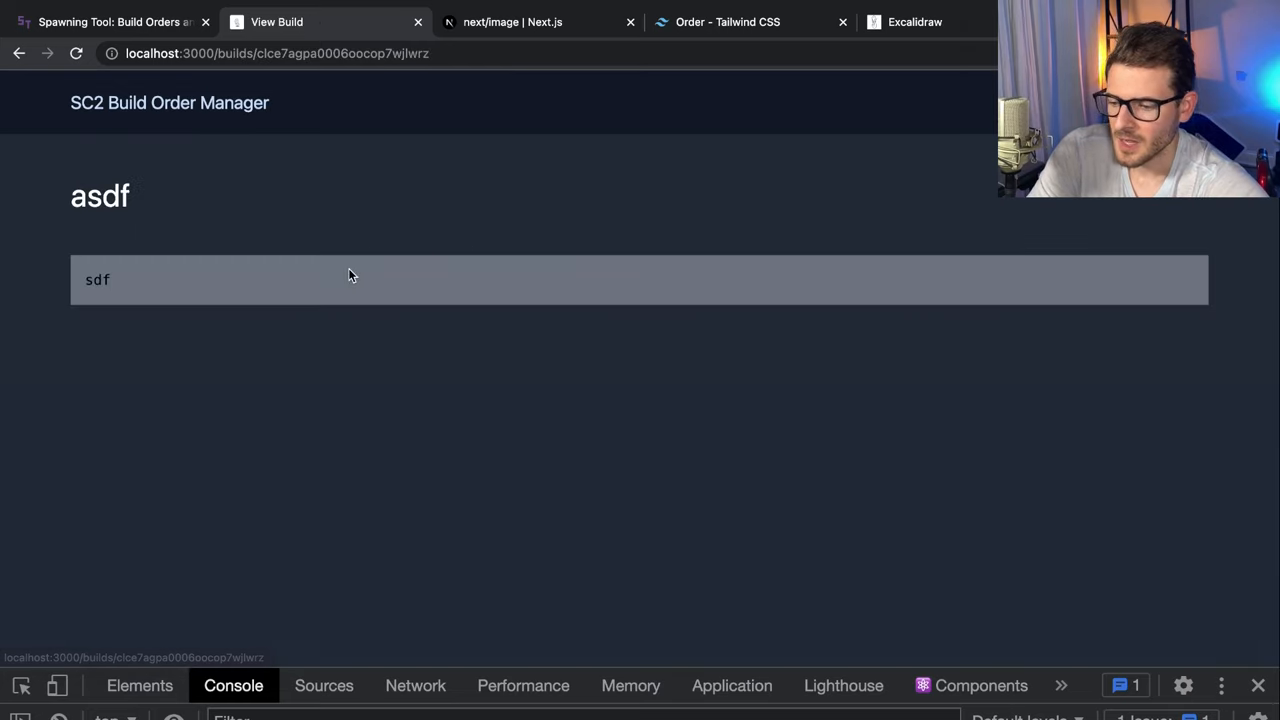
{"action": "mouse_move", "coordinate": [896, 298]}
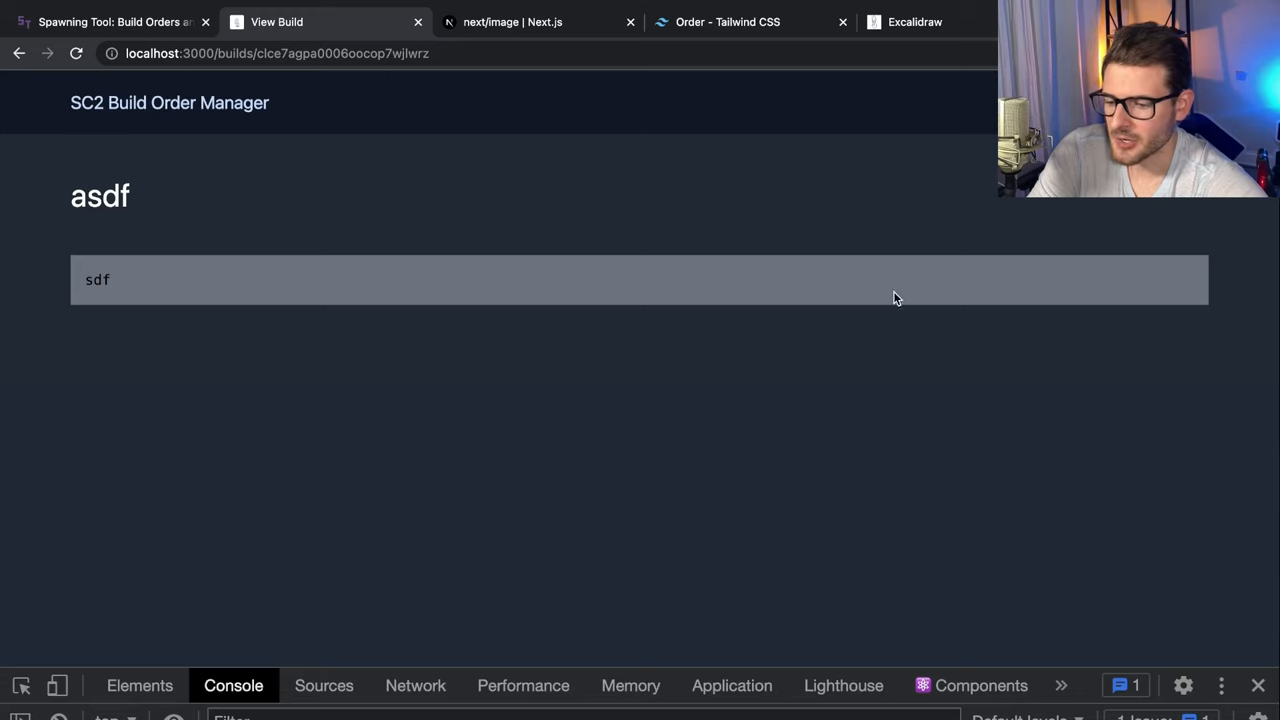
{"action": "mouse_move", "coordinate": [178, 200]}
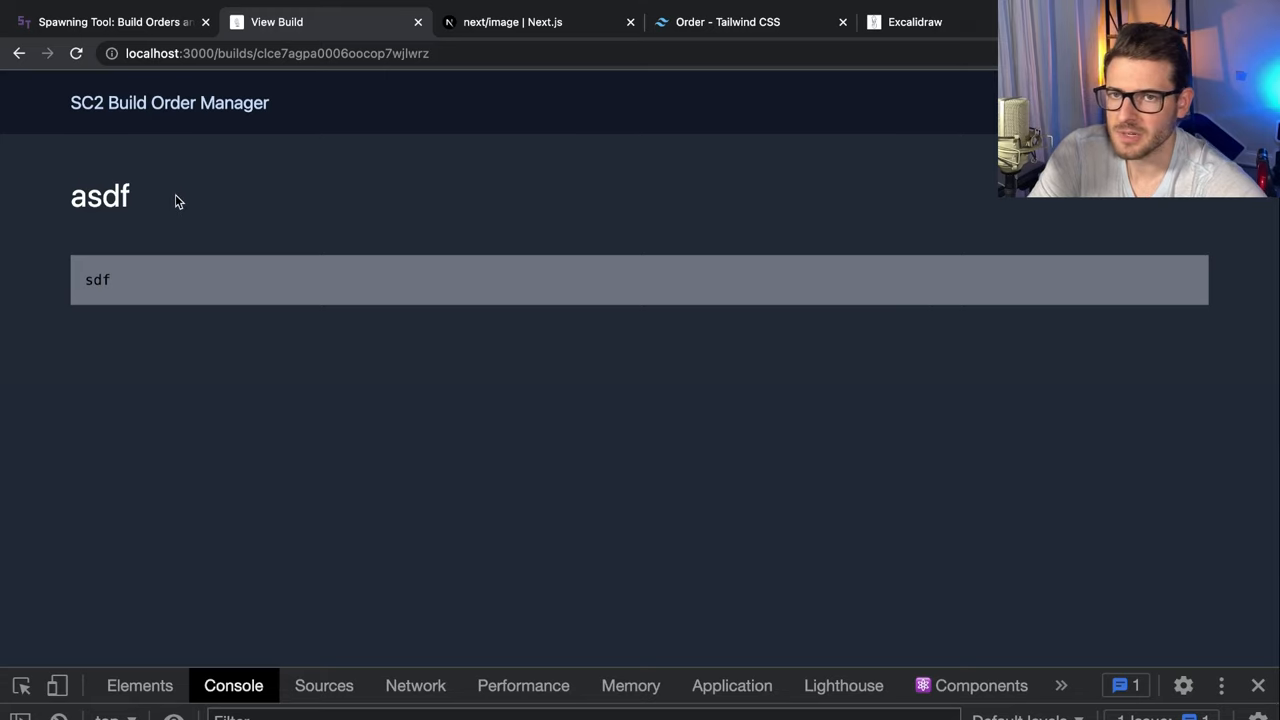
{"action": "mouse_move", "coordinate": [172, 224]}
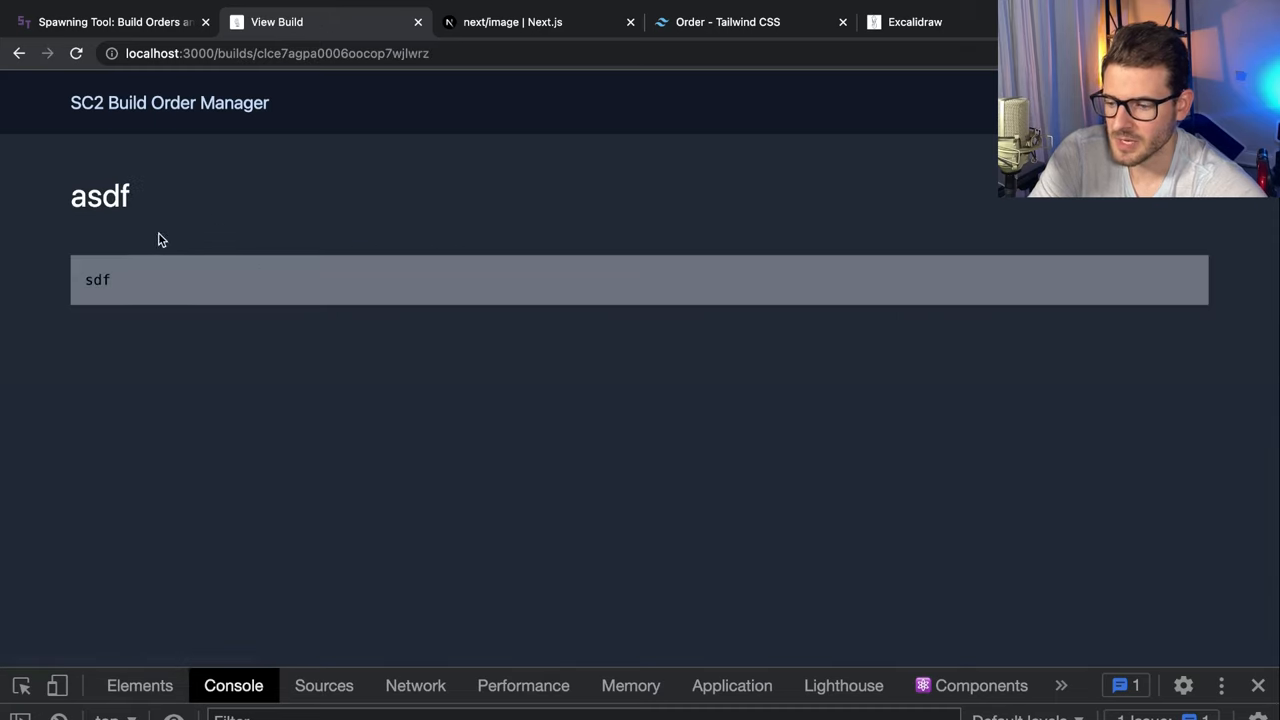
{"action": "mouse_move", "coordinate": [252, 170]}
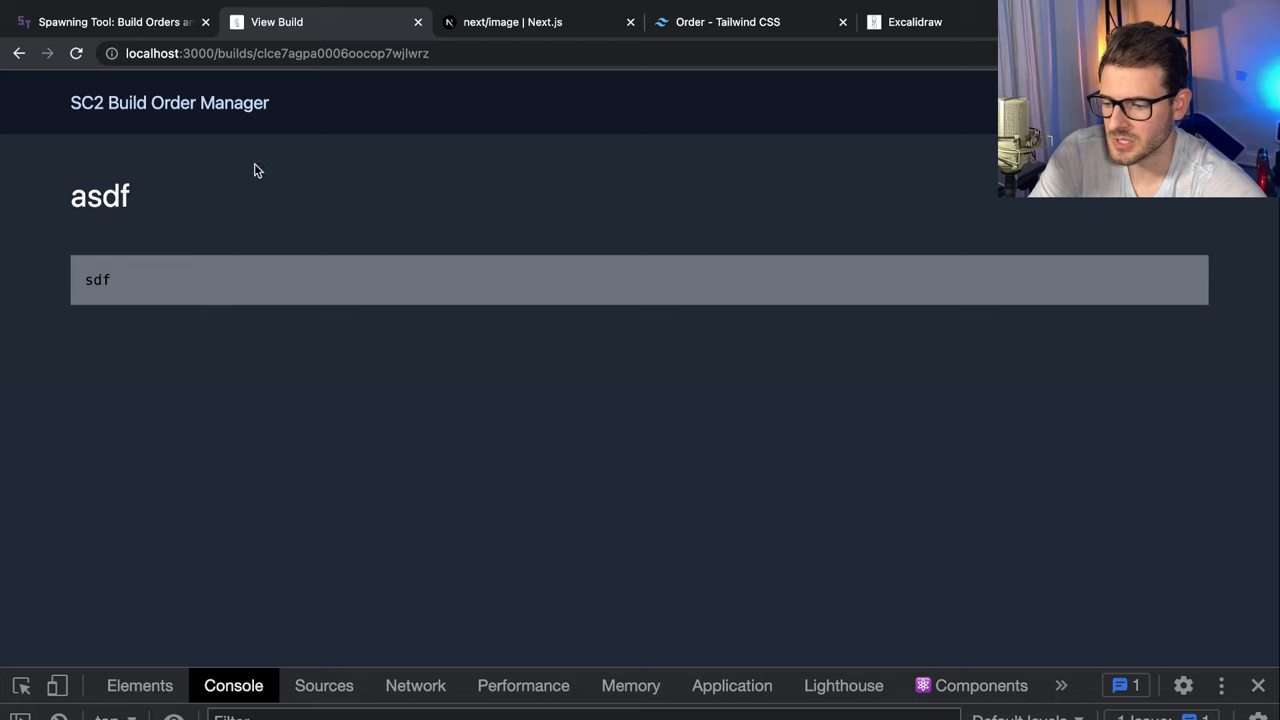
{"action": "mouse_move", "coordinate": [168, 204]}
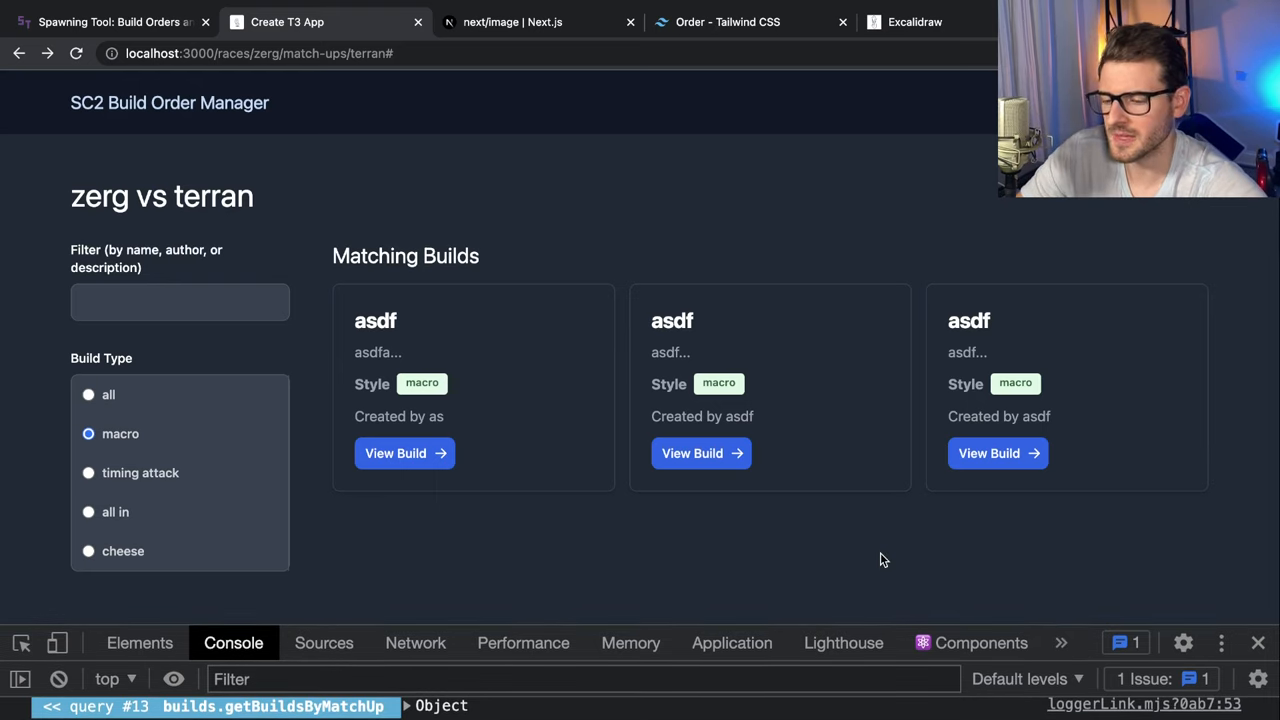
{"action": "mouse_move", "coordinate": [528, 236]}
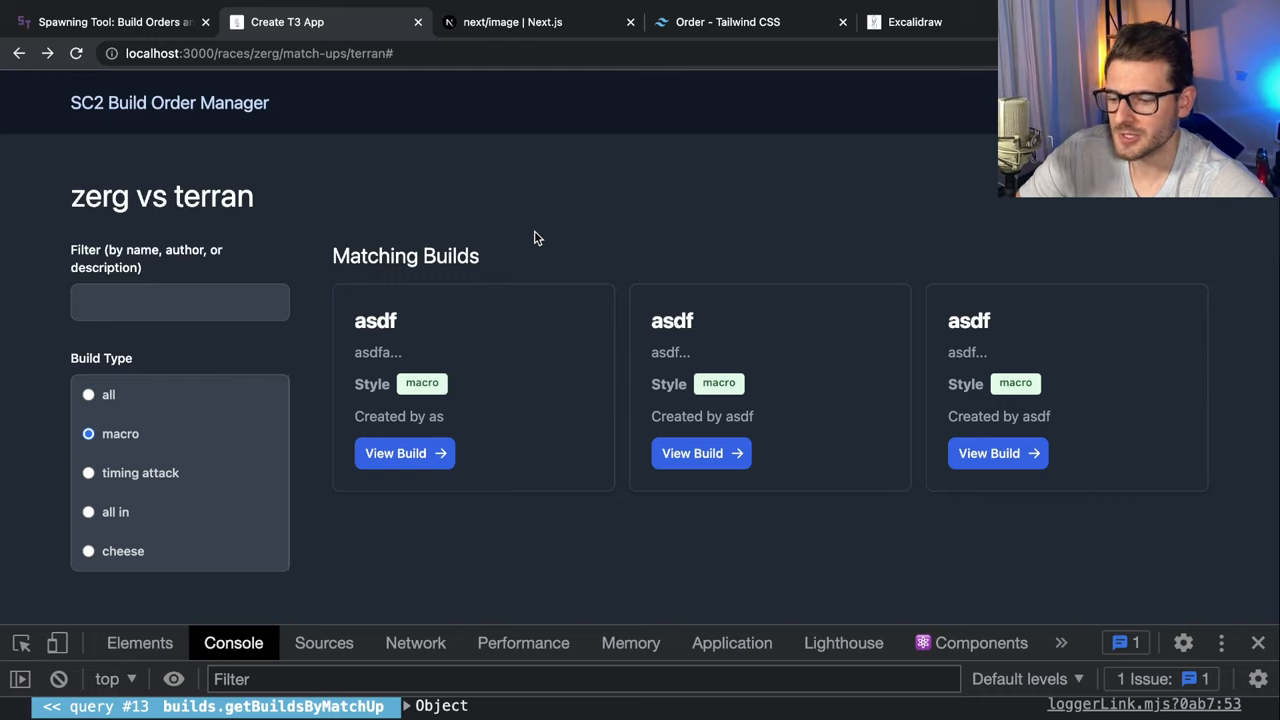
{"action": "mouse_move", "coordinate": [540, 320]}
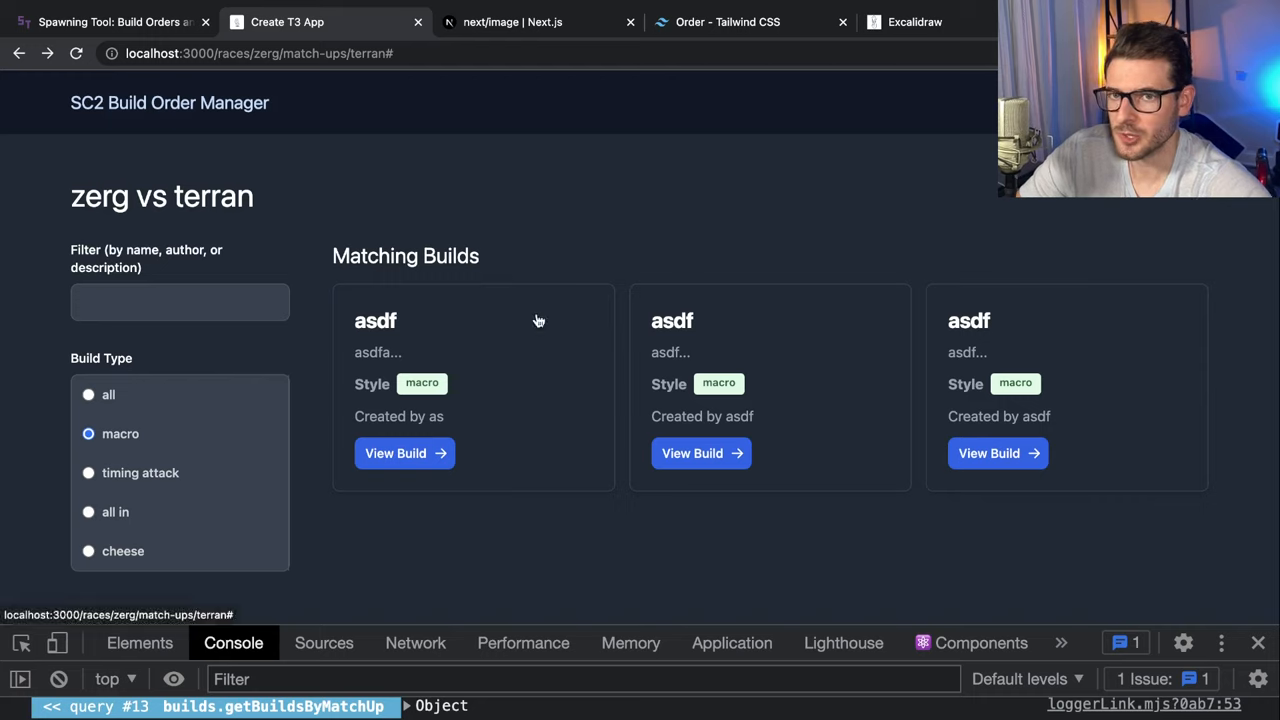
{"action": "mouse_move", "coordinate": [548, 304]}
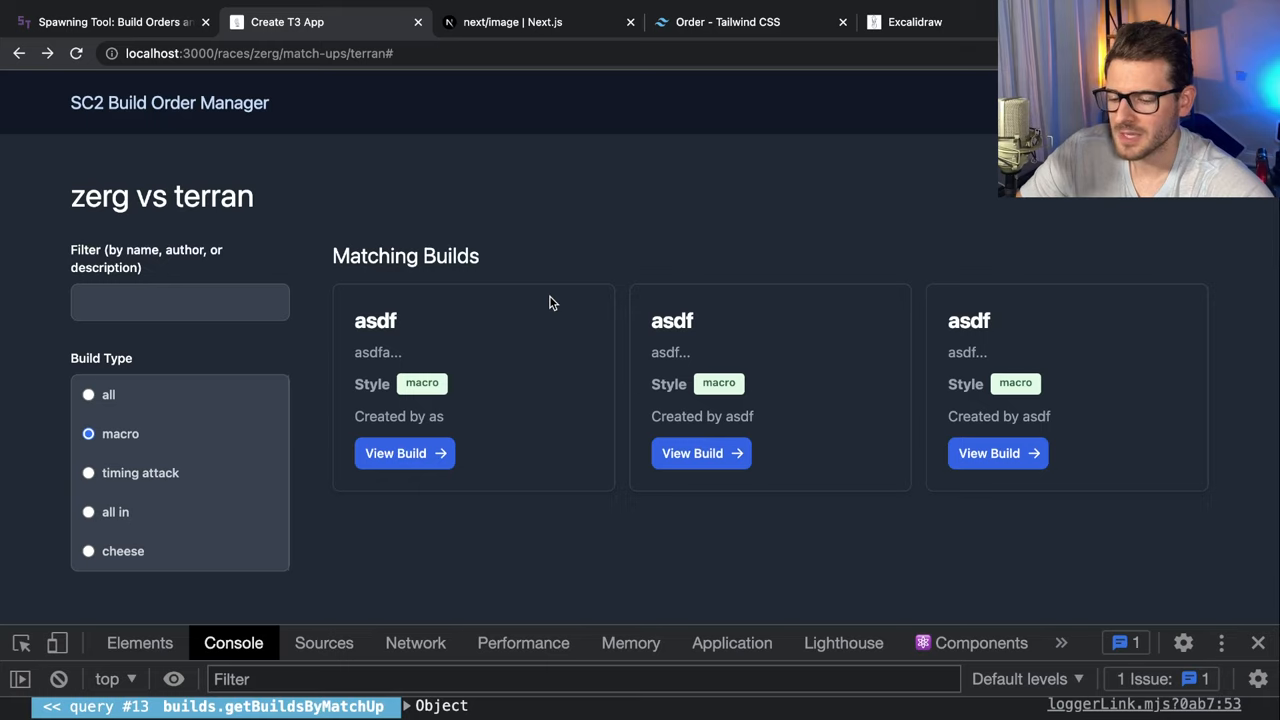
{"action": "mouse_move", "coordinate": [550, 292]}
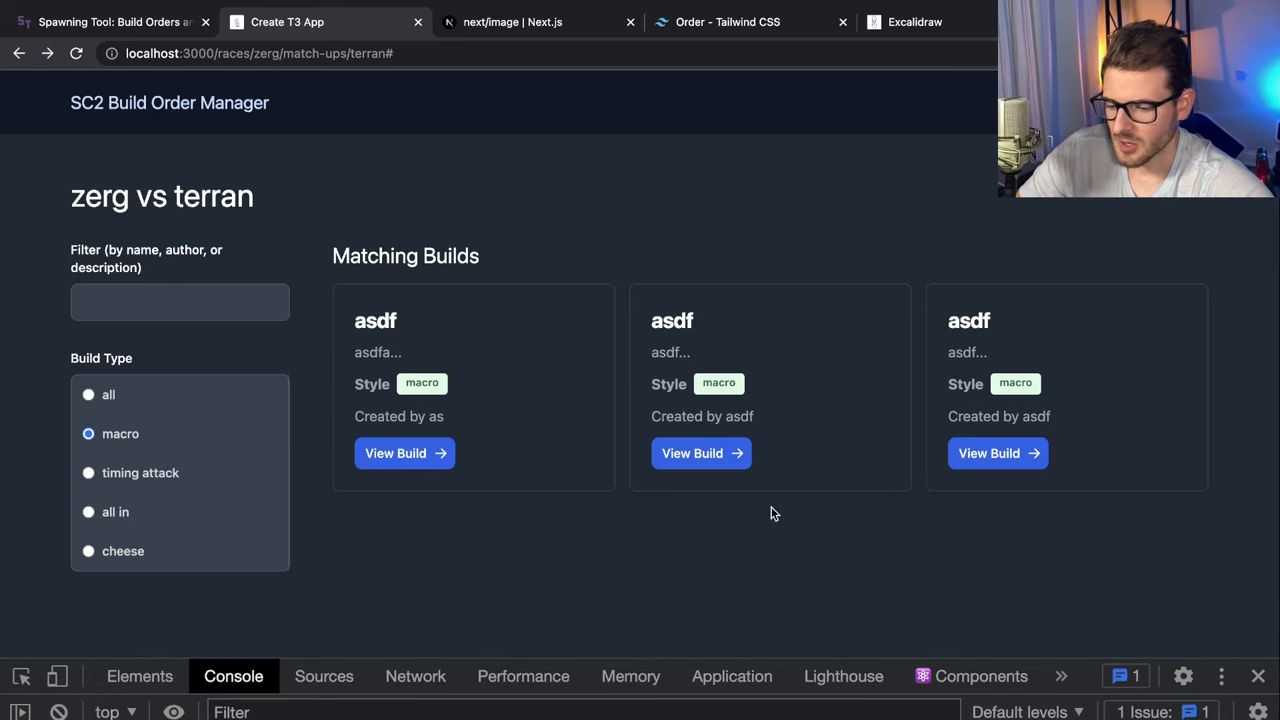
{"action": "mouse_move", "coordinate": [476, 172]}
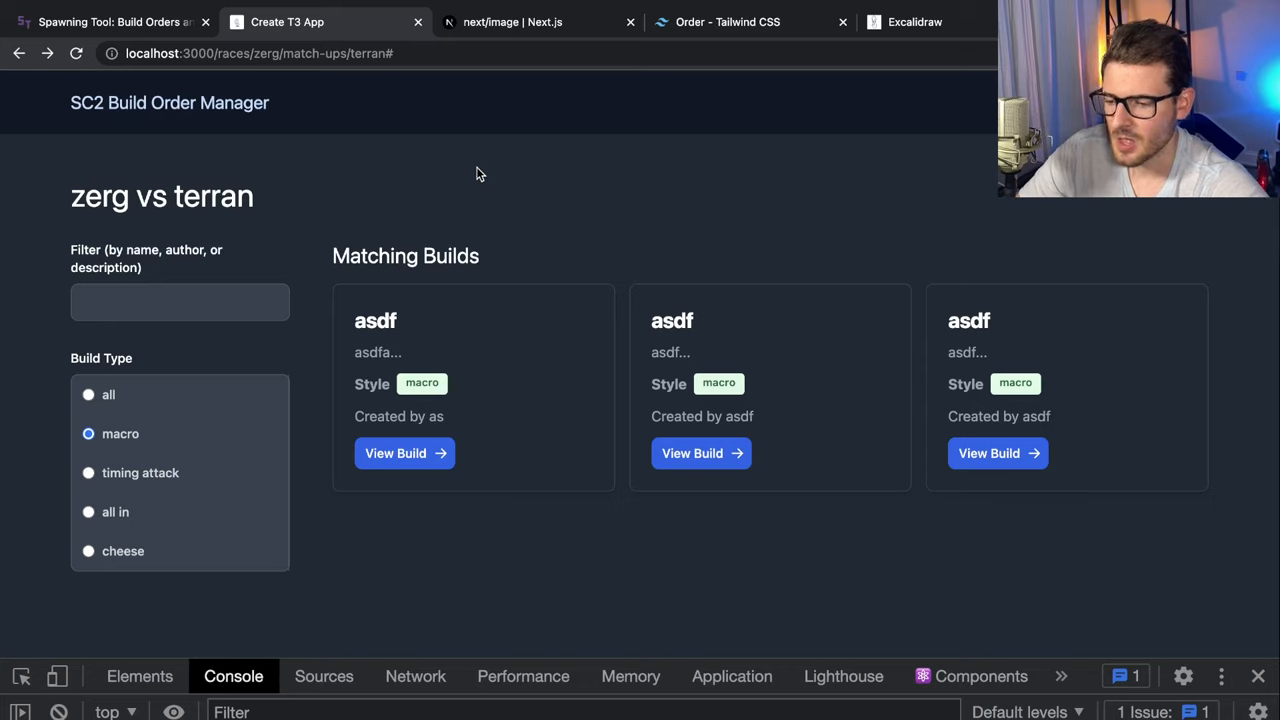
{"action": "mouse_move", "coordinate": [368, 216]}
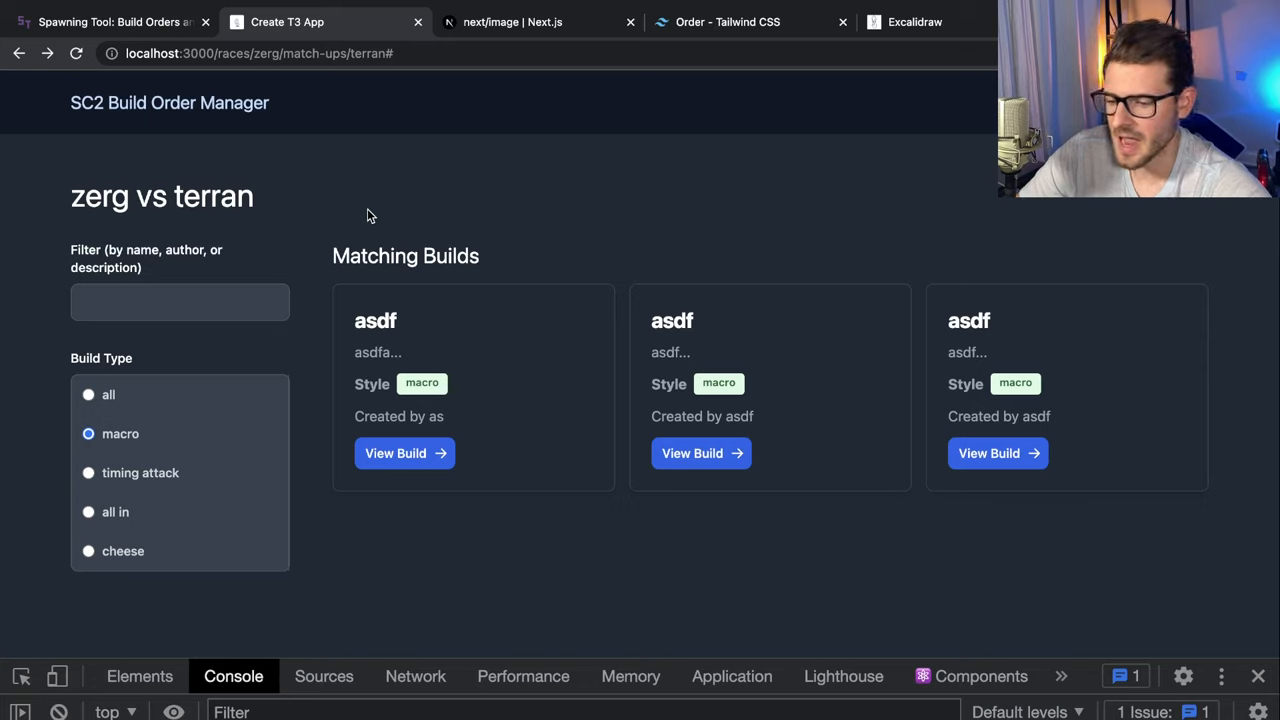
{"action": "mouse_move", "coordinate": [382, 194]}
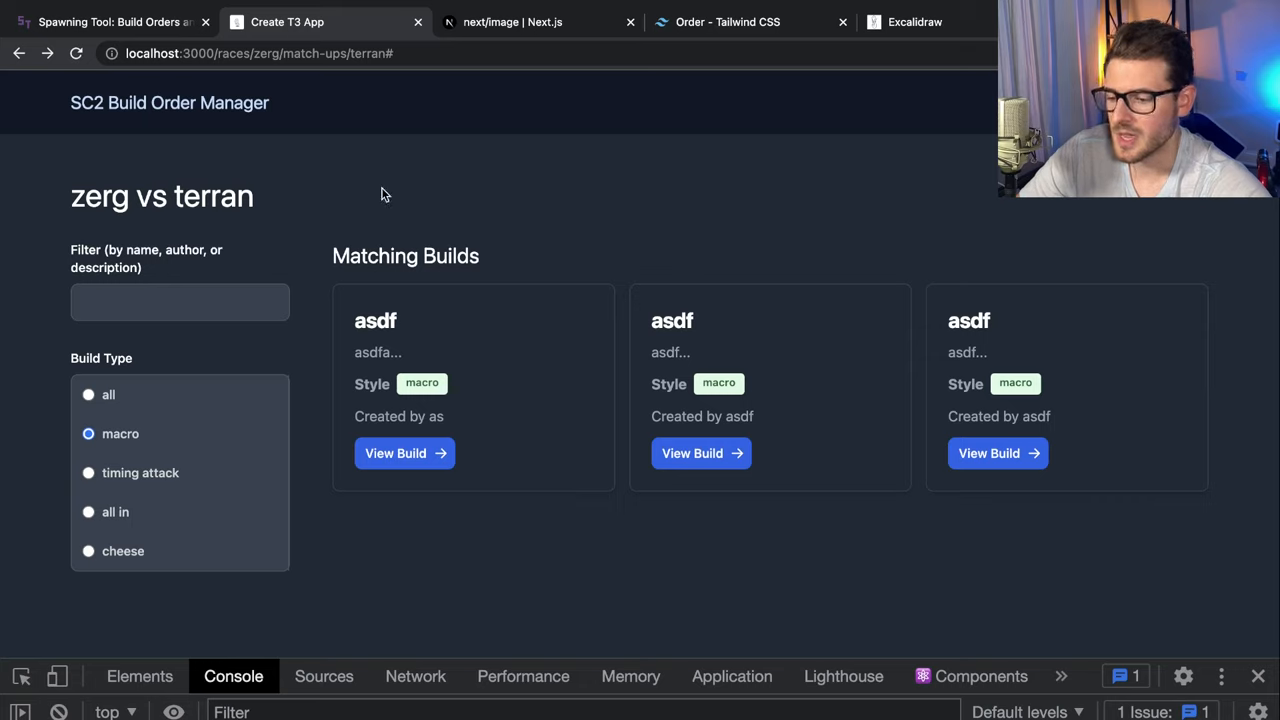
{"action": "mouse_move", "coordinate": [684, 344]}
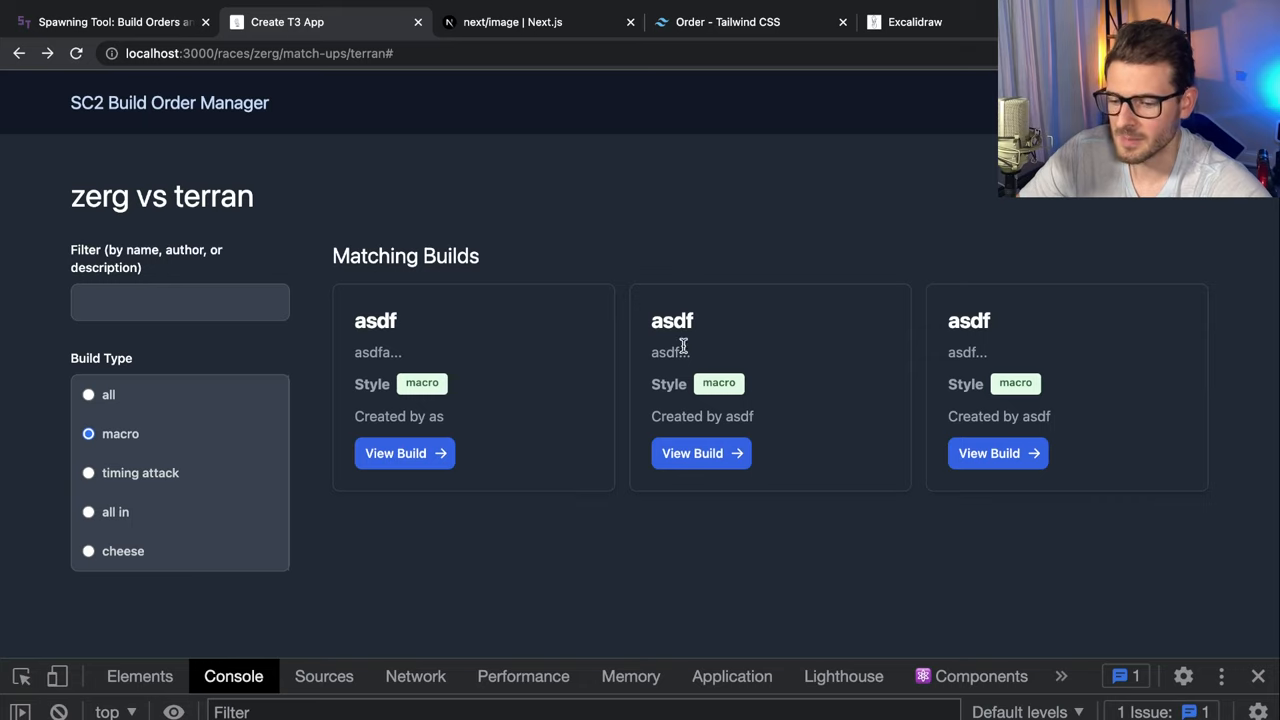
{"action": "mouse_move", "coordinate": [520, 246]}
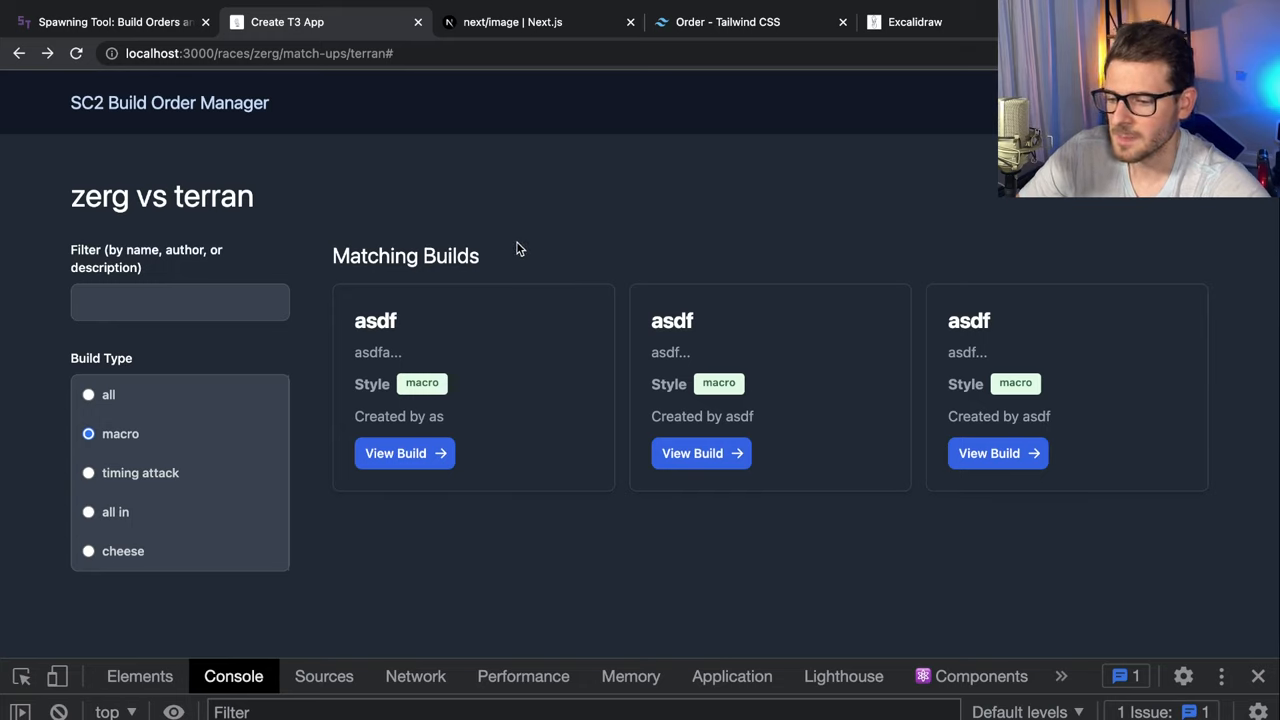
{"action": "mouse_move", "coordinate": [184, 108]}
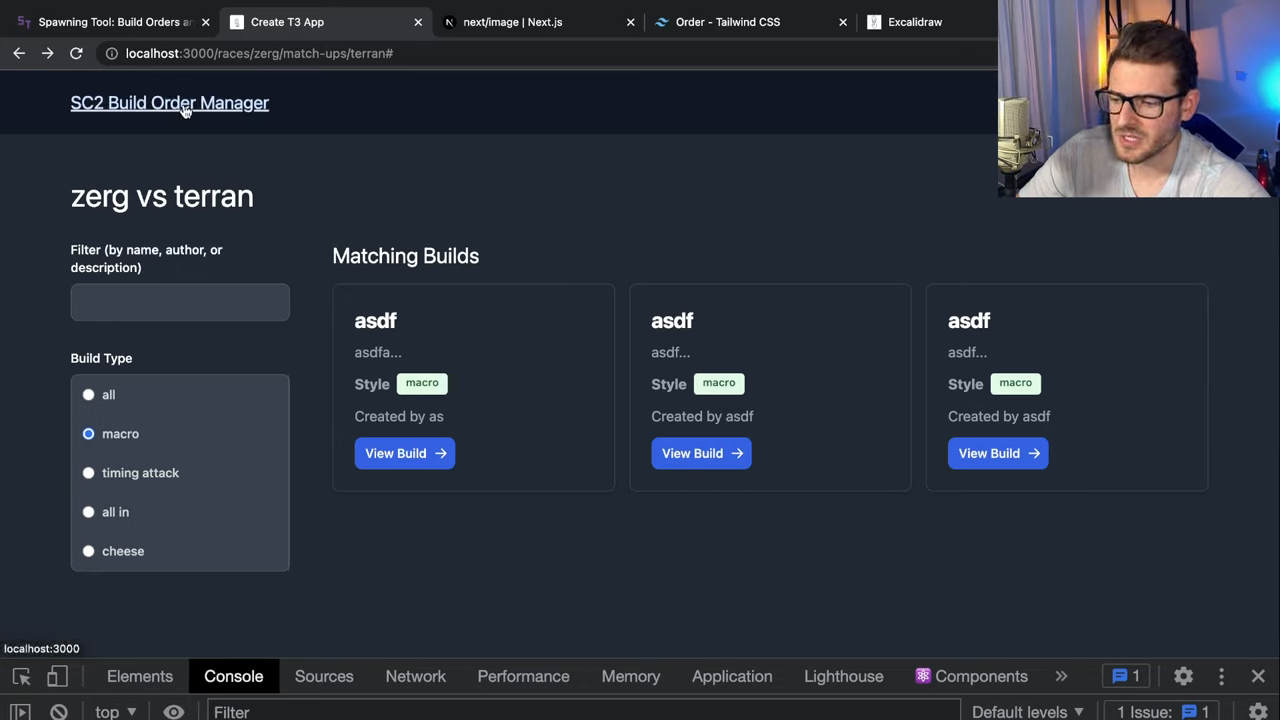
{"action": "mouse_move", "coordinate": [430, 190]}
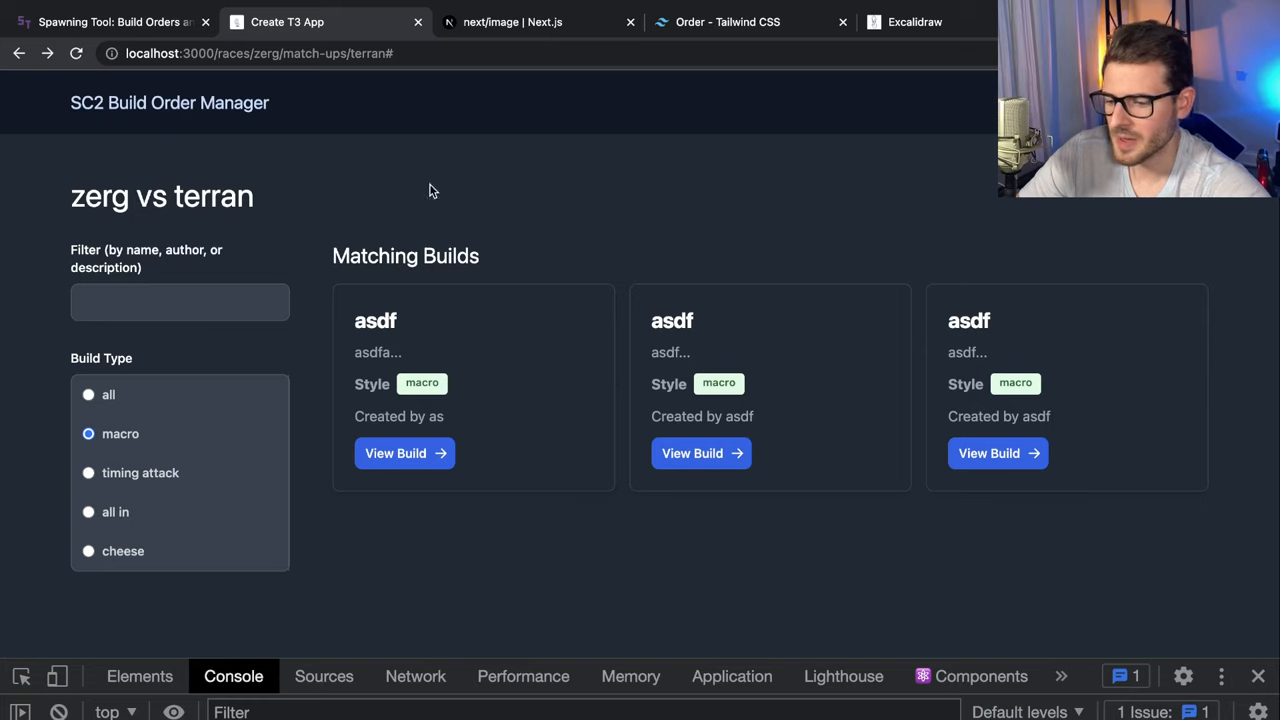
{"action": "mouse_move", "coordinate": [1080, 578]}
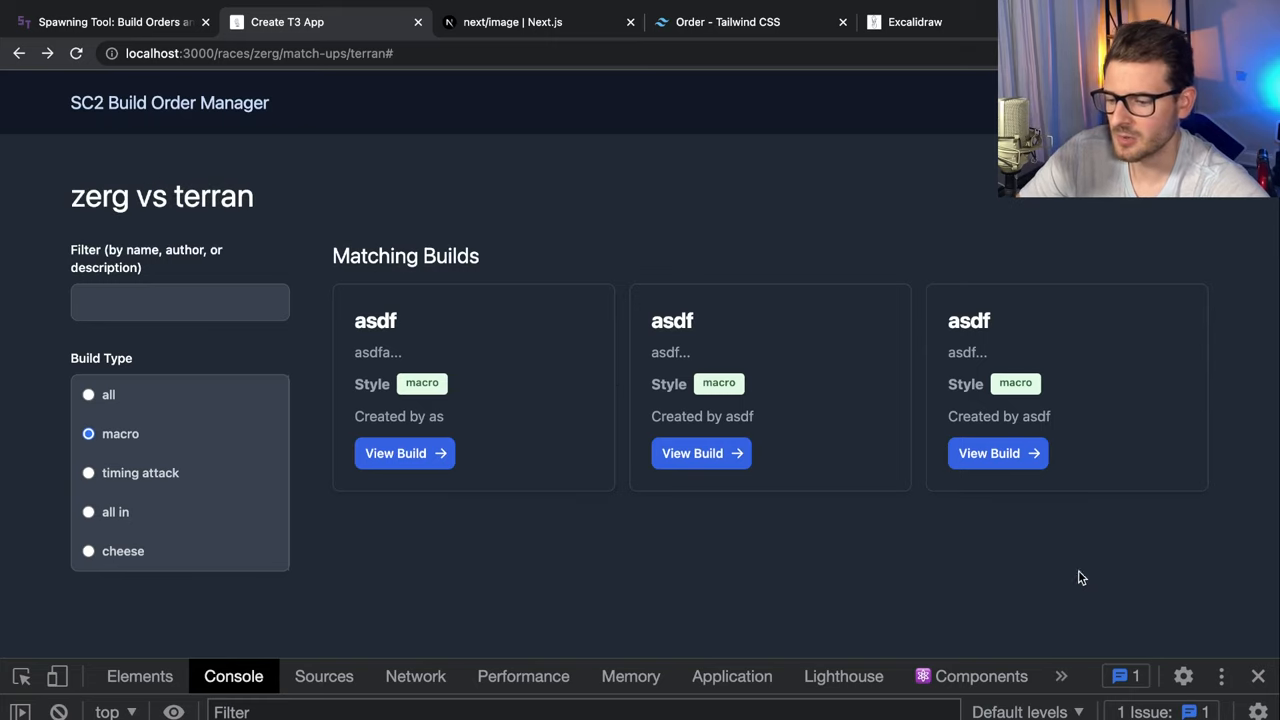
Go back to the Select a Match Up page via the app title
{"action": "left_click", "coordinate": [396, 452]}
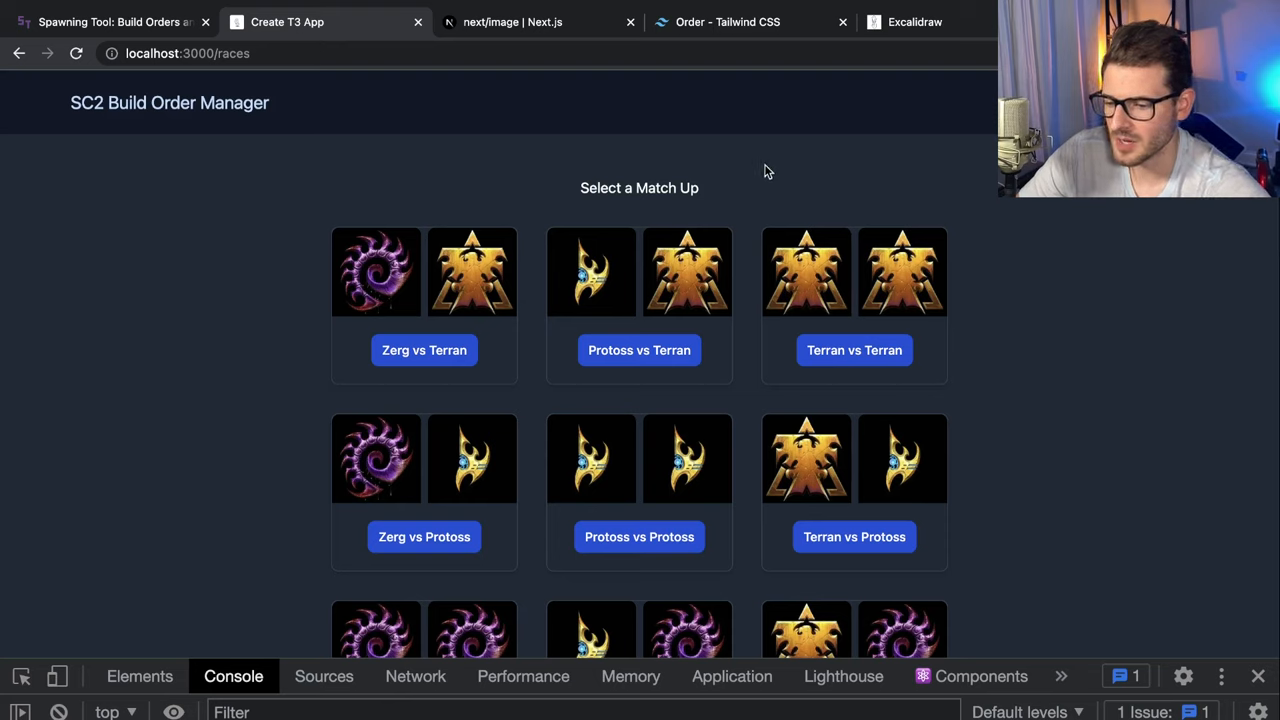
{"action": "mouse_move", "coordinate": [724, 164]}
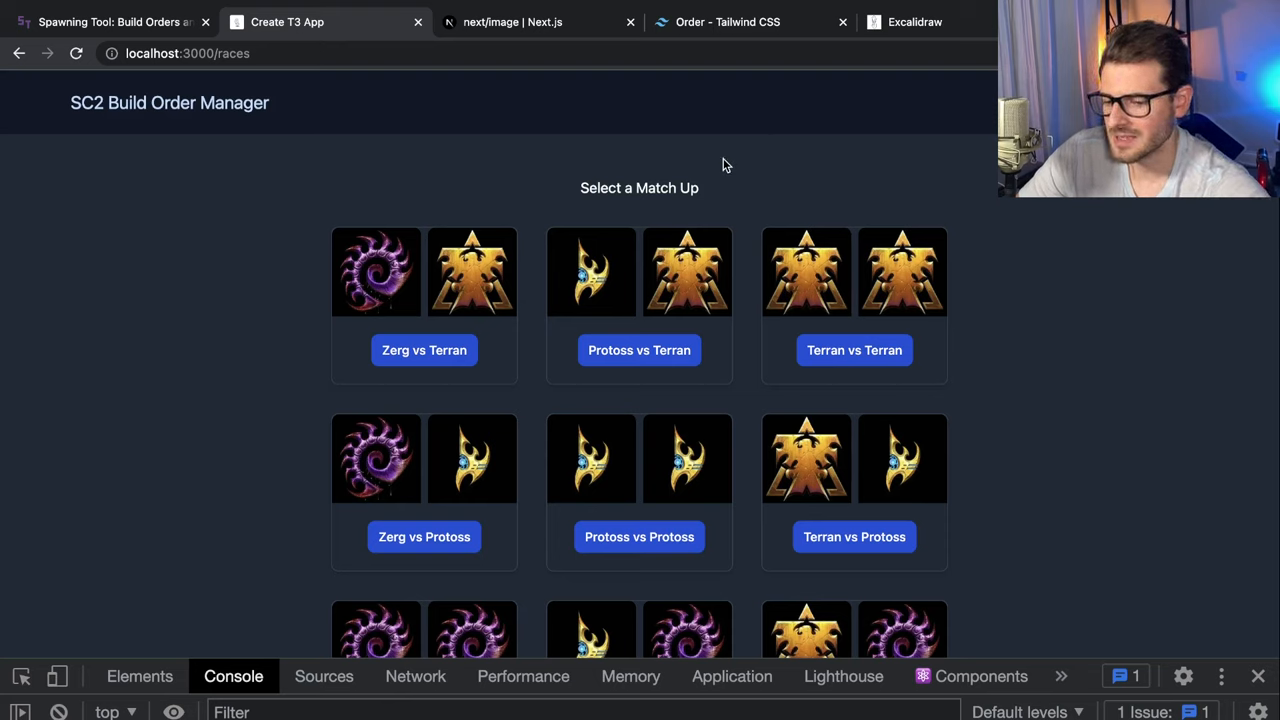
{"action": "mouse_move", "coordinate": [416, 222]}
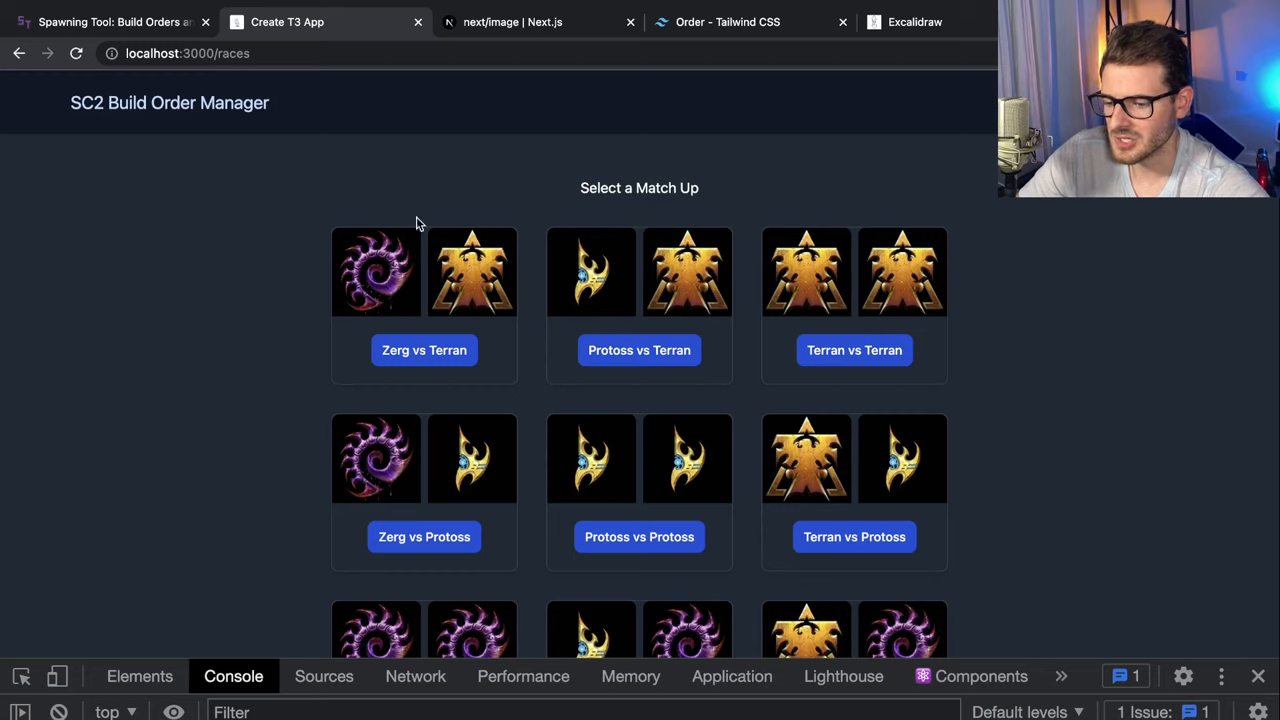
{"action": "mouse_move", "coordinate": [582, 182]}
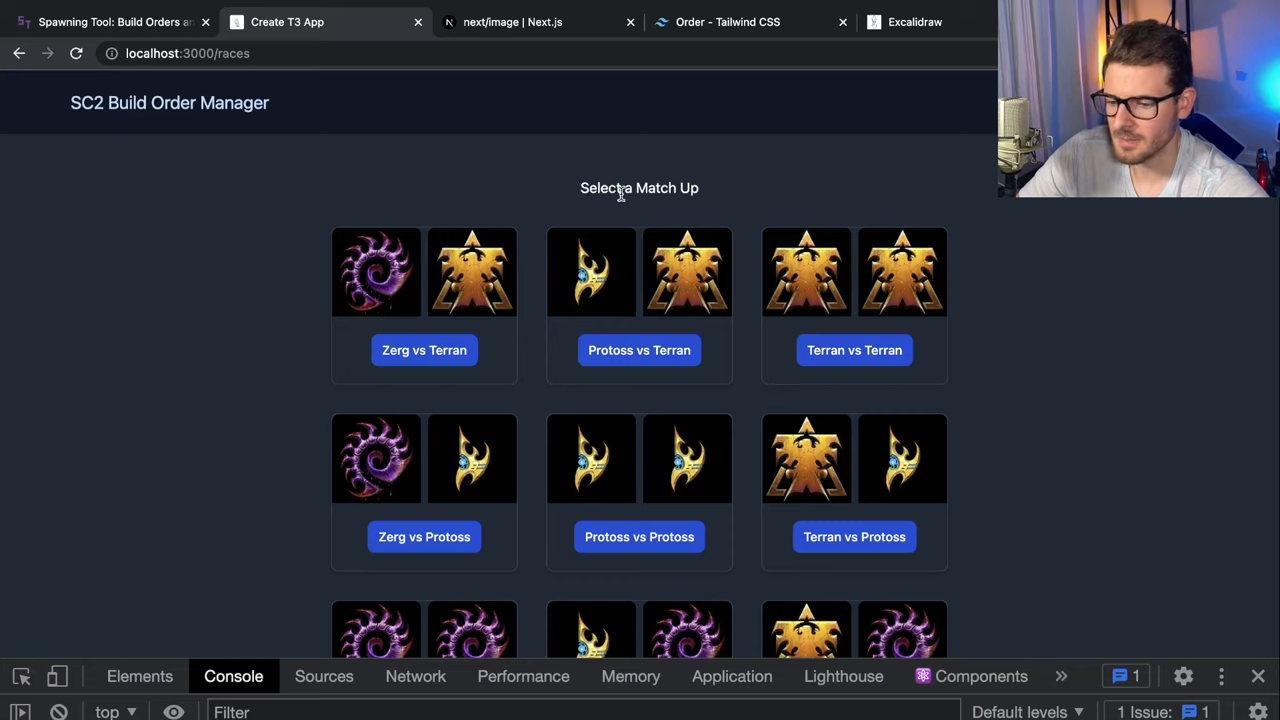
{"action": "mouse_move", "coordinate": [716, 184]}
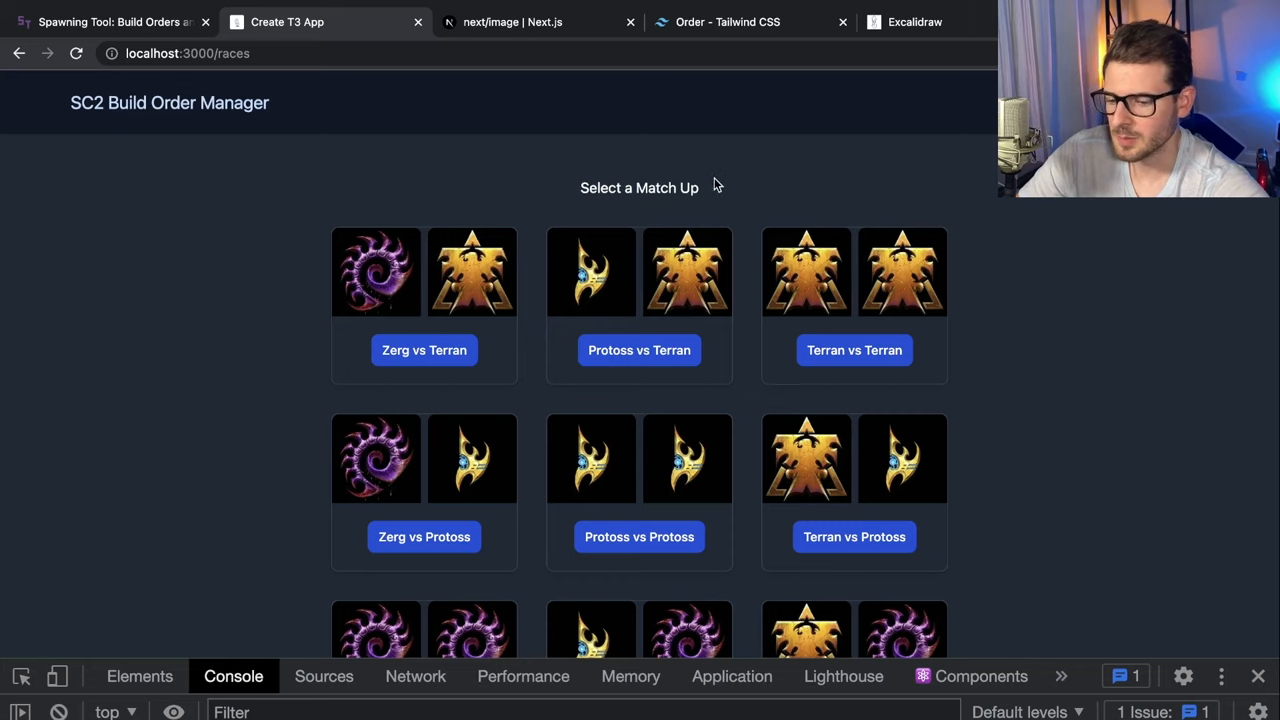
Choose the Zerg vs Terran pairing to list its three matching macro builds
{"action": "left_click", "coordinate": [424, 350]}
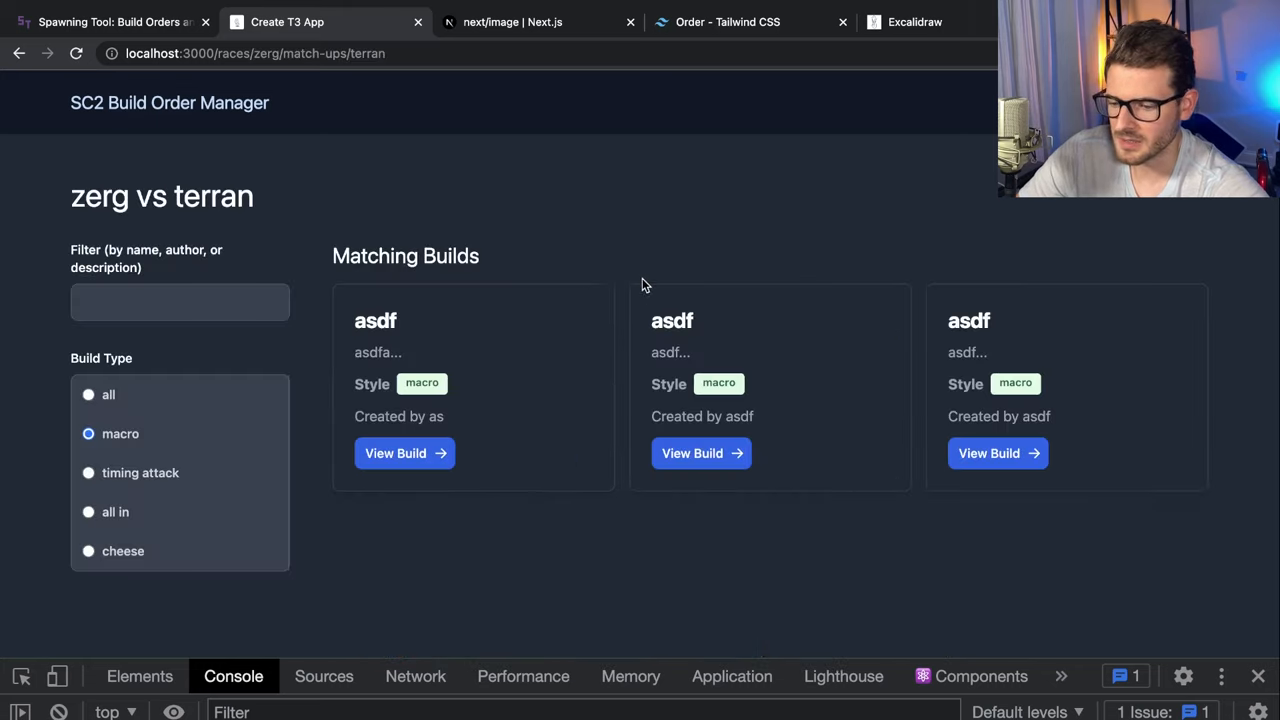
{"action": "mouse_move", "coordinate": [644, 248]}
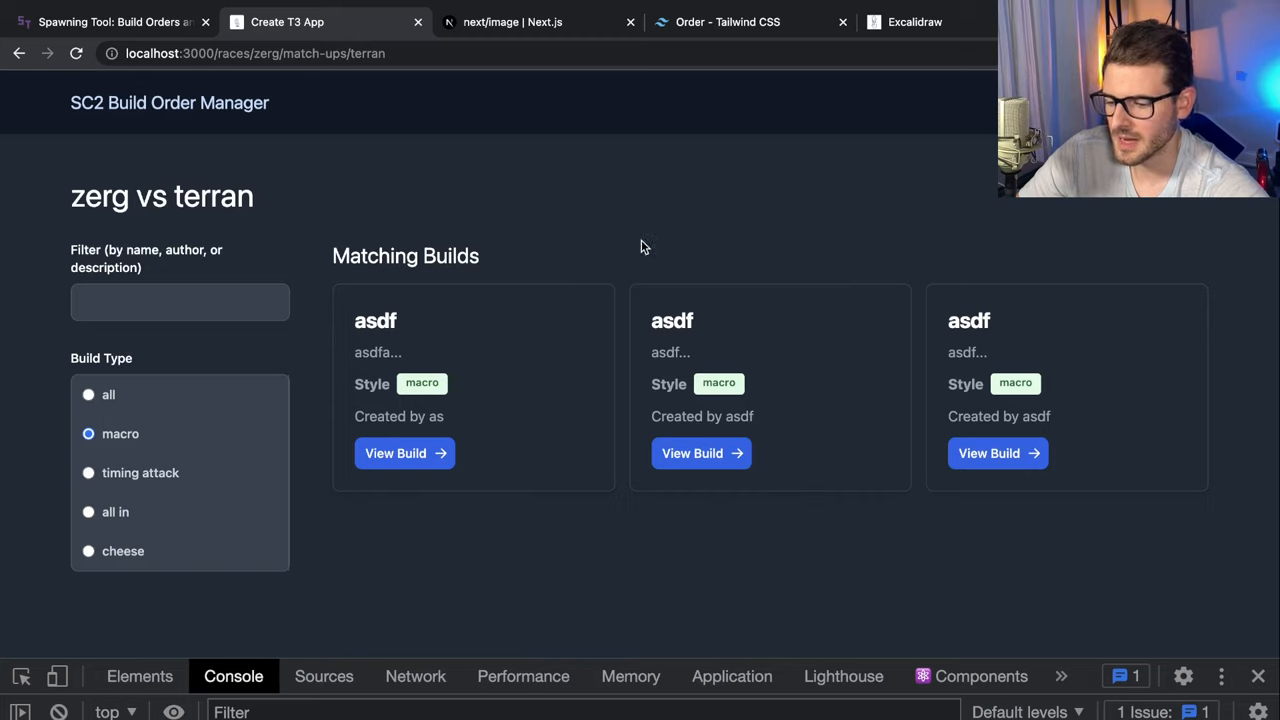
{"action": "mouse_move", "coordinate": [666, 238]}
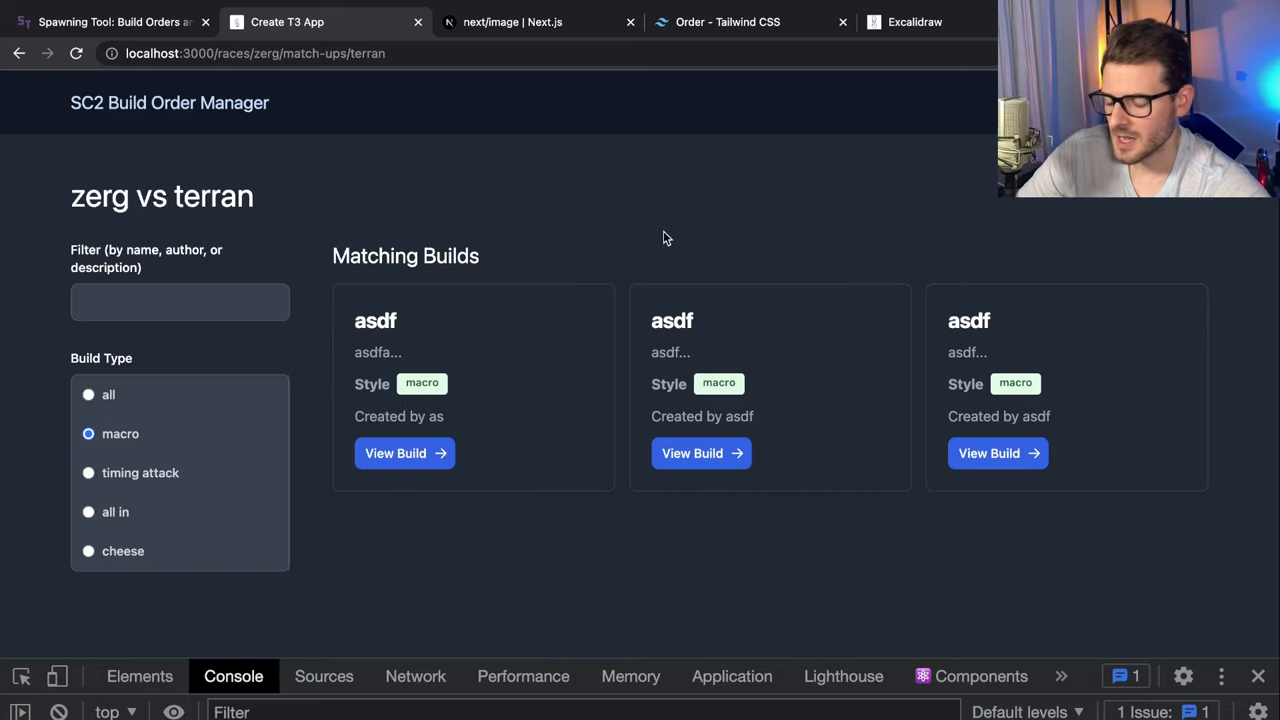
{"action": "mouse_move", "coordinate": [784, 602]}
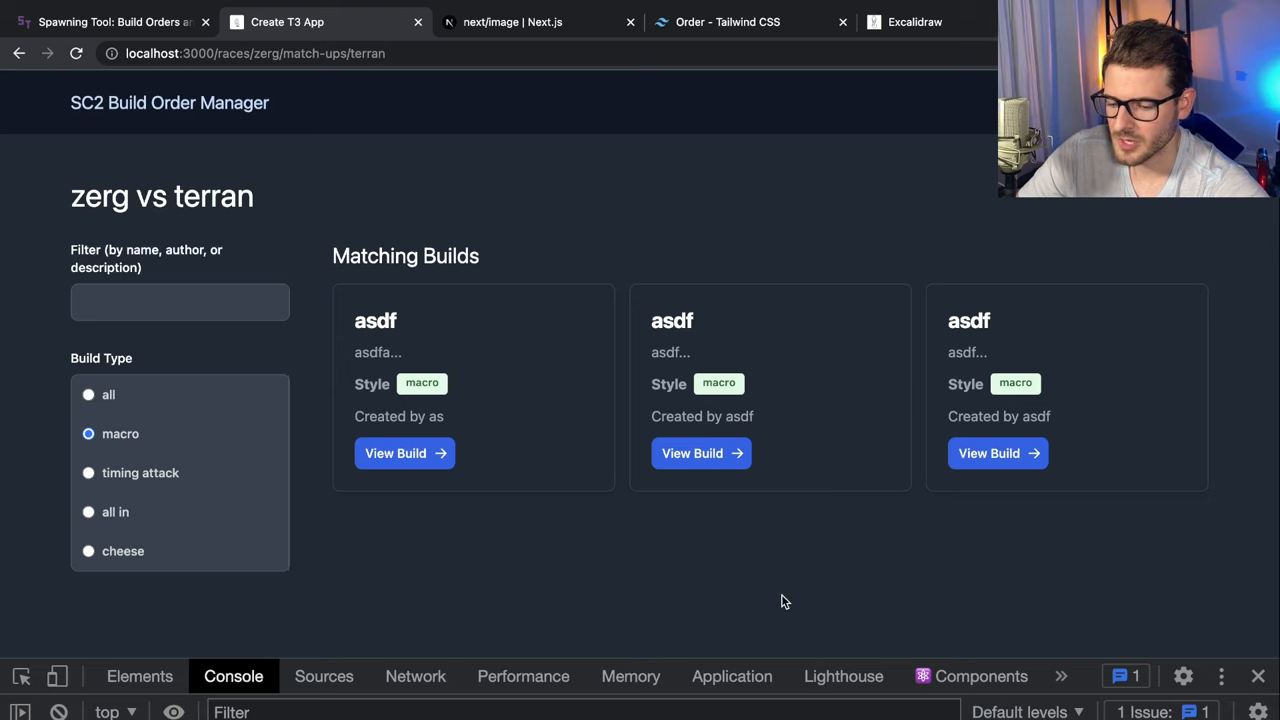
{"action": "mouse_move", "coordinate": [1080, 660]}
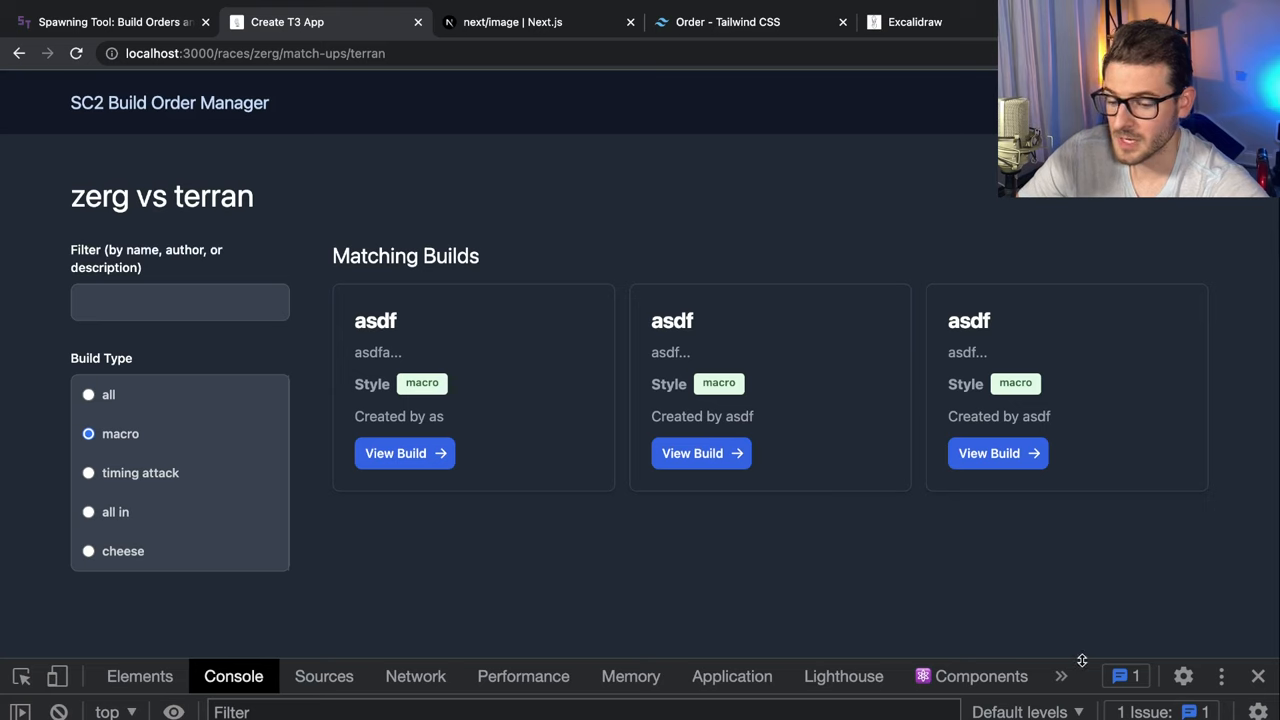